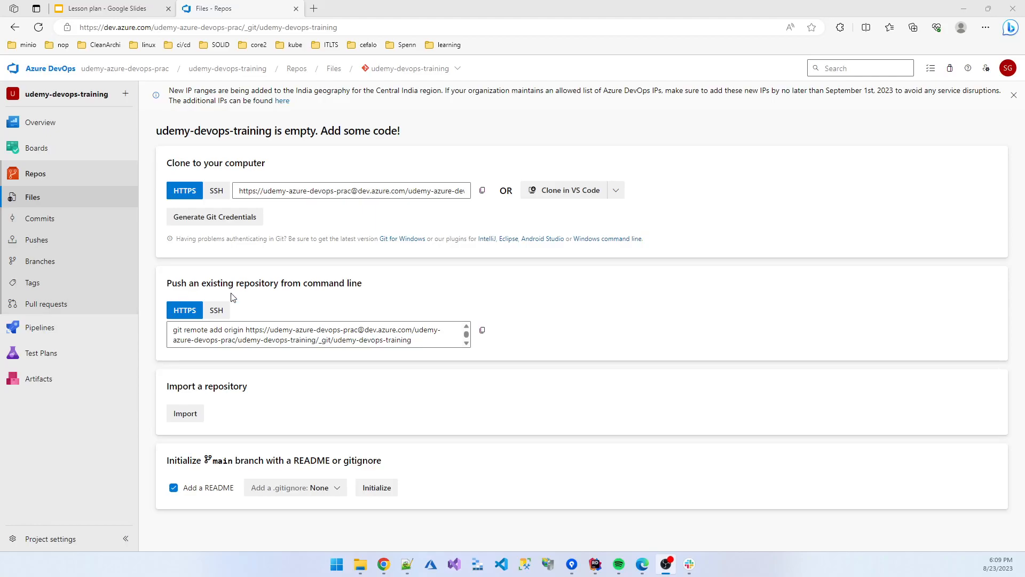
mouse_move(306, 215)
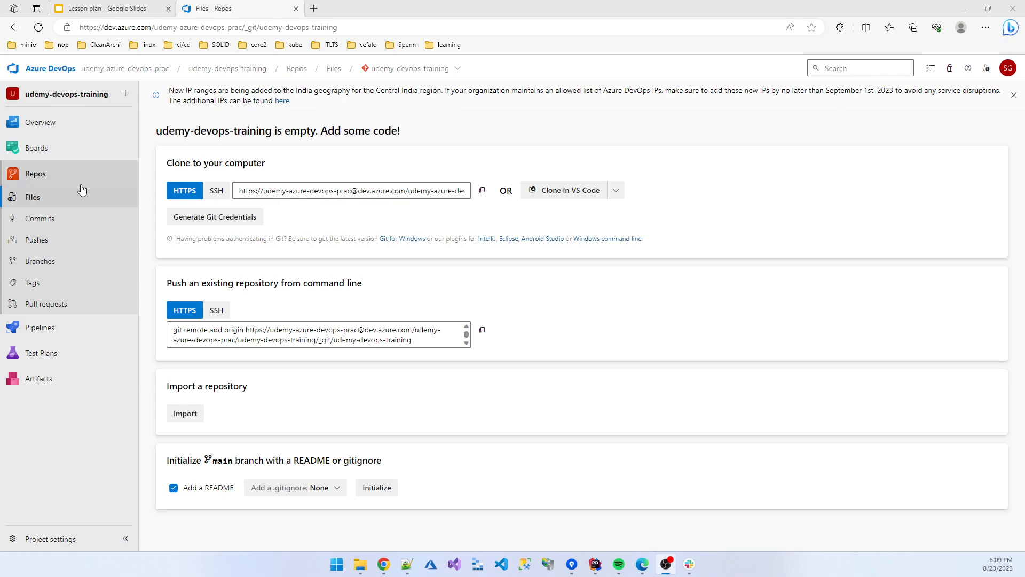
mouse_move(35, 173)
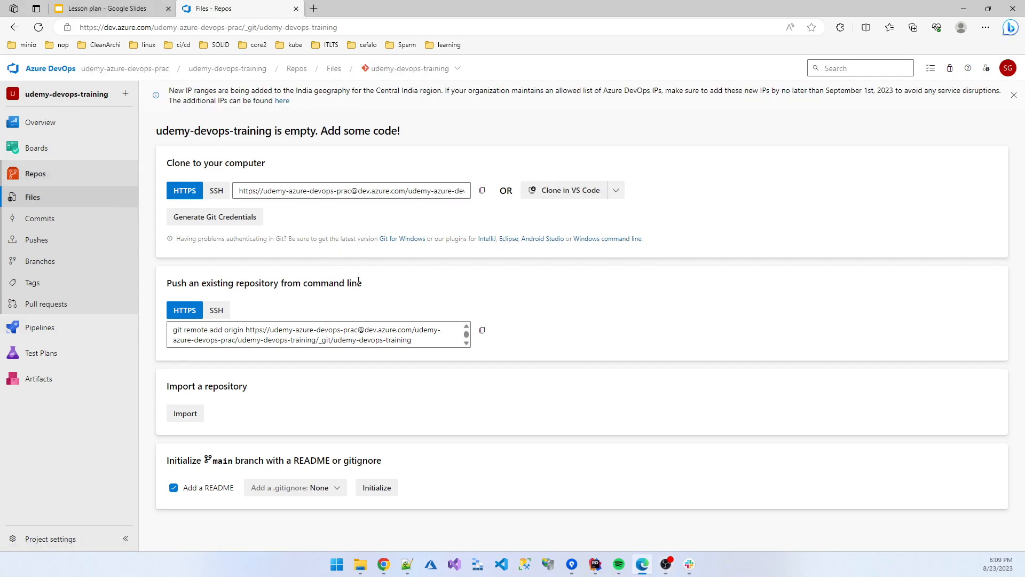
mouse_move(450, 68)
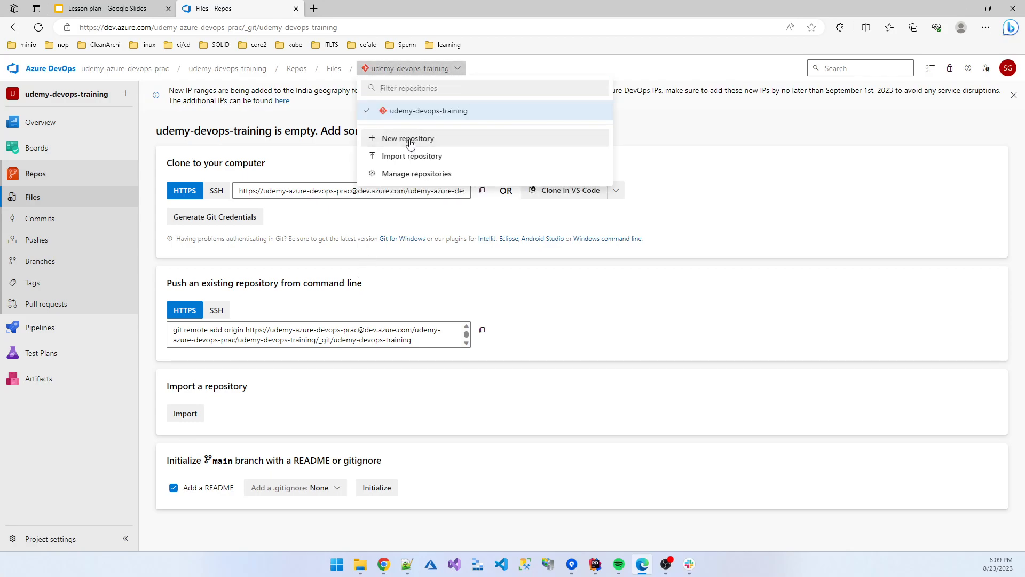
Create the repository udemy_backend_api with the Add a README option unchecked.
left_click(408, 138)
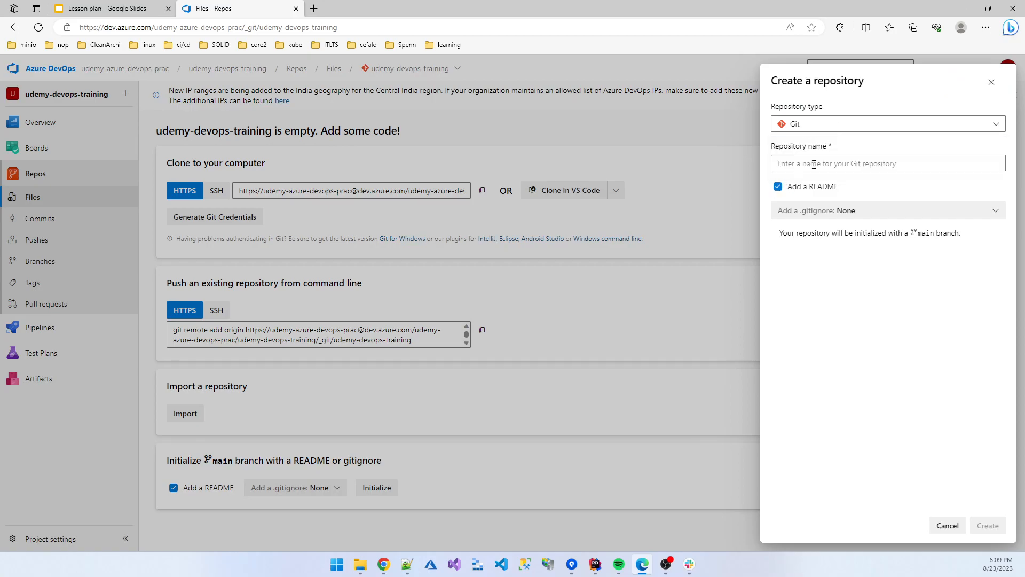
left_click(778, 186)
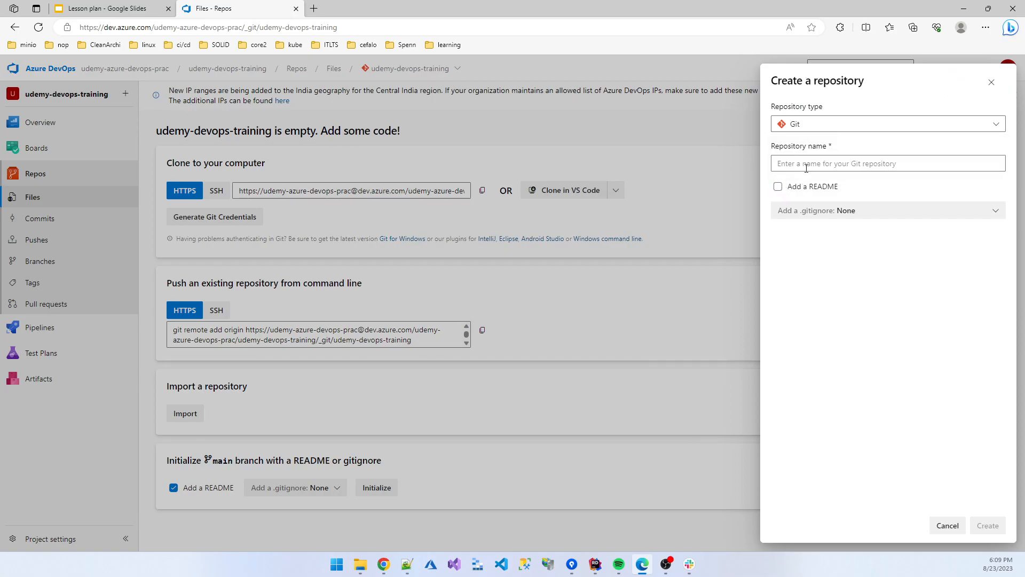
left_click(888, 163)
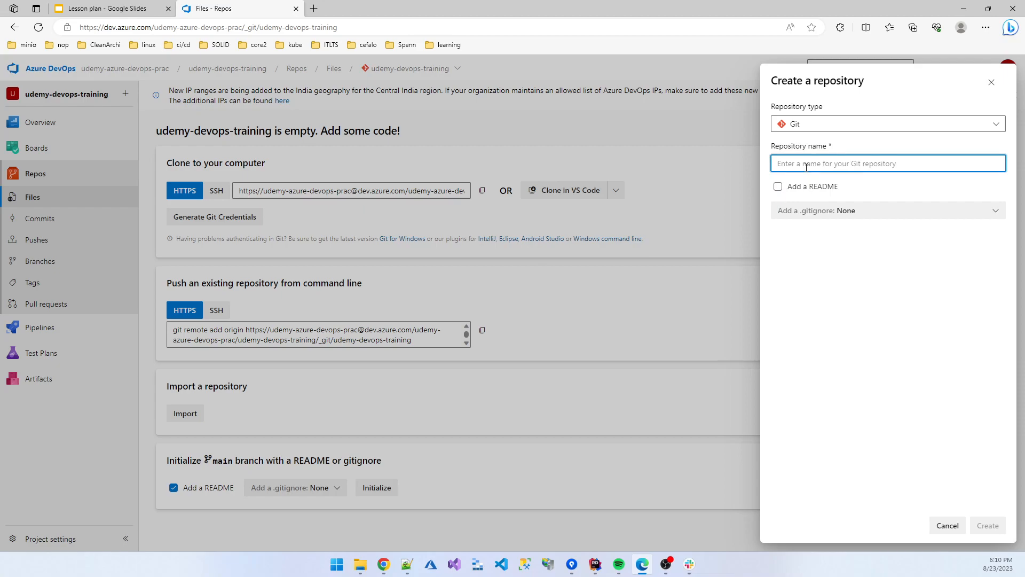
type("udemy-")
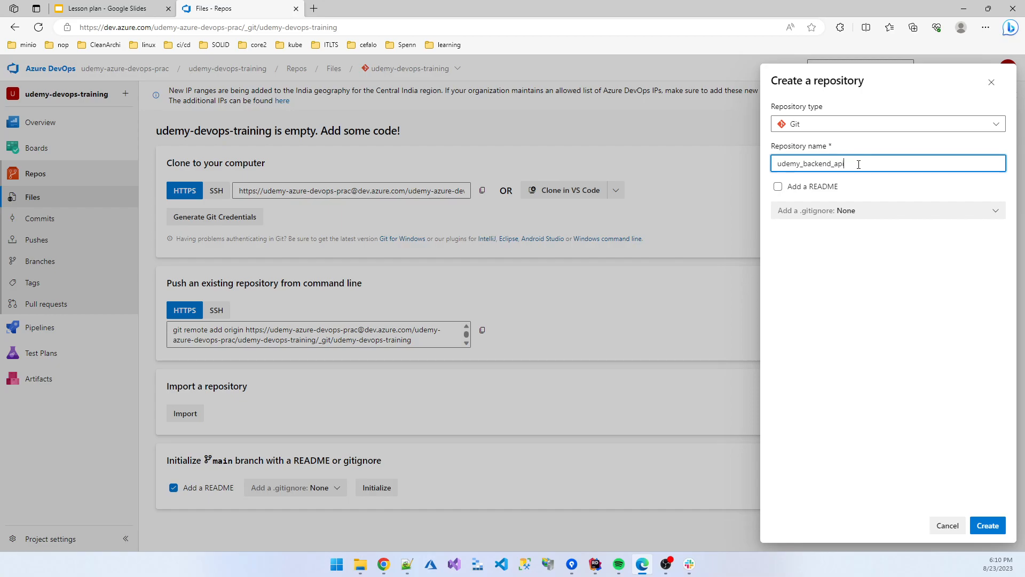
left_click(988, 525)
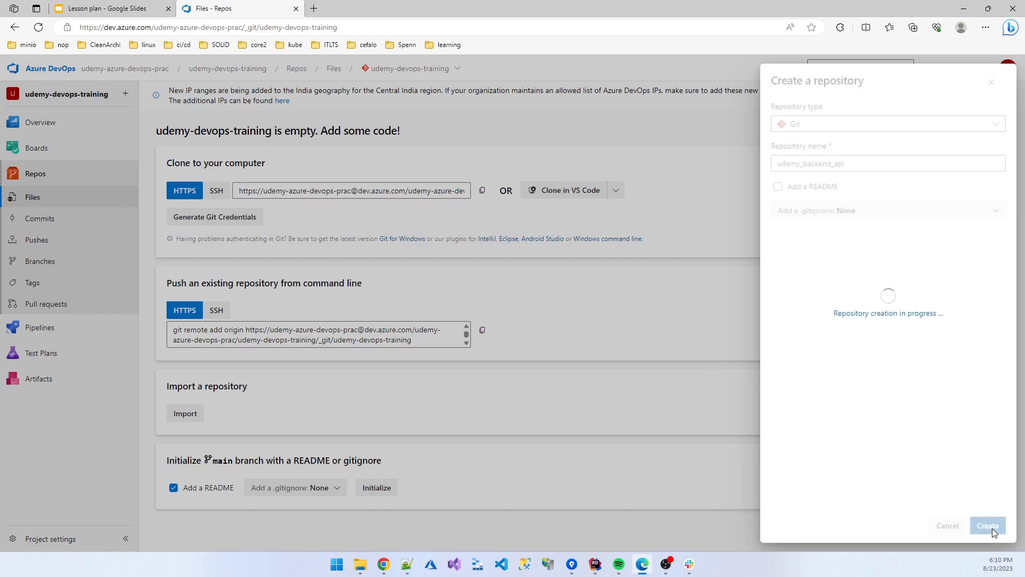
left_click(987, 526)
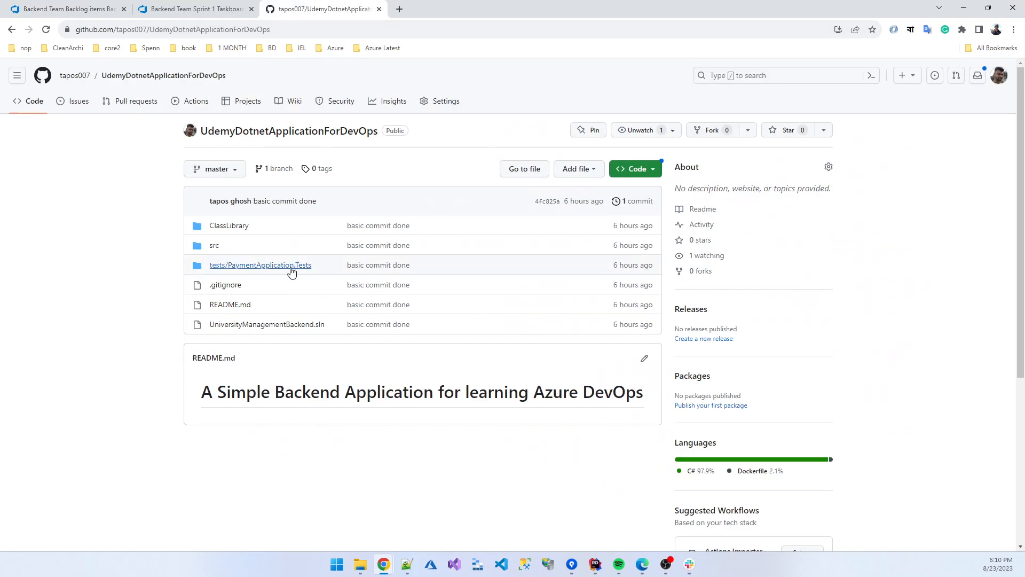
mouse_move(345, 153)
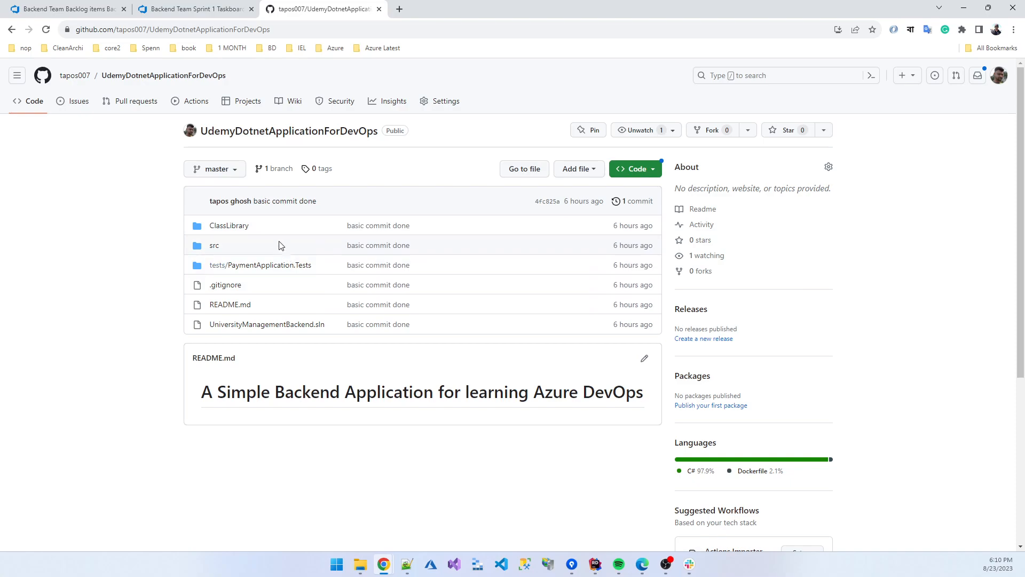
mouse_move(290, 252)
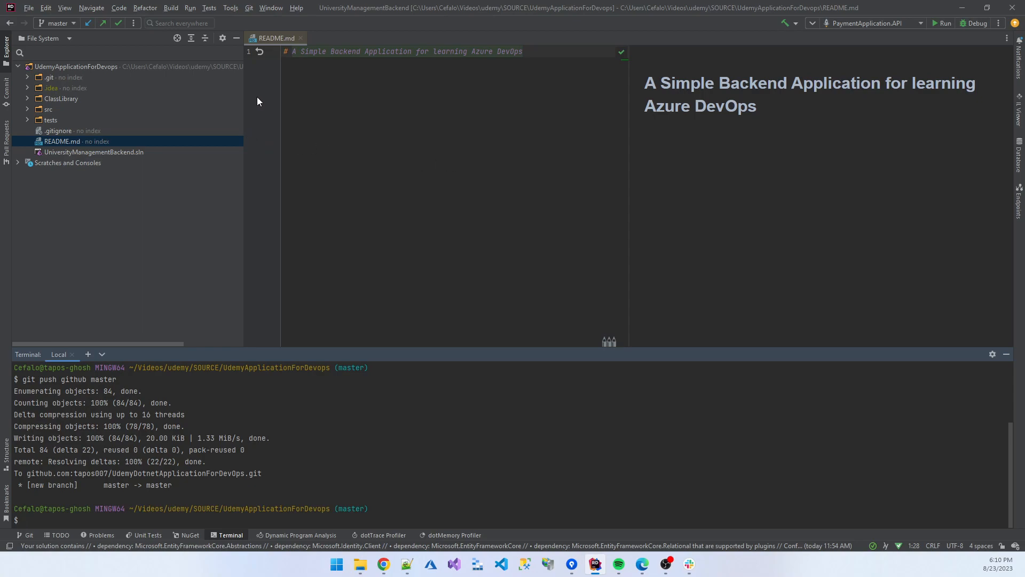
Switch the Explorer to Solution view to show the UniversityManagementBackend projects.
left_click(46, 38)
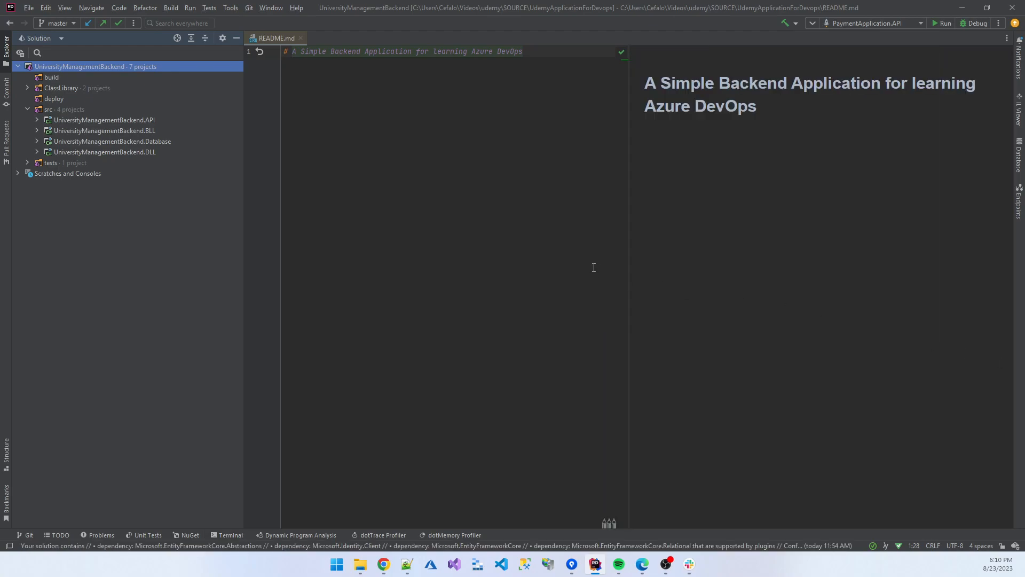
mouse_move(668, 200)
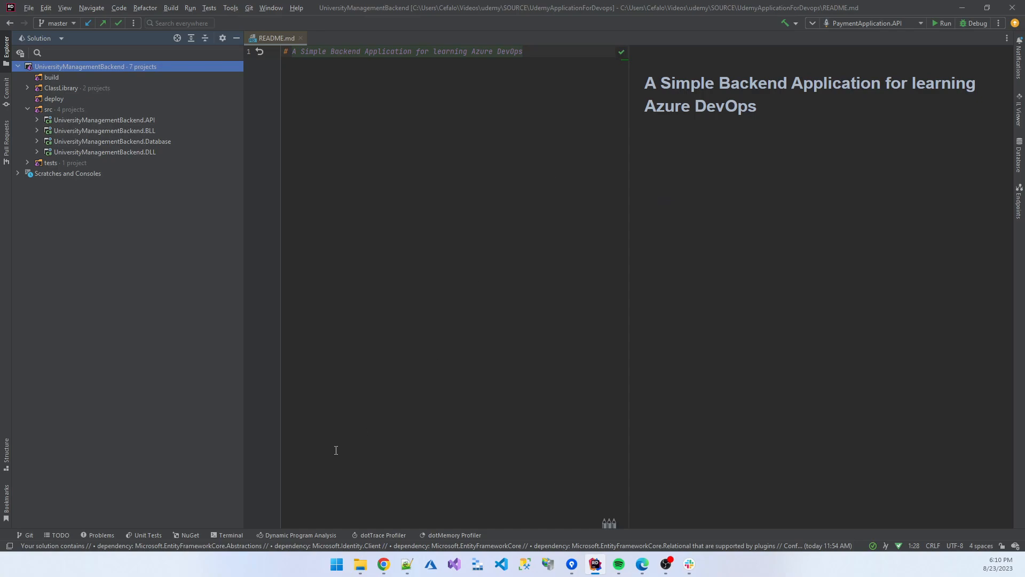
mouse_move(384, 563)
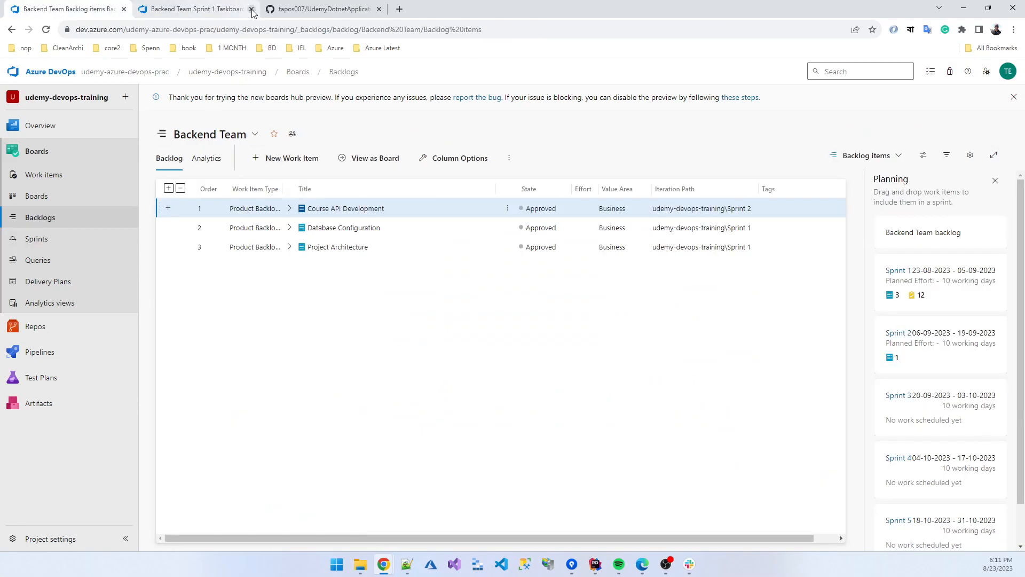
Show the SSH version of the push-existing-repository commands for udemy_backend_api.
left_click(252, 8)
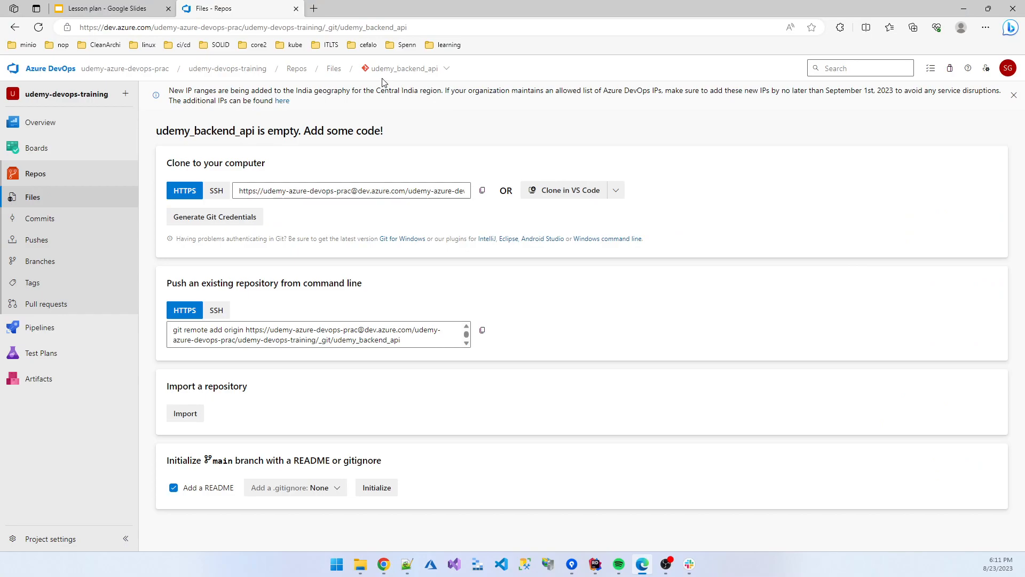
mouse_move(410, 86)
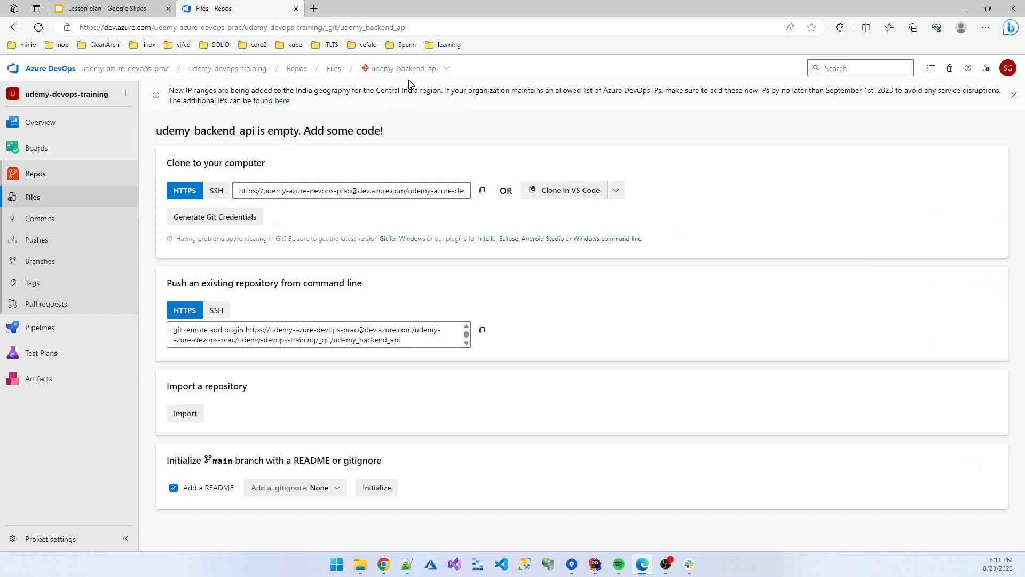
mouse_move(464, 232)
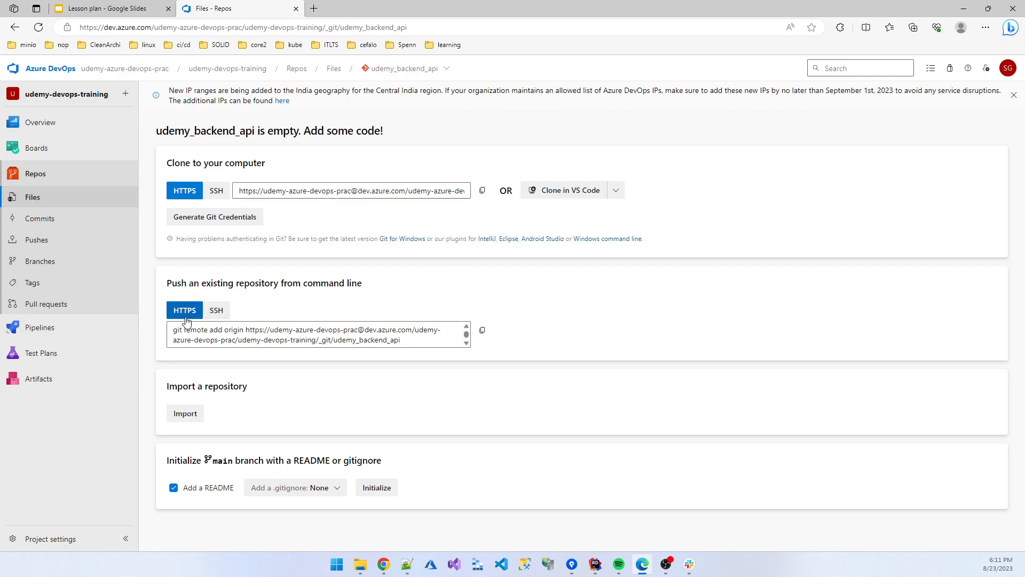
left_click(216, 302)
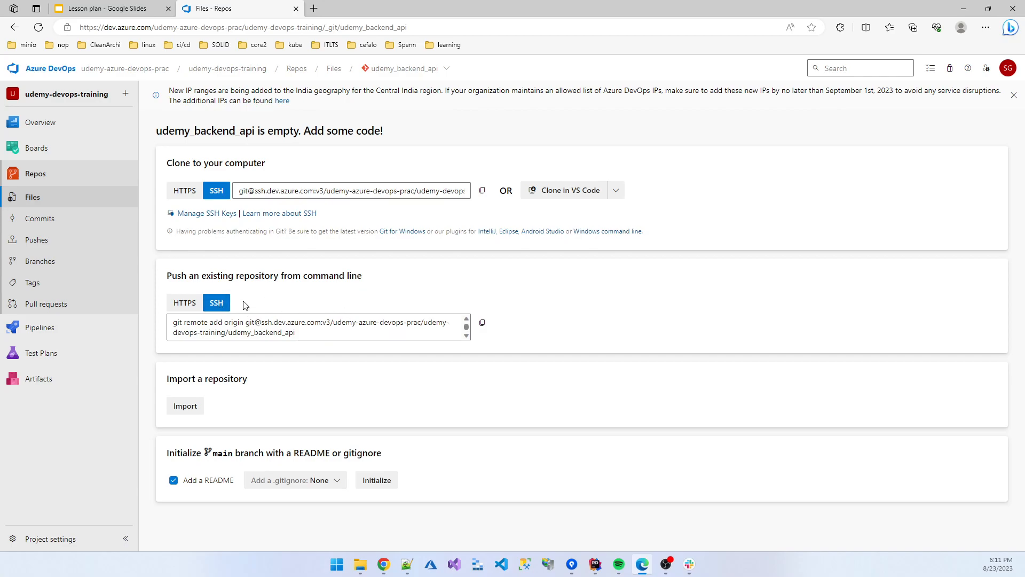
mouse_move(284, 297)
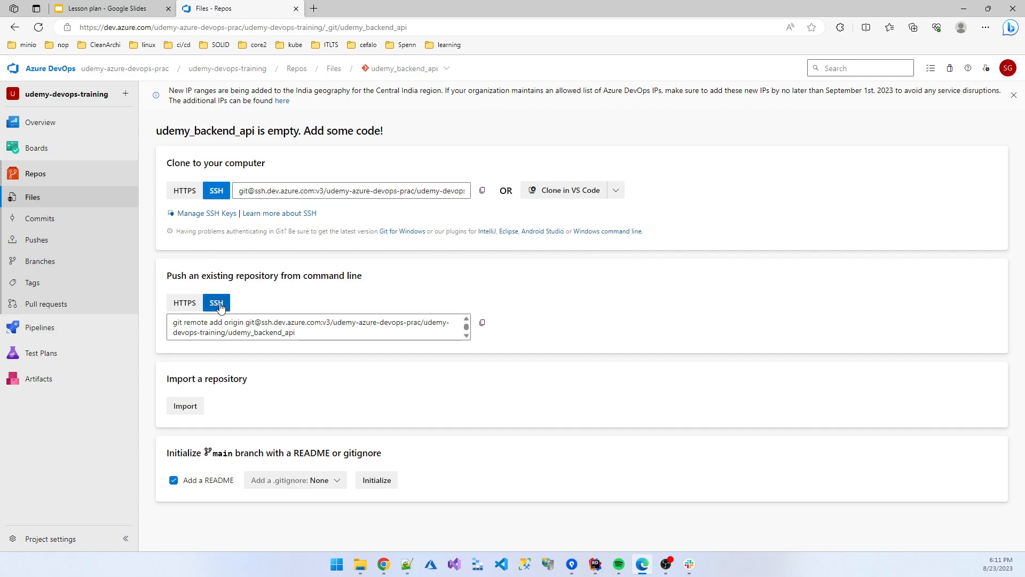
mouse_move(253, 255)
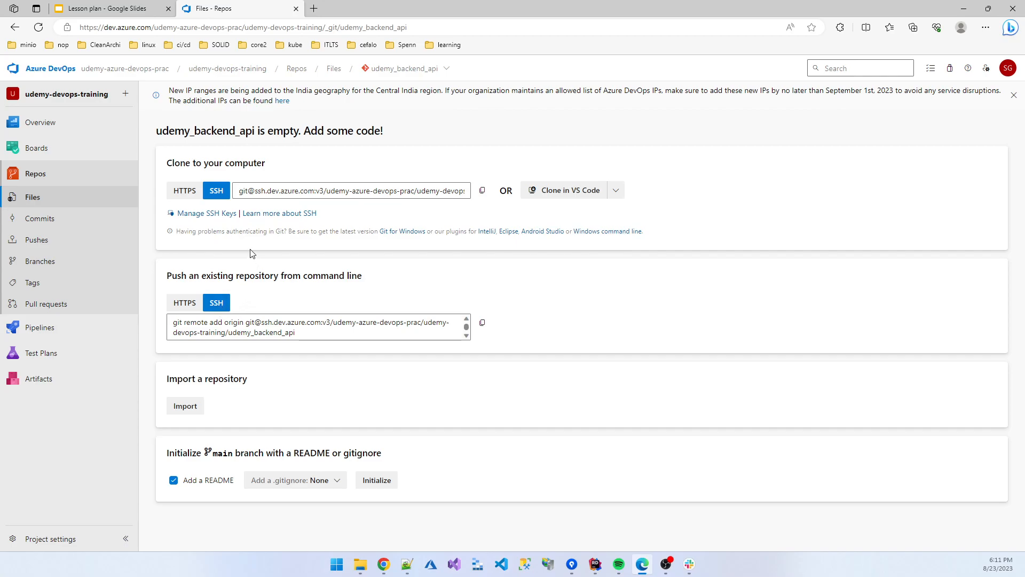
mouse_move(248, 254)
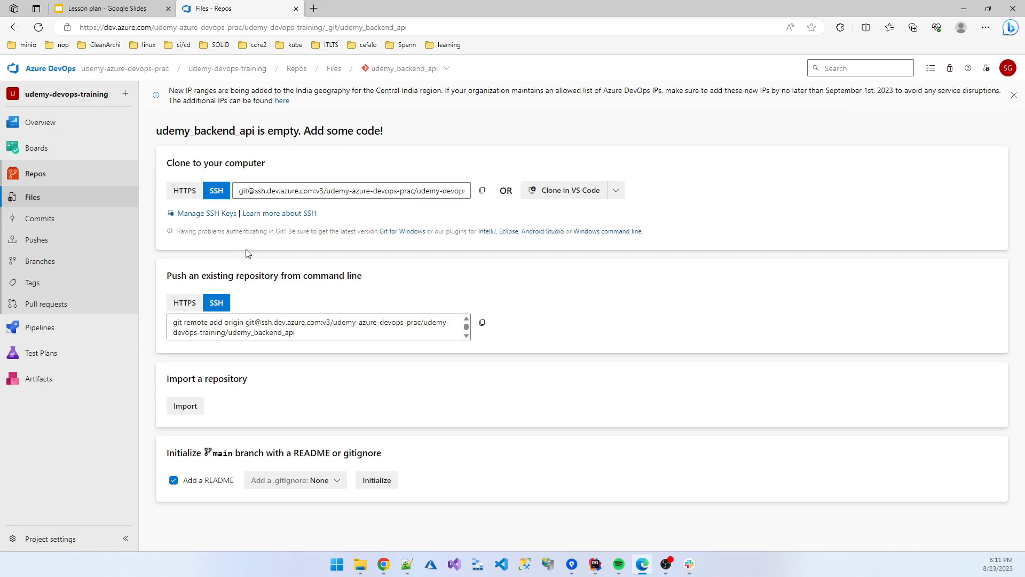
mouse_move(242, 247)
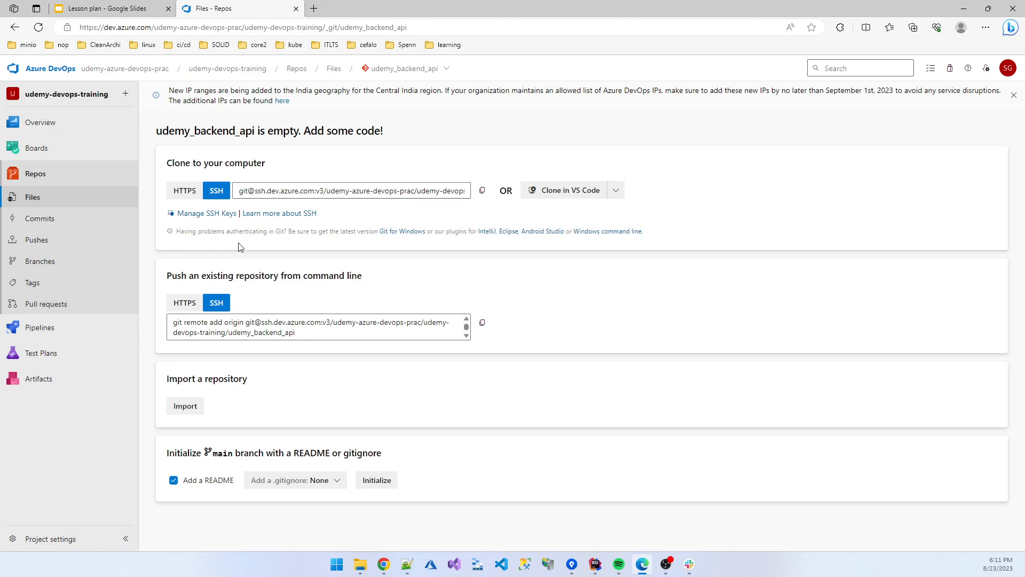
Reach the SSH Public Keys settings via Manage SSH Keys, briefly viewing the New Key panel.
left_click(206, 214)
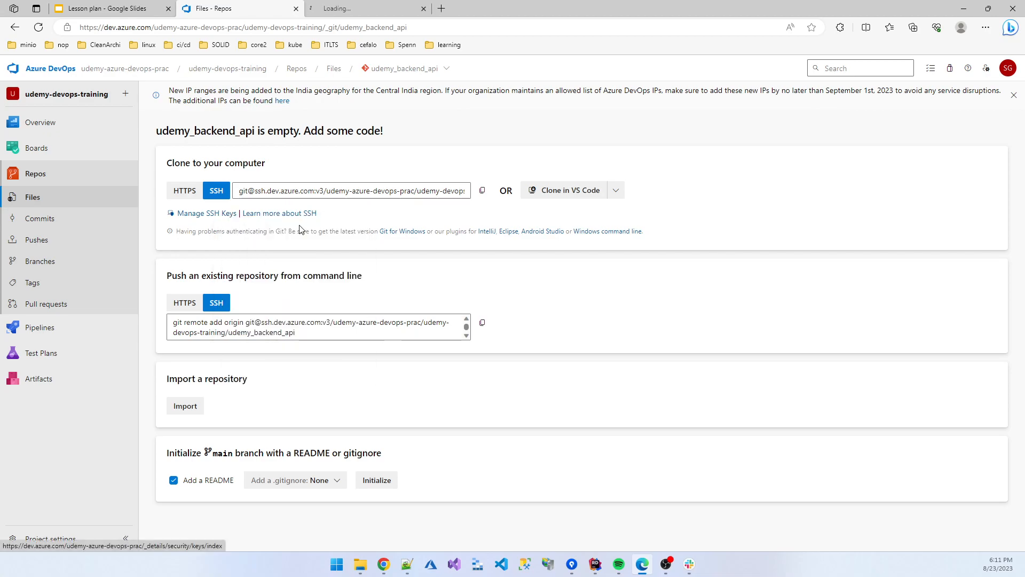
left_click(205, 213)
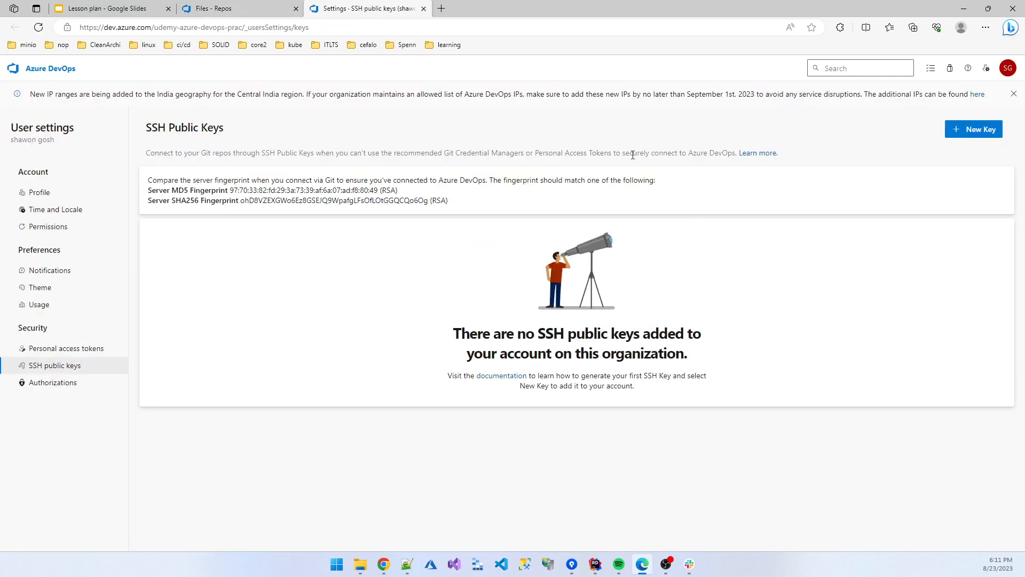
mouse_move(974, 129)
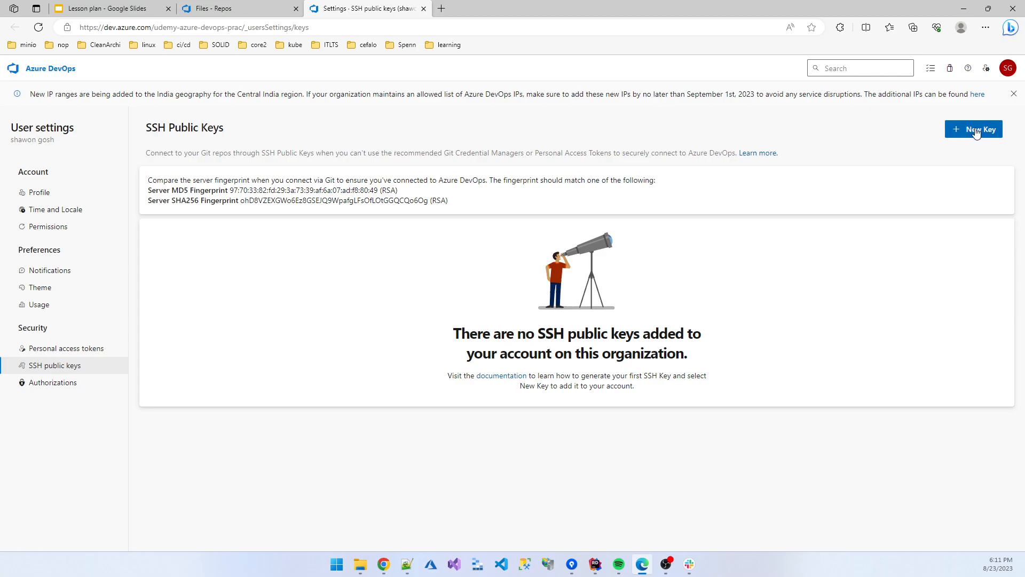
left_click(975, 129)
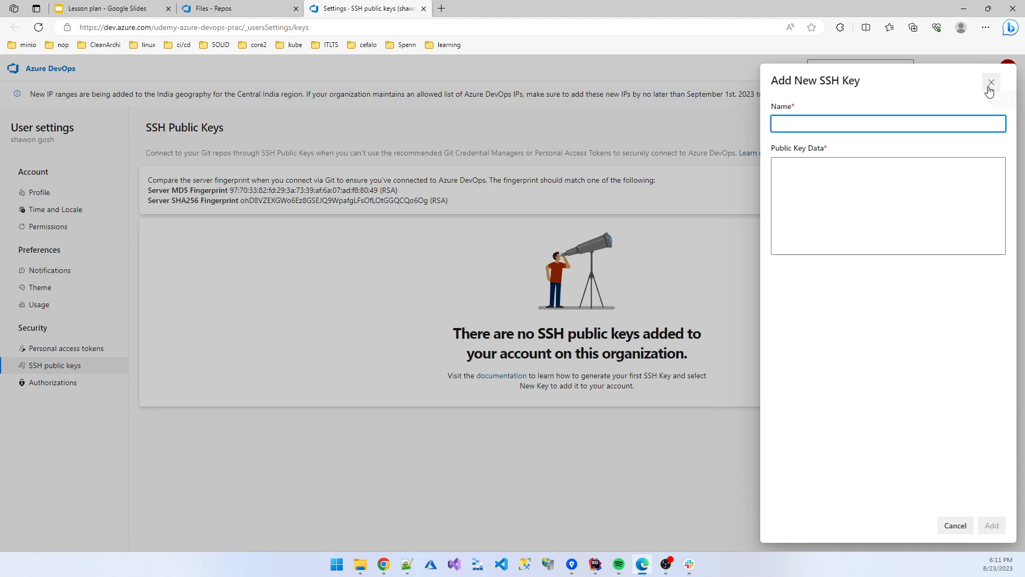
left_click(990, 90)
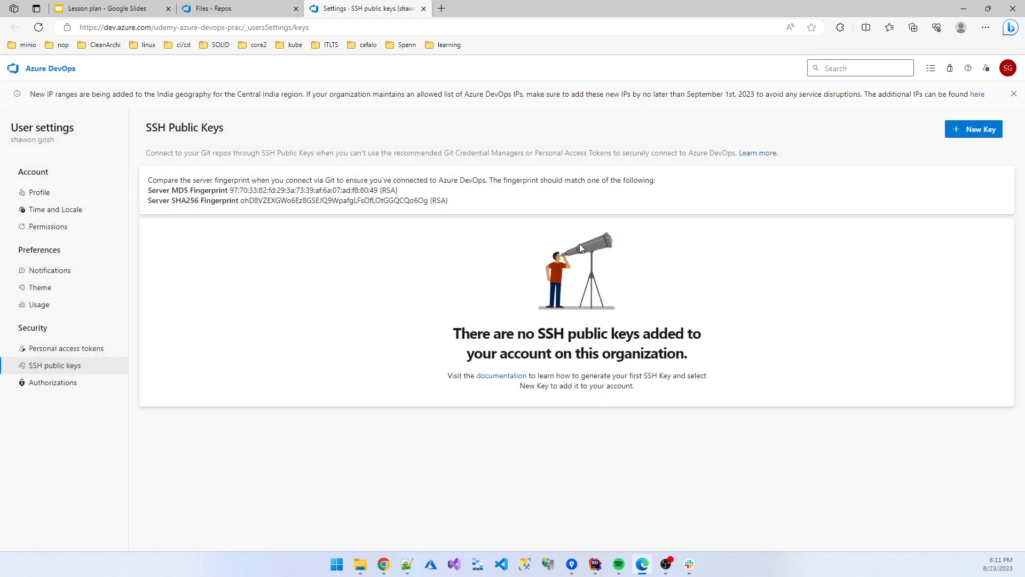
mouse_move(395, 554)
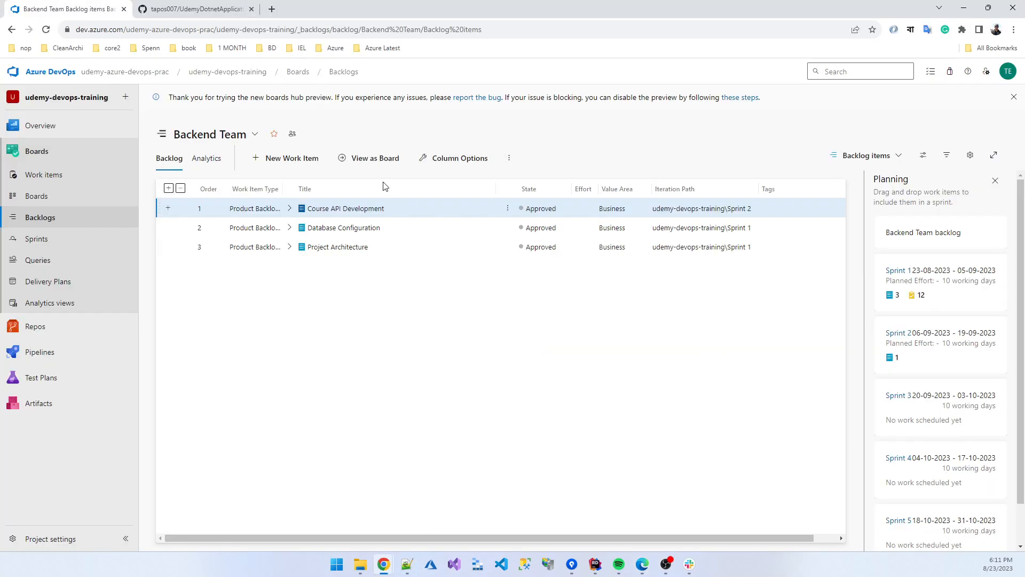
Start a new SSH key named my-laptop, then head to File Explorer for the key file.
left_click(1007, 72)
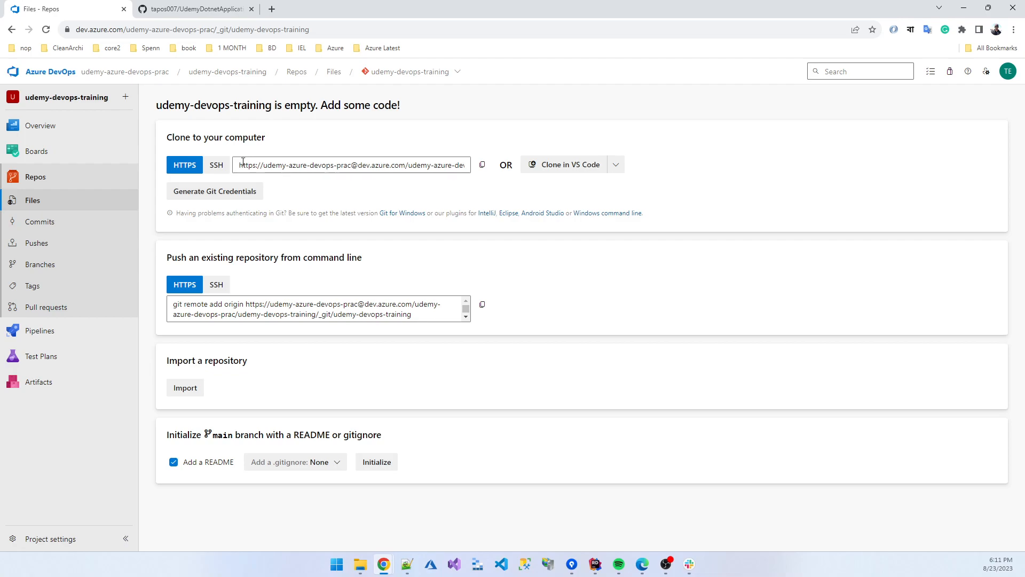
left_click(216, 164)
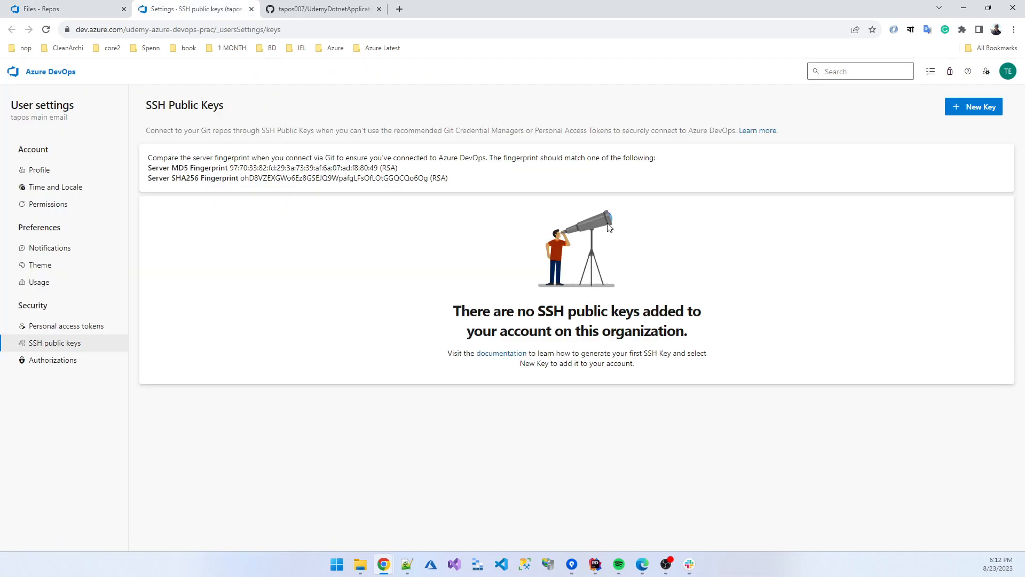
left_click(974, 107)
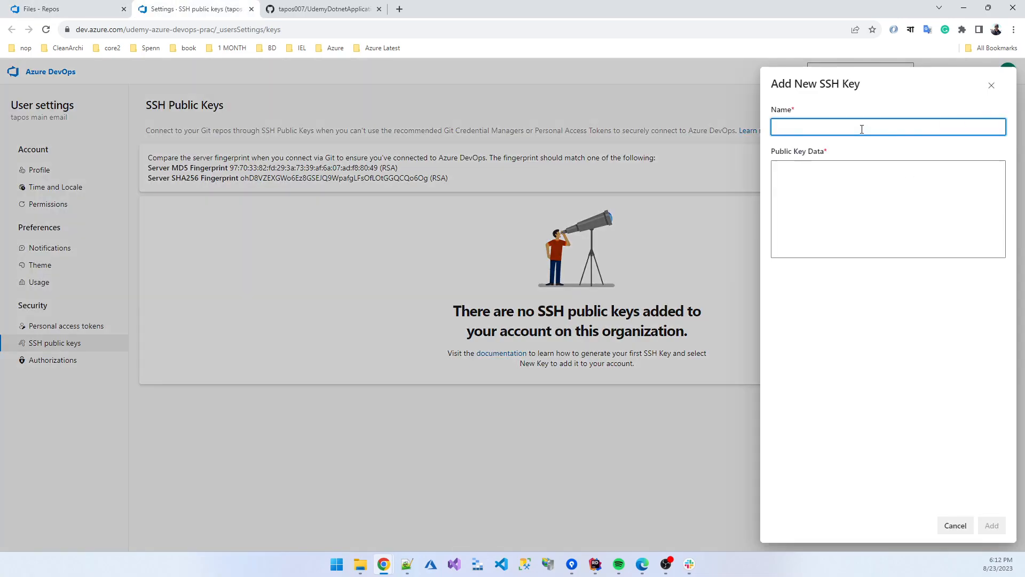
left_click(992, 525)
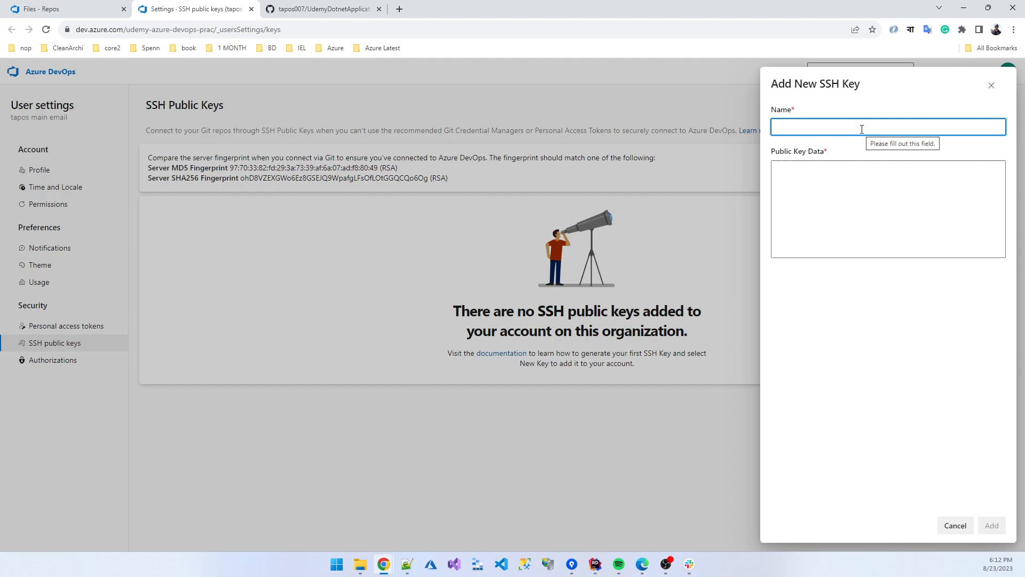
type("my-laptop")
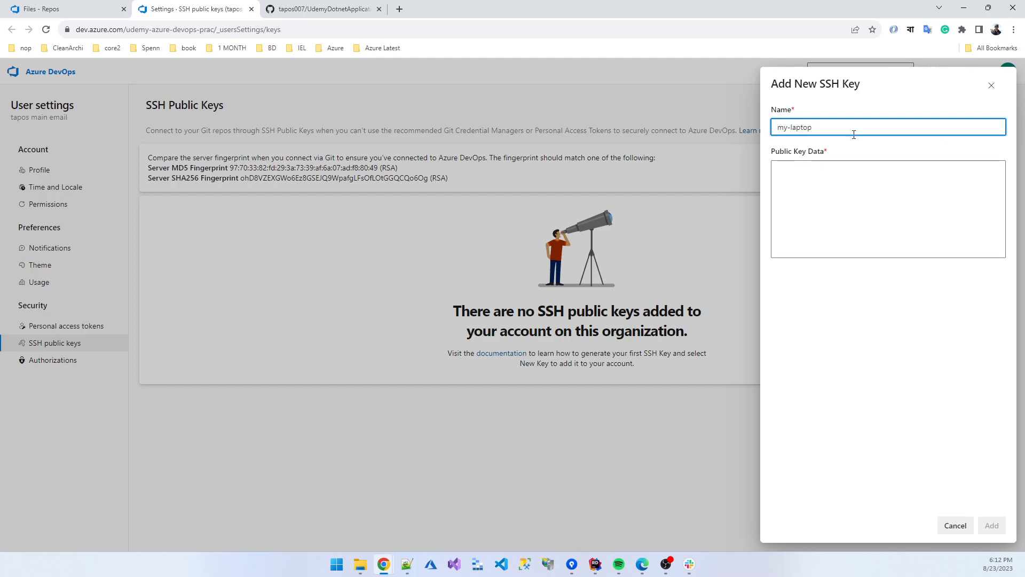
left_click(887, 208)
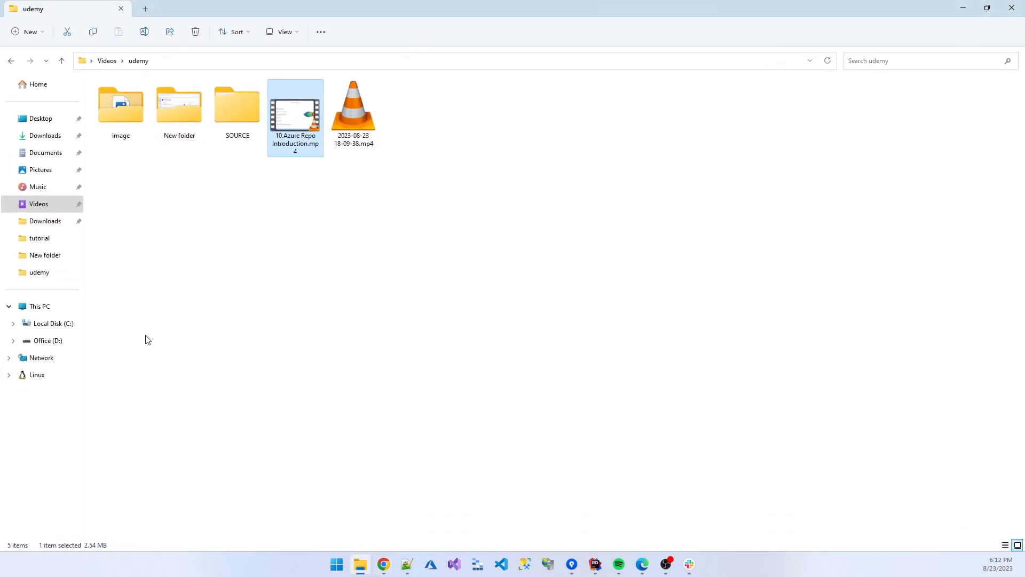
Navigate to C:\Users\Cefalo\.ssh in File Explorer.
left_click(50, 323)
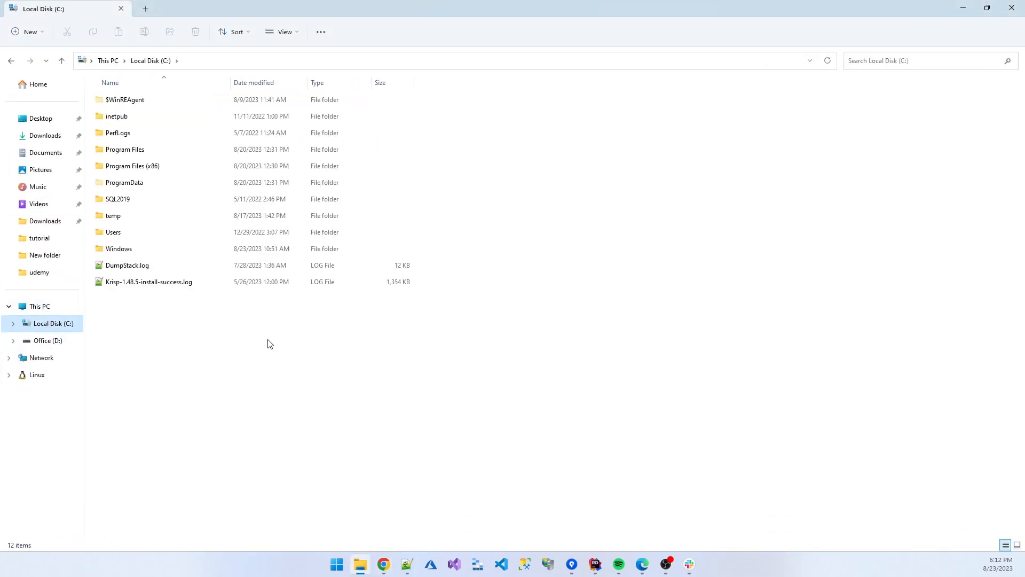
double_click(113, 231)
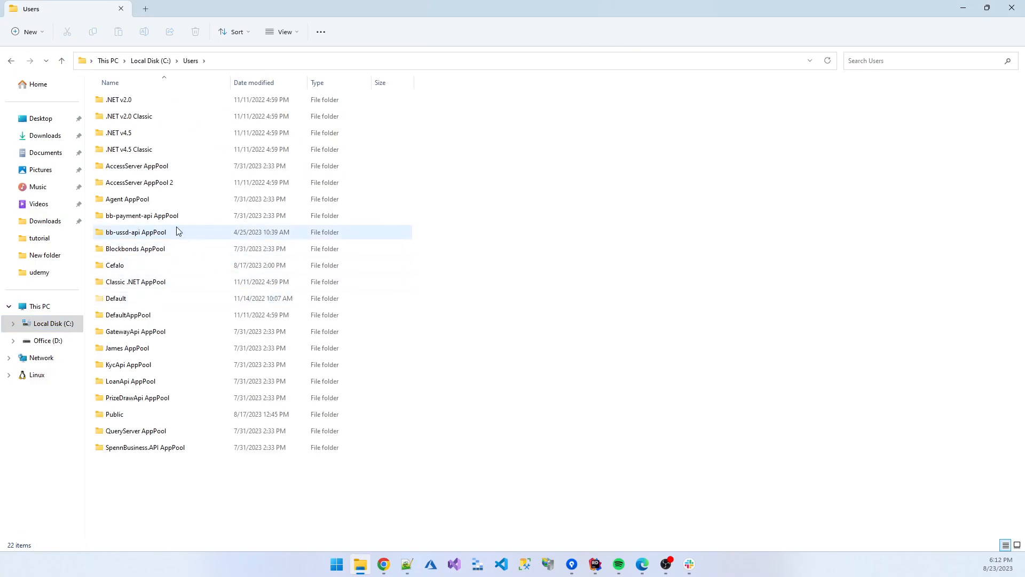
double_click(115, 264)
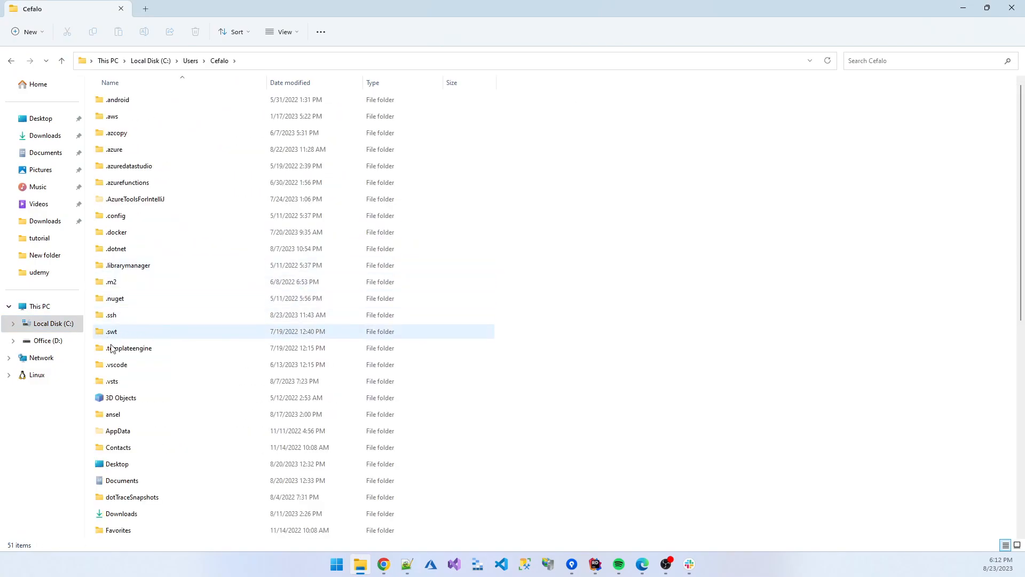
left_click(111, 314)
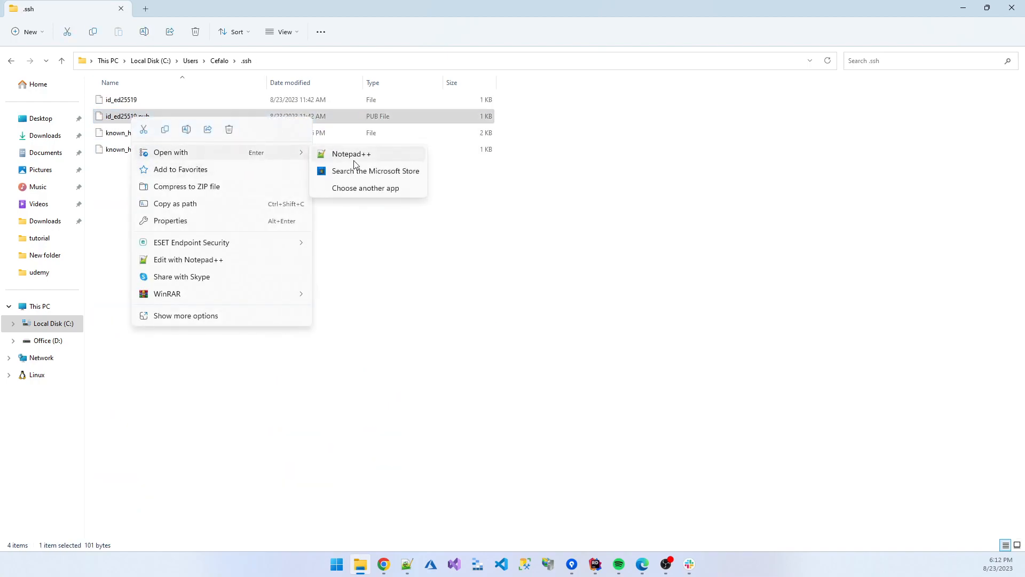
Open the id_ed25519.pub public key with Notepad++ from its context menu.
left_click(350, 154)
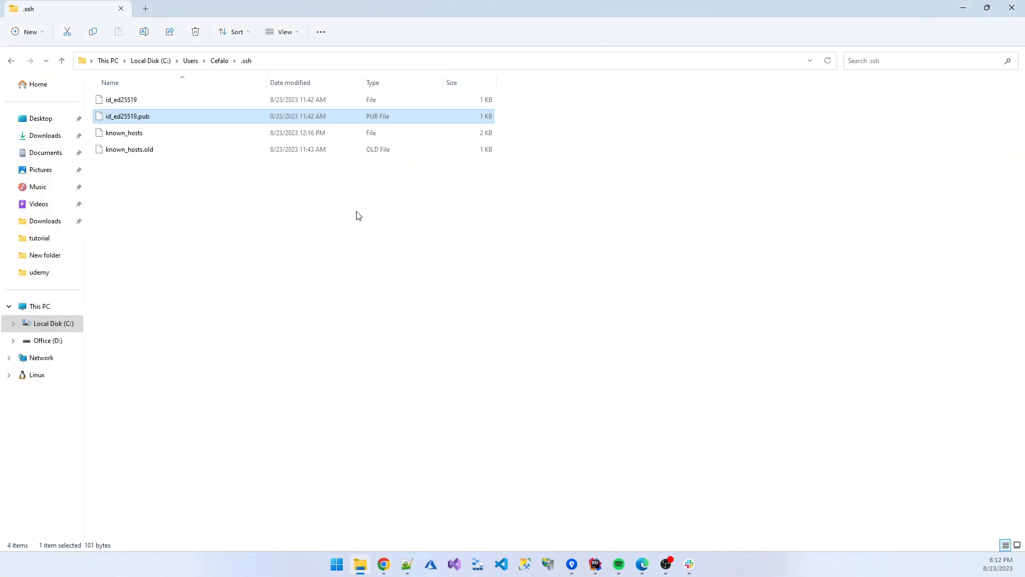
right_click(120, 100)
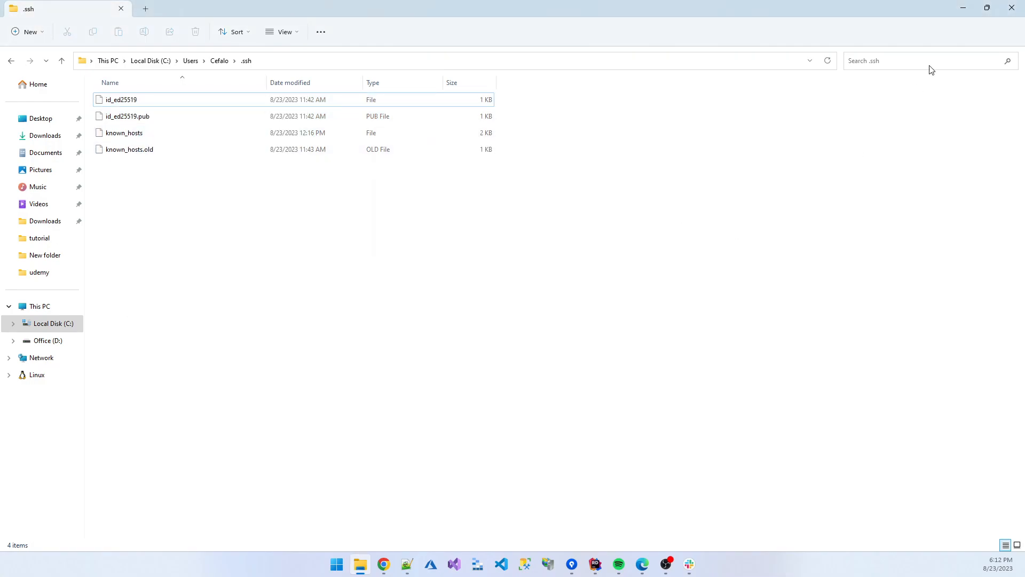
left_click(407, 564)
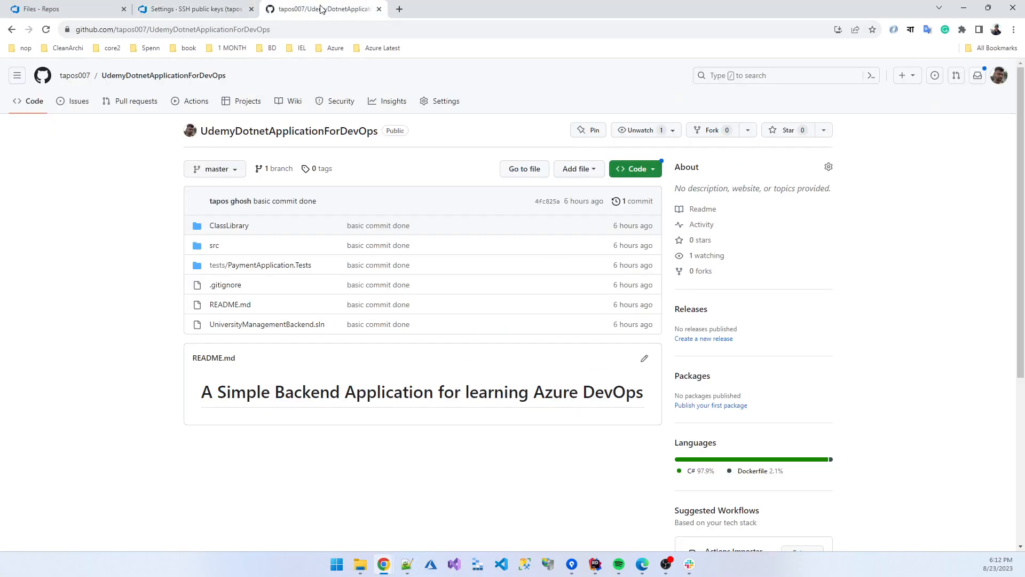
Show the HTTPS push commands and select the git remote add origin command.
left_click(193, 9)
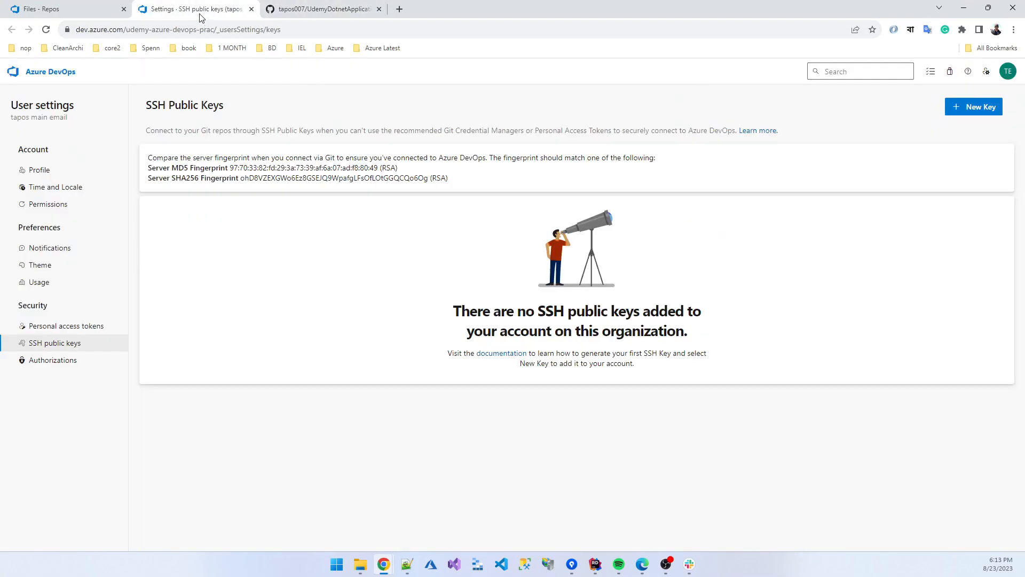
mouse_move(228, 155)
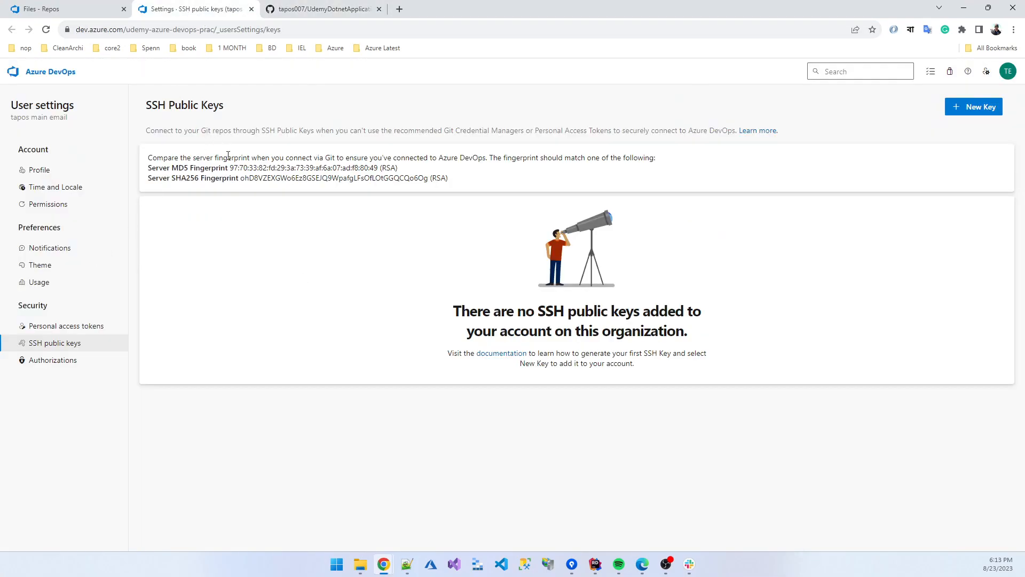
left_click(62, 9)
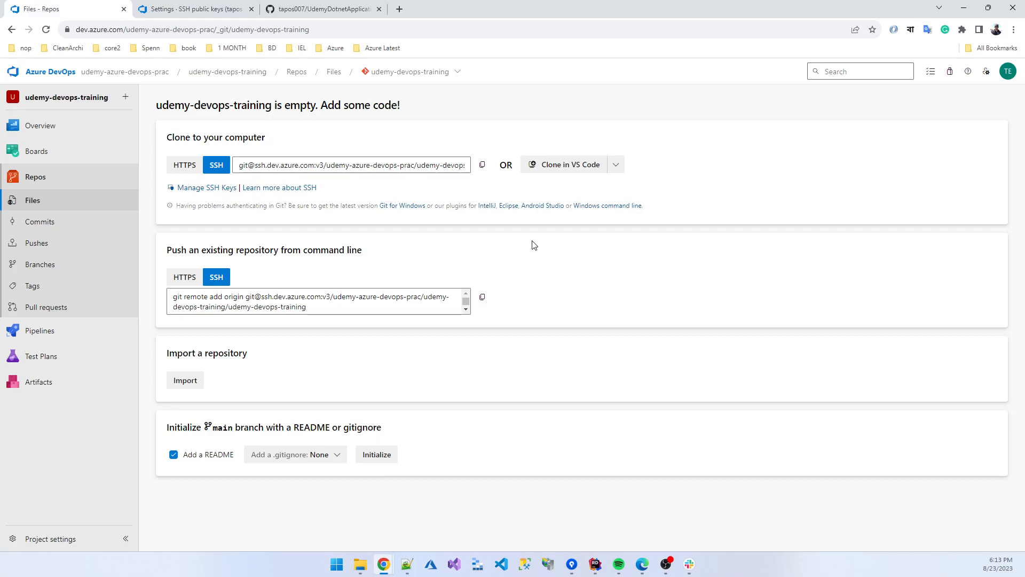
mouse_move(402, 205)
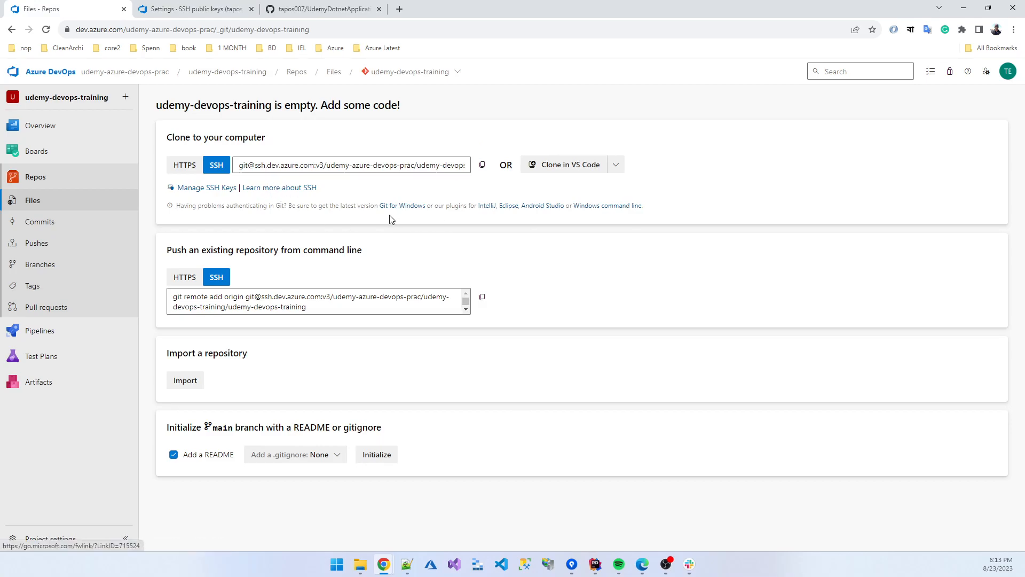
mouse_move(206, 188)
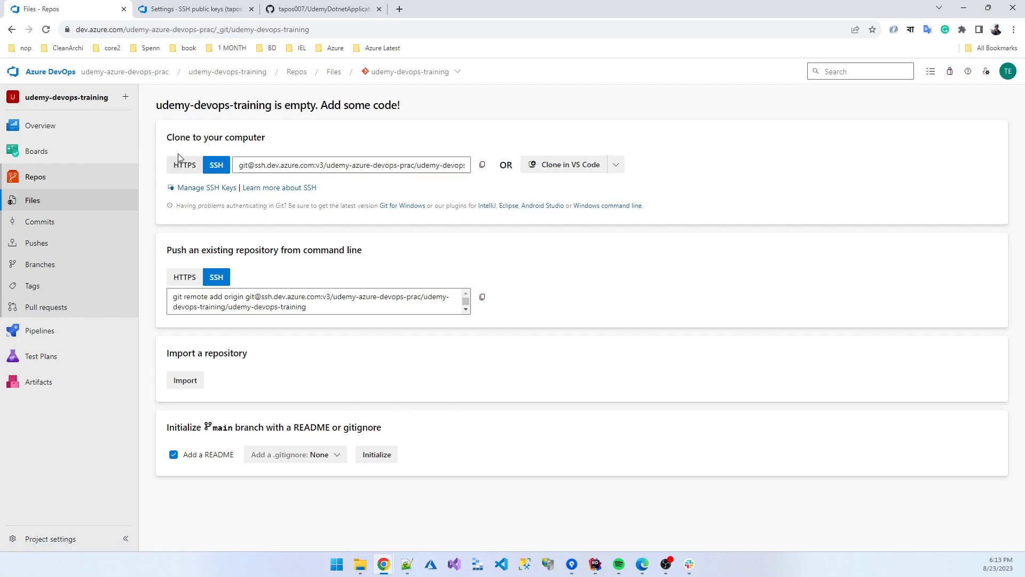
left_click(184, 165)
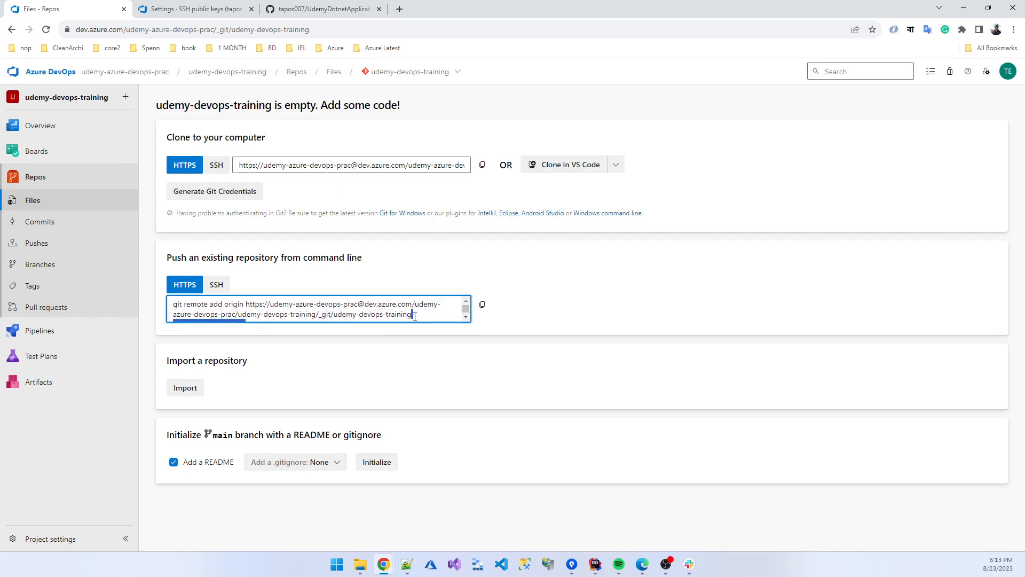
triple_click(294, 308)
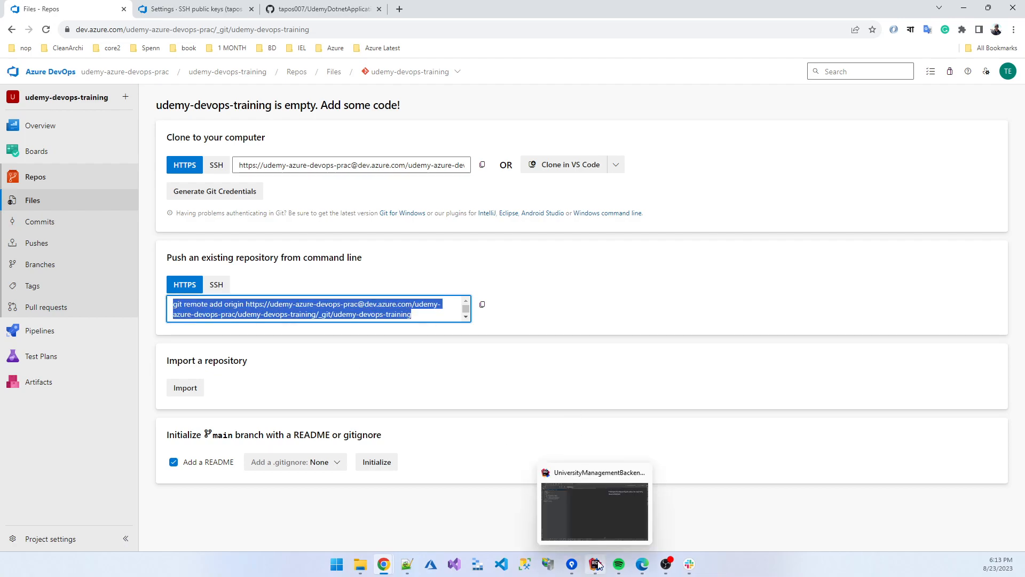
Run git remote add origin with the udemy-devops-training Azure Repos HTTPS URL in Rider's terminal.
left_click(595, 564)
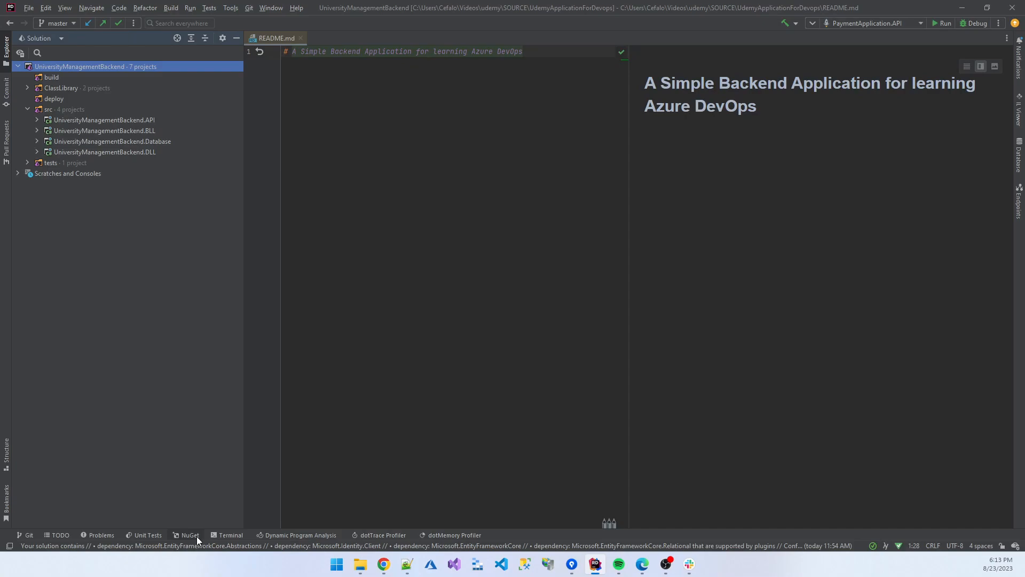
left_click(231, 535)
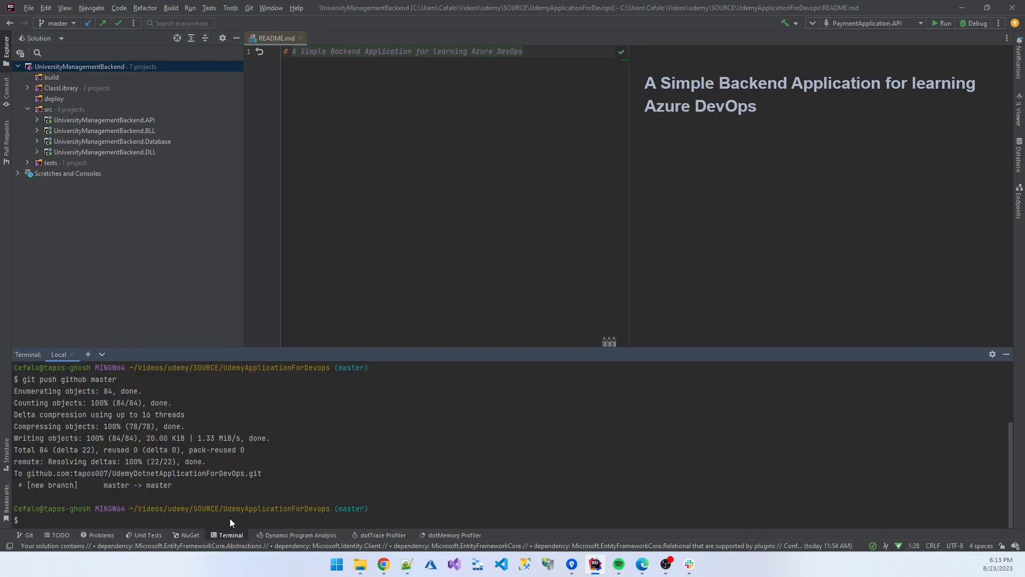
type("git remote add origin https://udemy-azure-devops-prac@dev.azure.com/udemy-azure-devops-prac/udemy-devops-training/_git/udemy-devops-training")
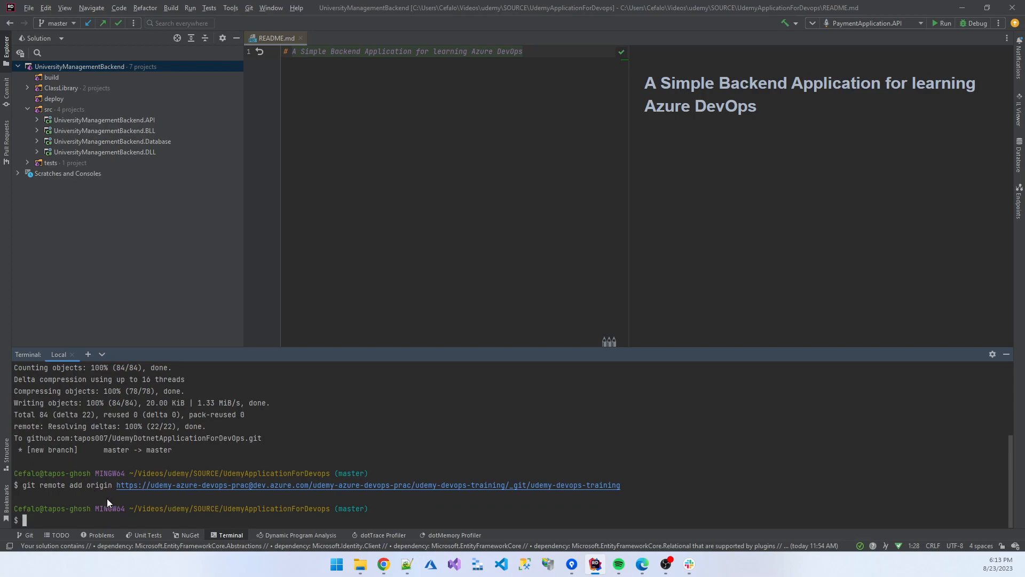
mouse_move(200, 502)
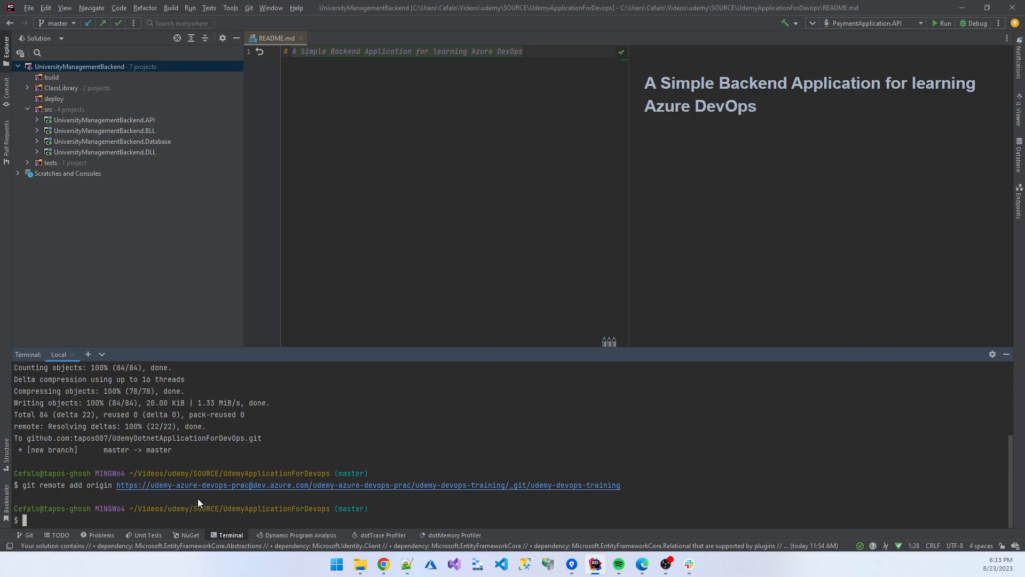
mouse_move(598, 520)
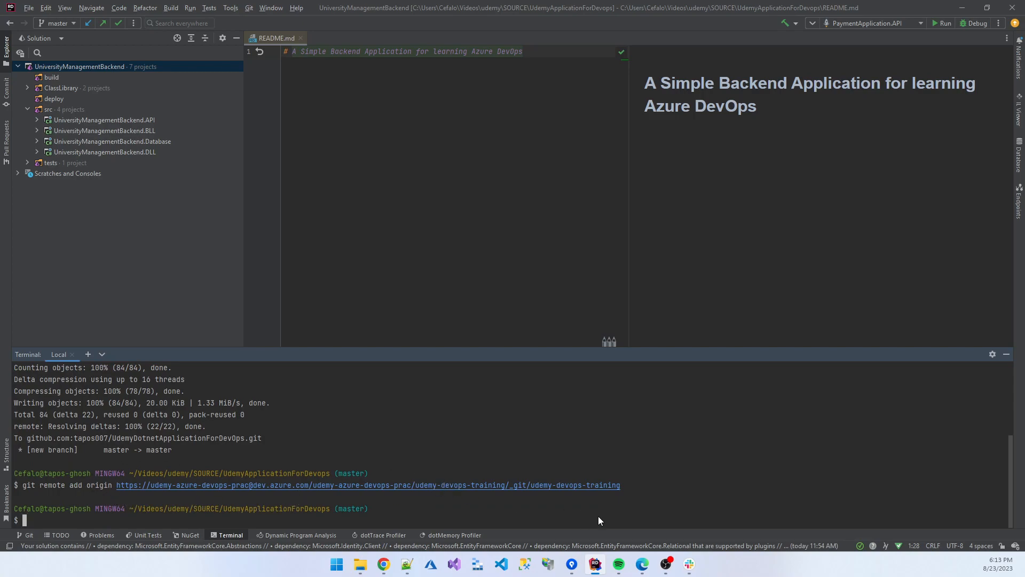
mouse_move(571, 564)
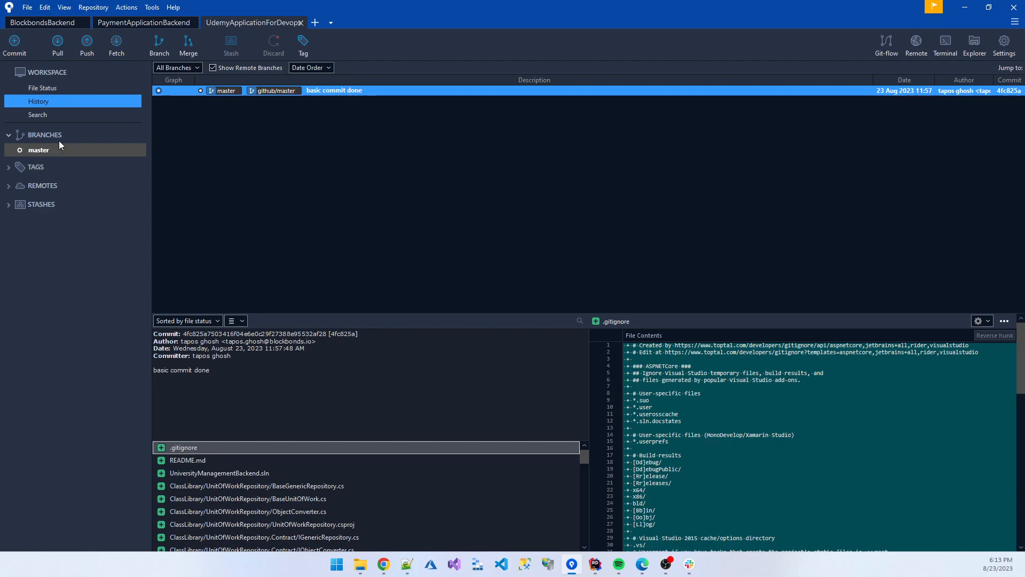
Push master to master on the origin remote after comparing it with the github remote.
left_click(85, 46)
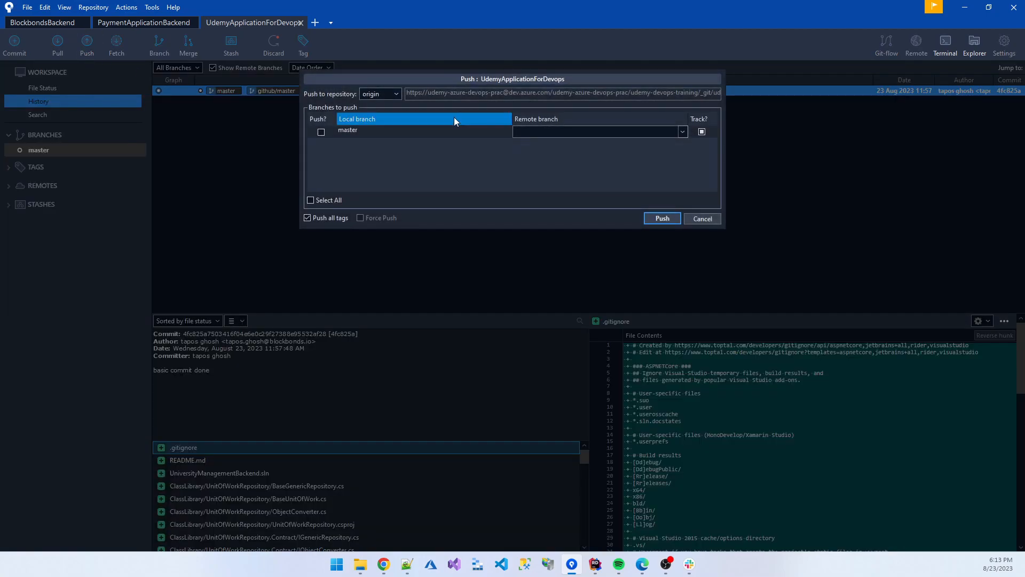
left_click(395, 94)
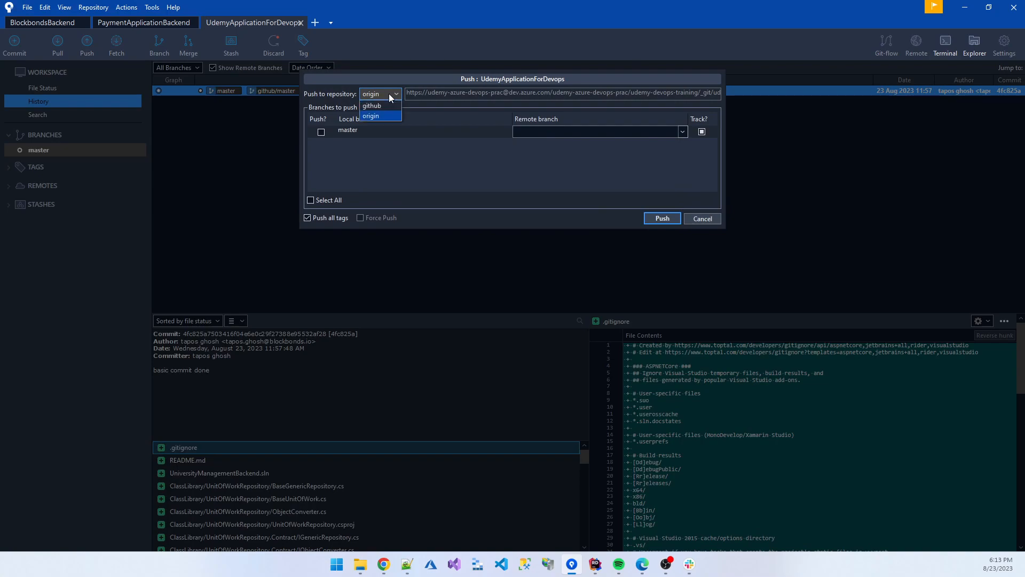
left_click(371, 106)
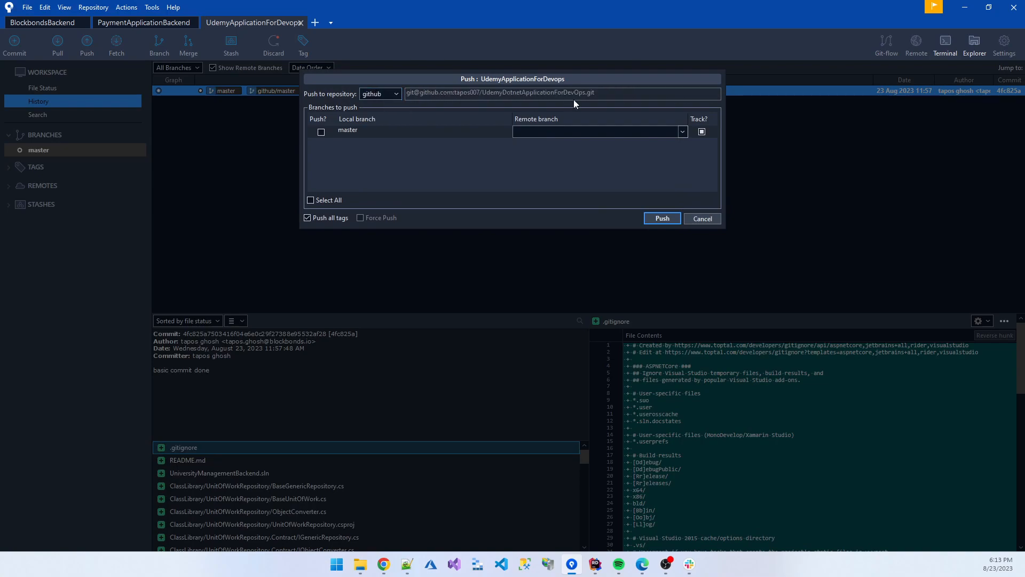
left_click(379, 93)
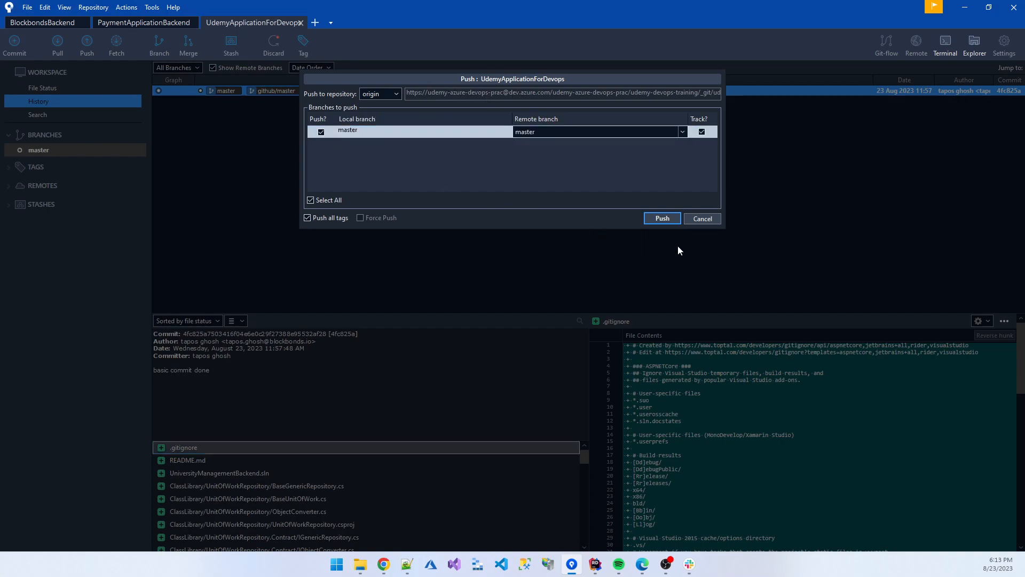
left_click(661, 218)
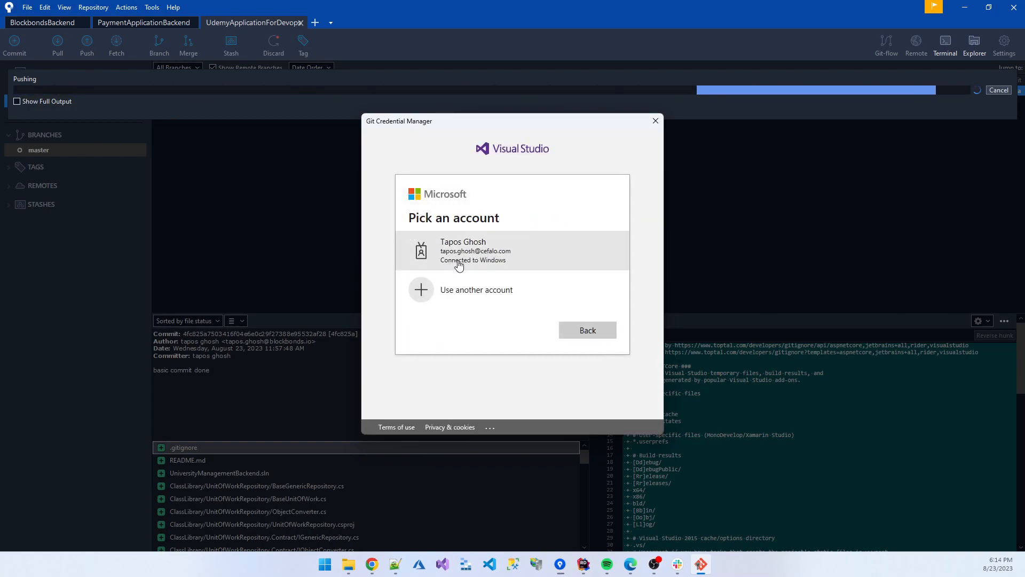
Sign in with the tapos Microsoft account in Git Credential Manager to authorize the push.
left_click(476, 290)
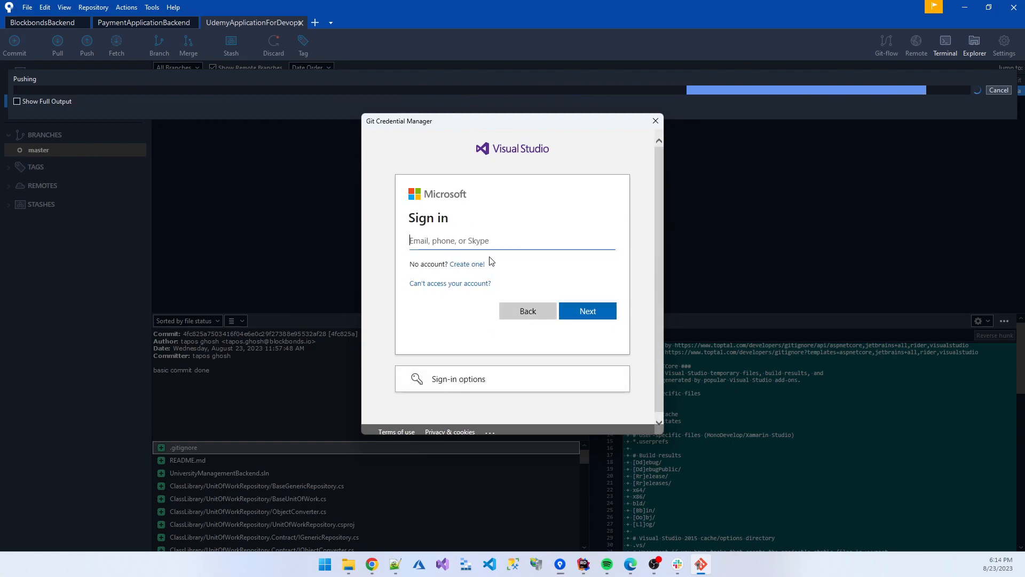
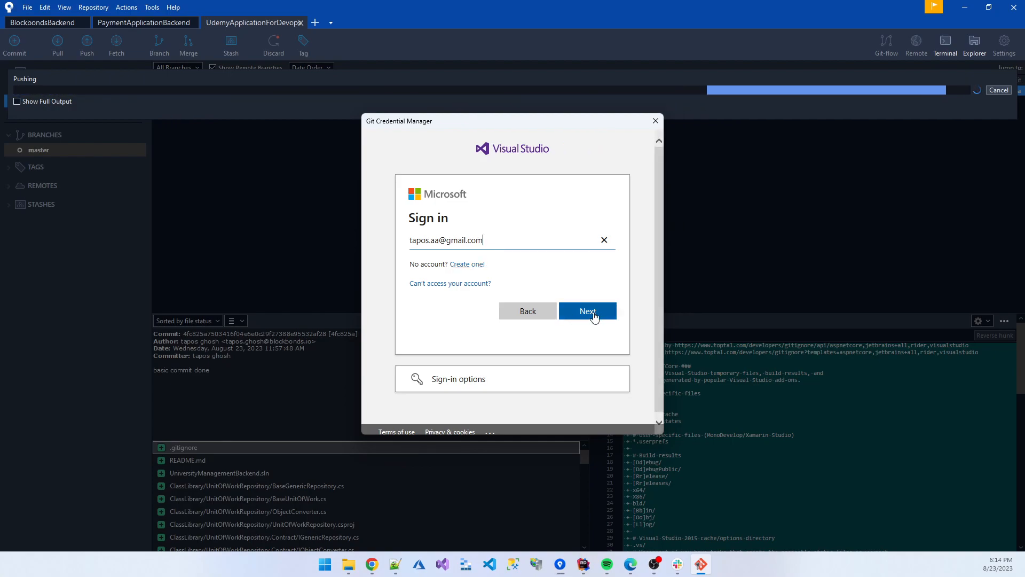
left_click(586, 311)
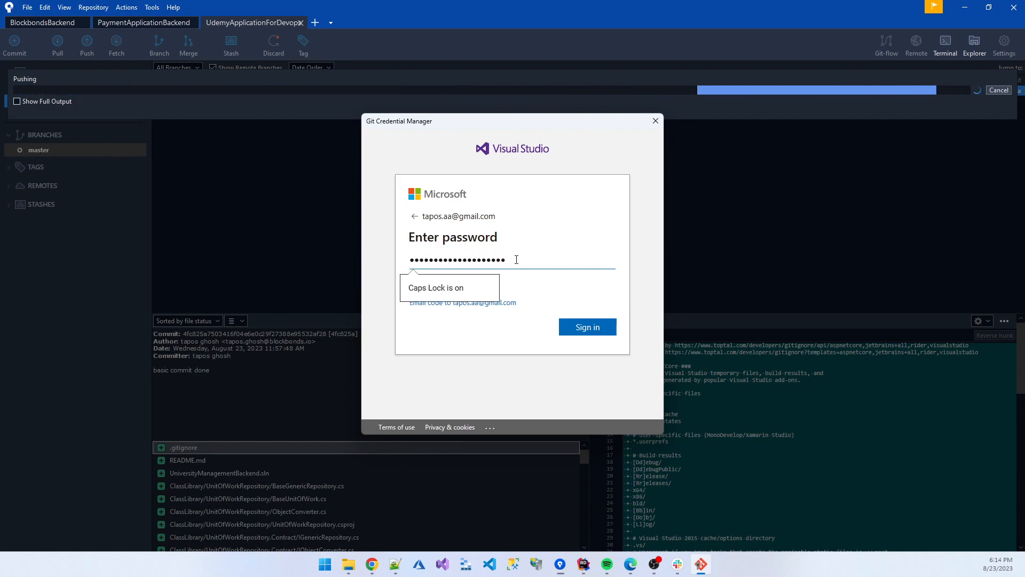
left_click(587, 327)
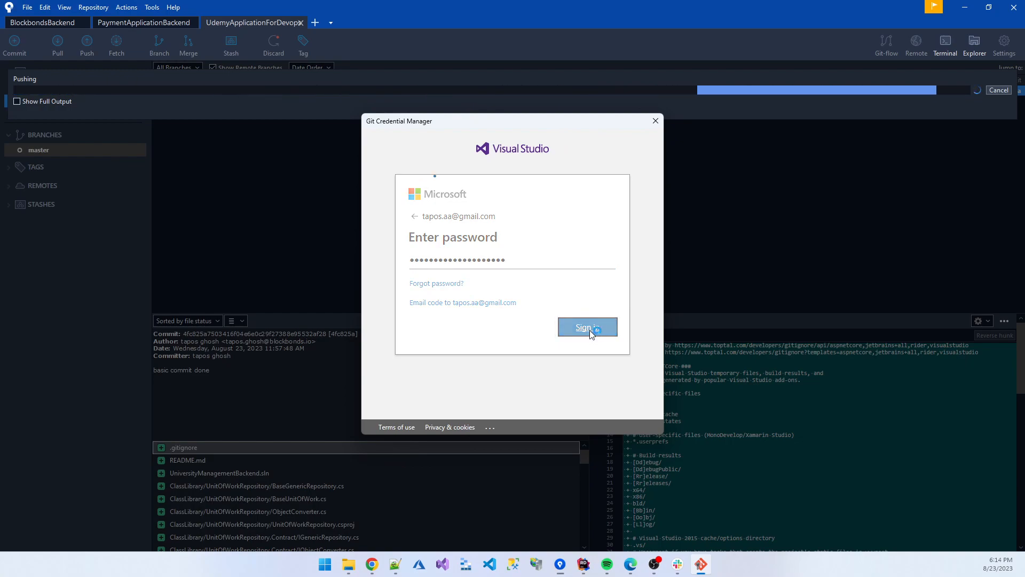
left_click(586, 327)
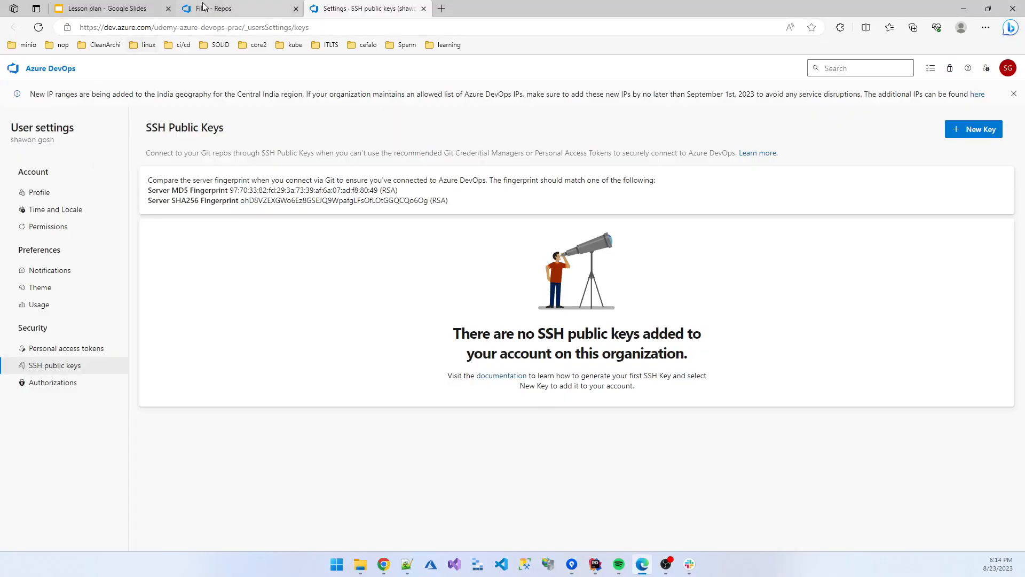
Reload Repos, select udemy_backend_api and view its Commits page, still empty.
left_click(240, 8)
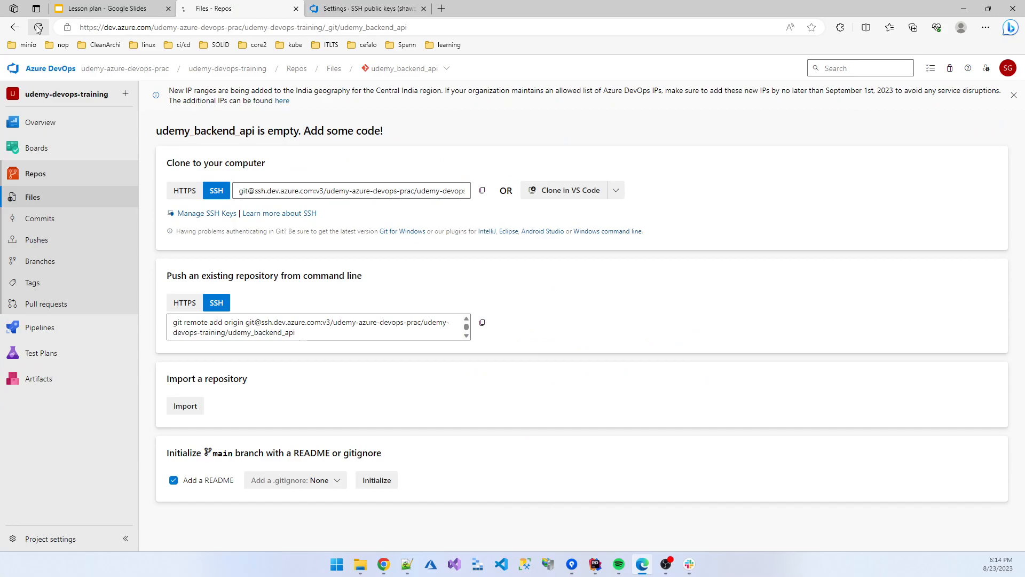
left_click(185, 190)
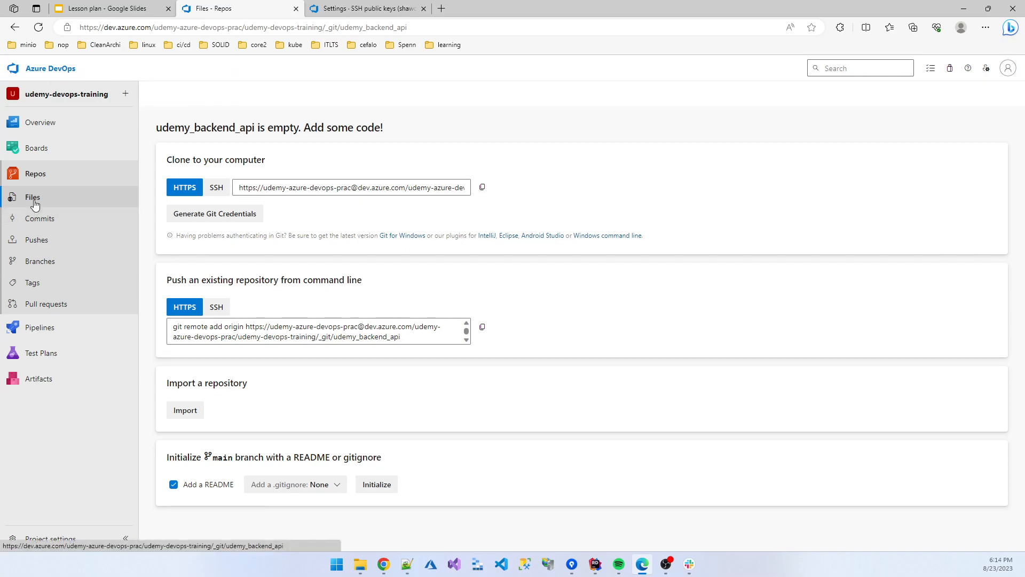
left_click(402, 68)
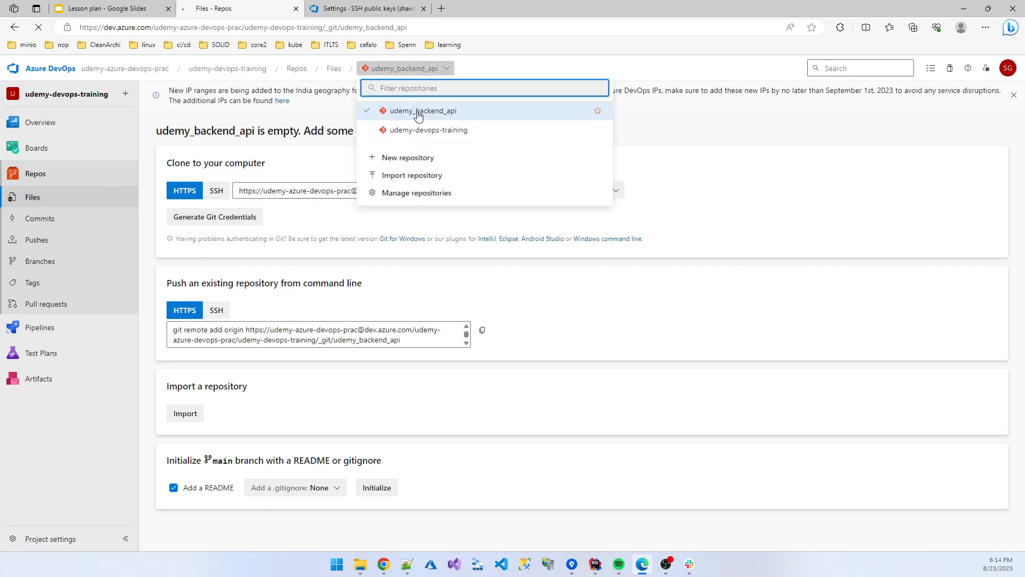
left_click(421, 110)
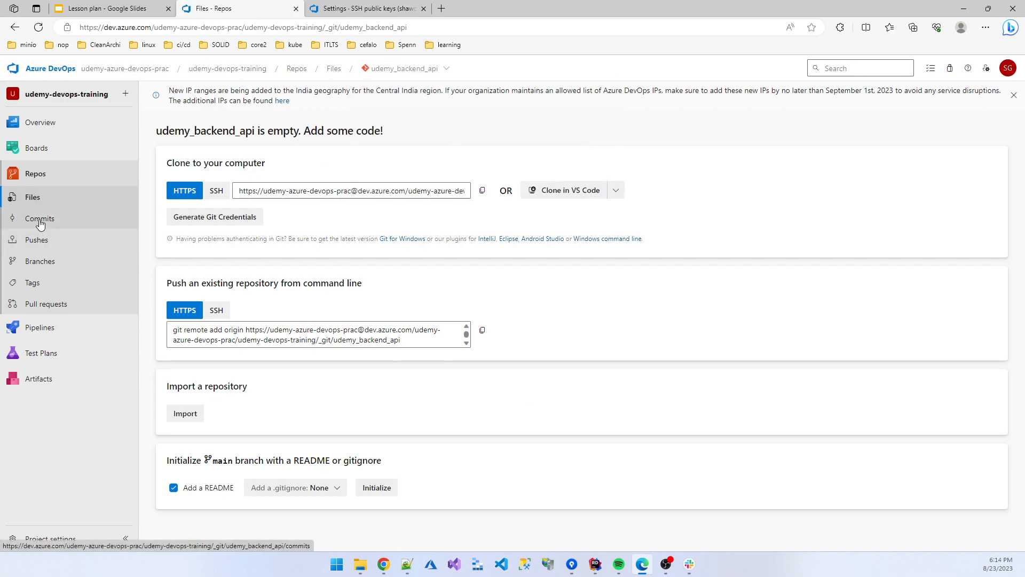
left_click(39, 218)
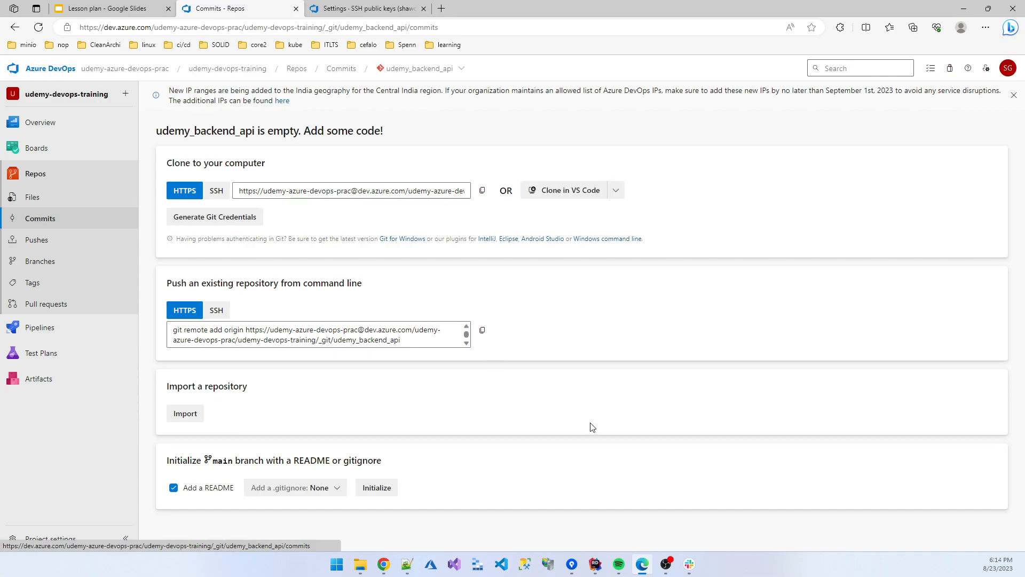
mouse_move(572, 564)
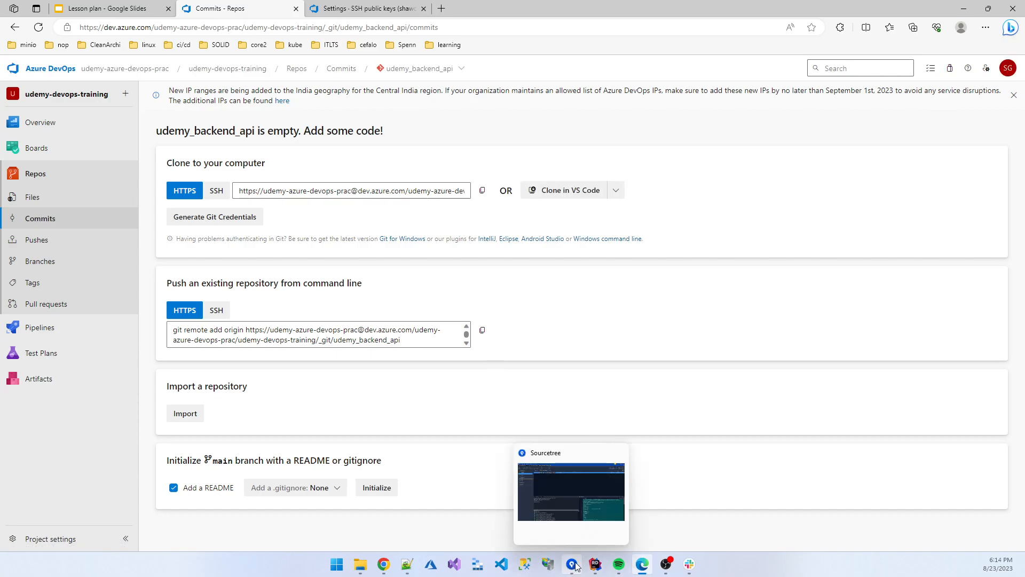
From Sourcetree, push master to the origin remote again.
left_click(570, 564)
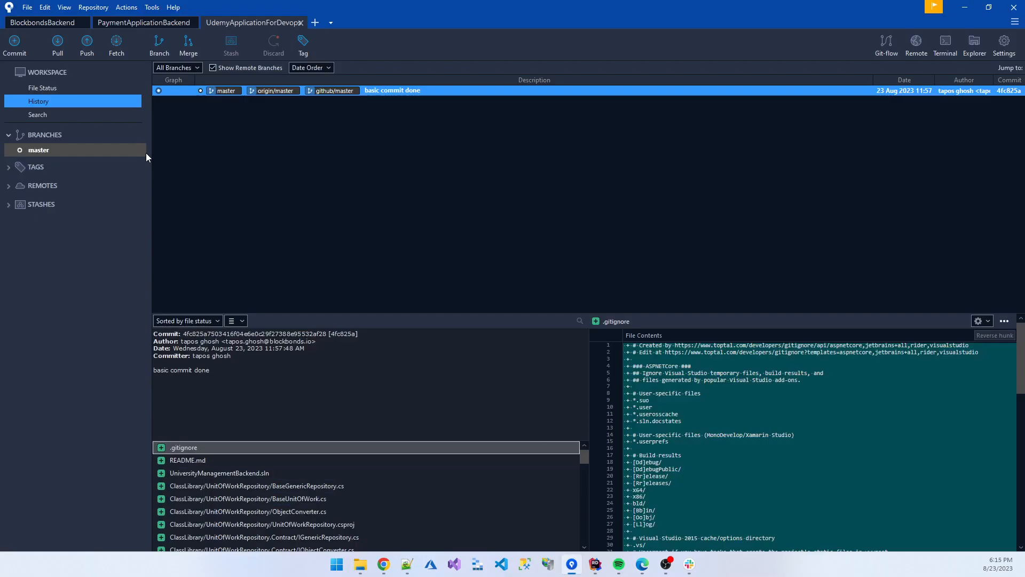
left_click(86, 46)
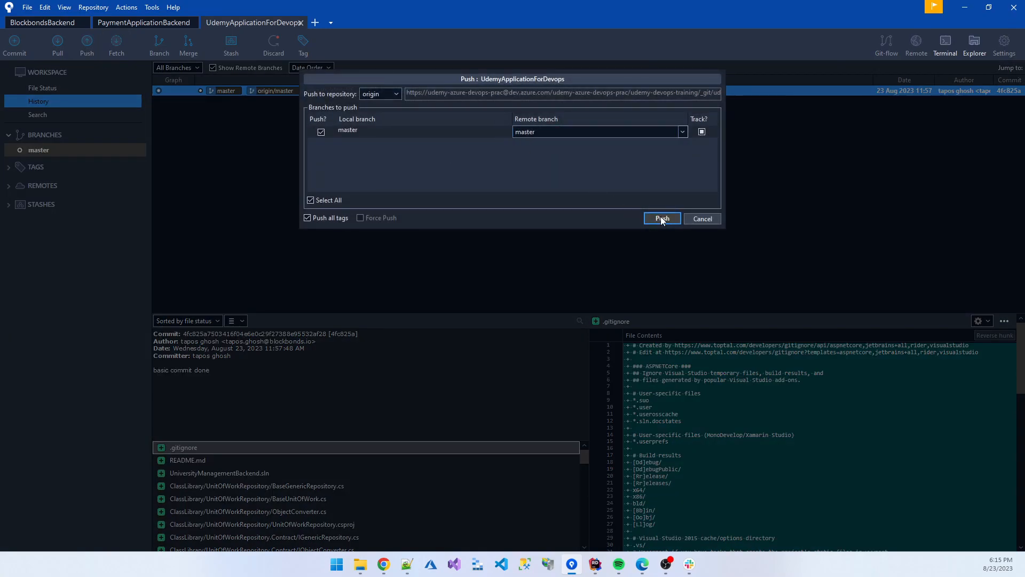
left_click(662, 218)
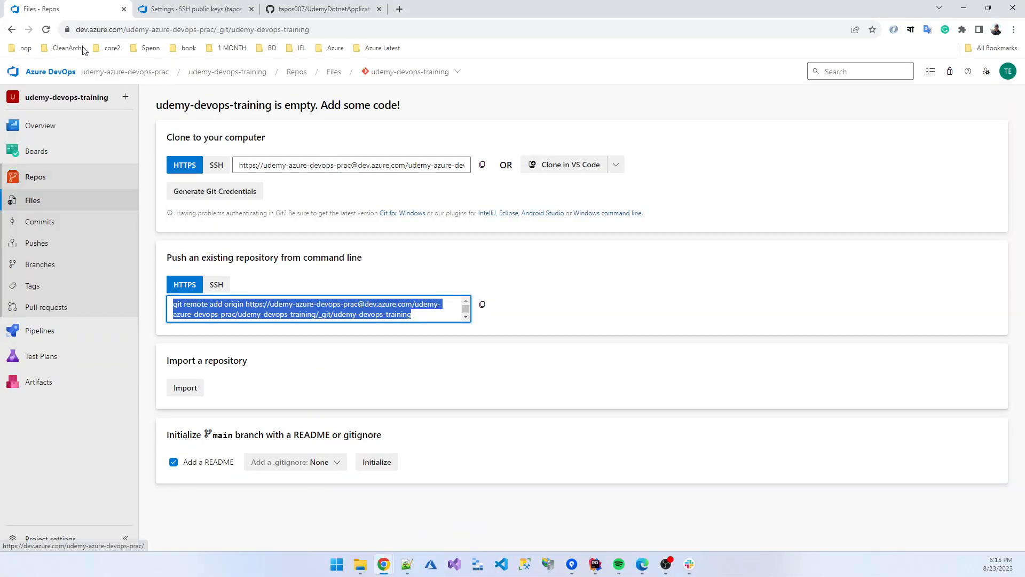
Switch to udemy_backend_api and view its Branches and Commits, still empty.
left_click(410, 72)
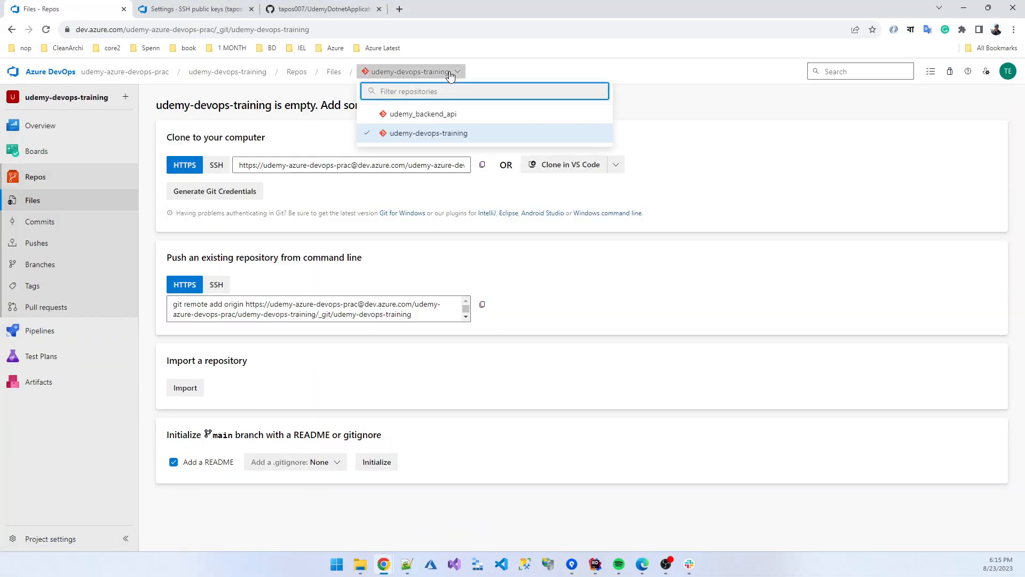
left_click(423, 115)
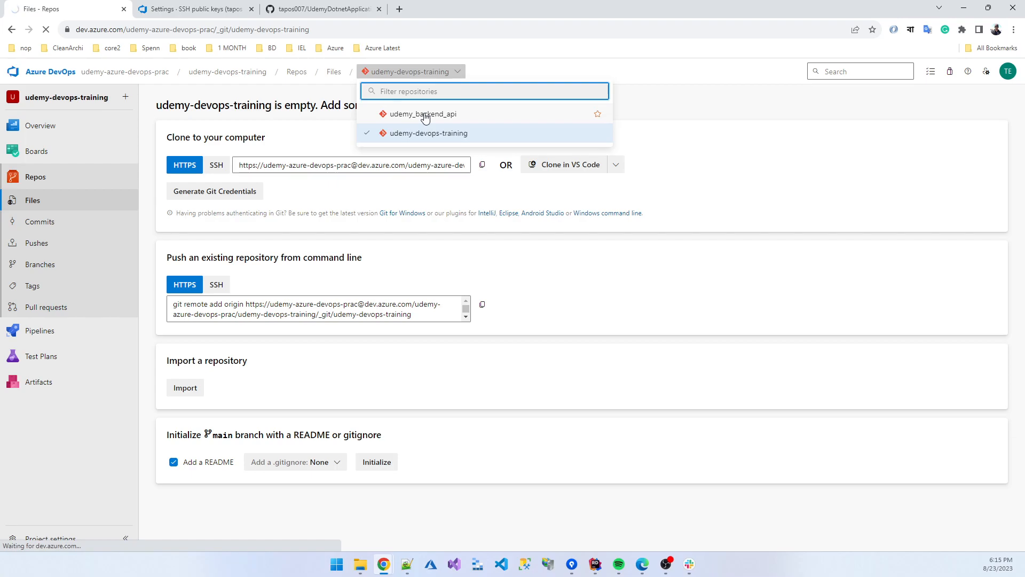
left_click(422, 115)
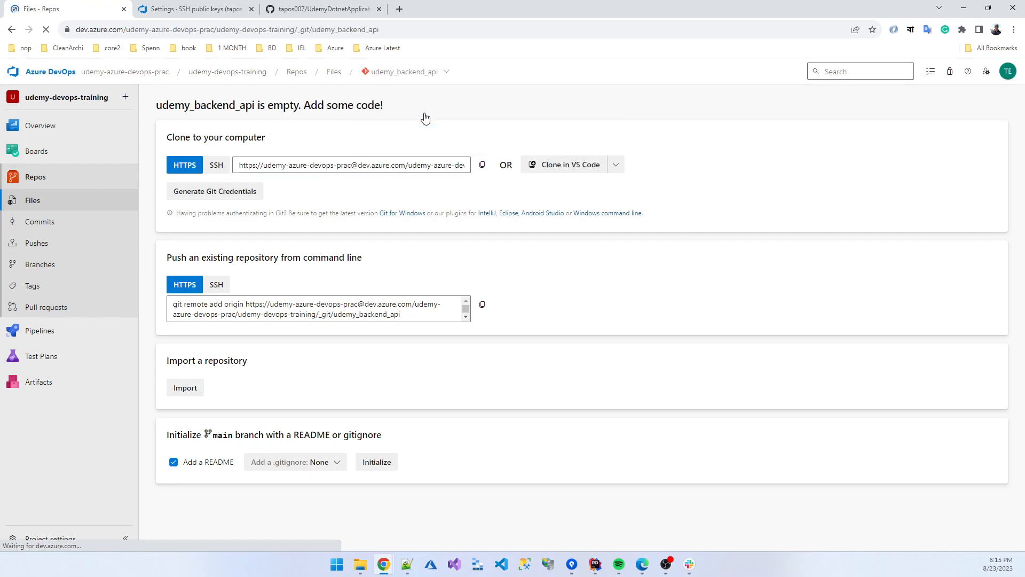
left_click(41, 264)
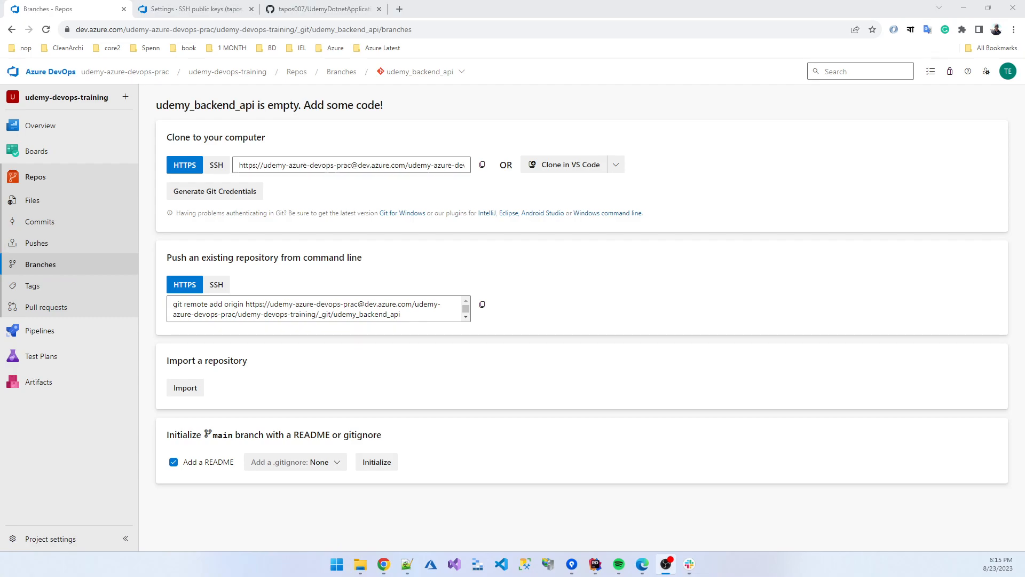
left_click(39, 218)
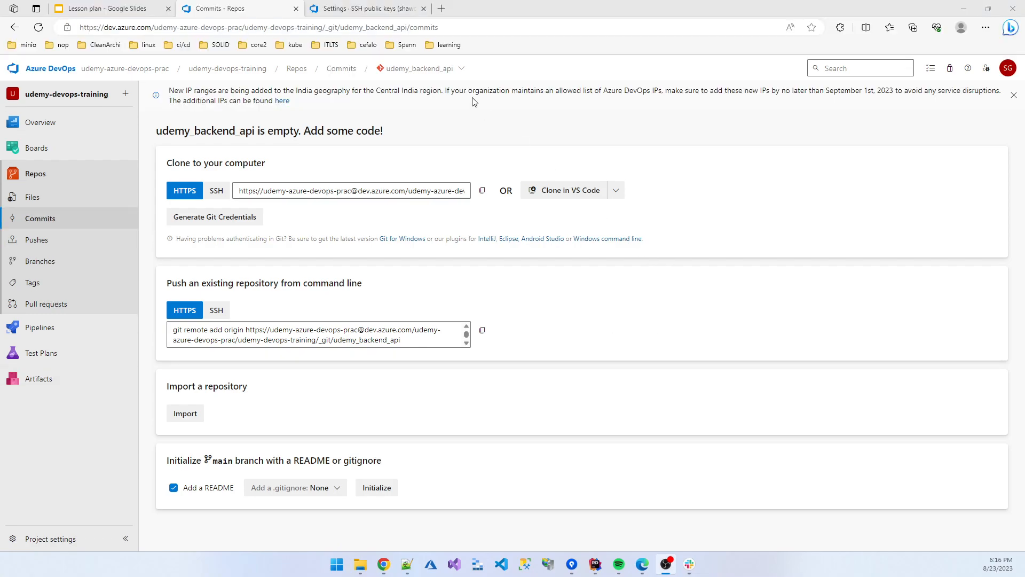
Switch to udemy-devops-training to see 'basic commit done' on master, then back to udemy_backend_api.
left_click(418, 69)
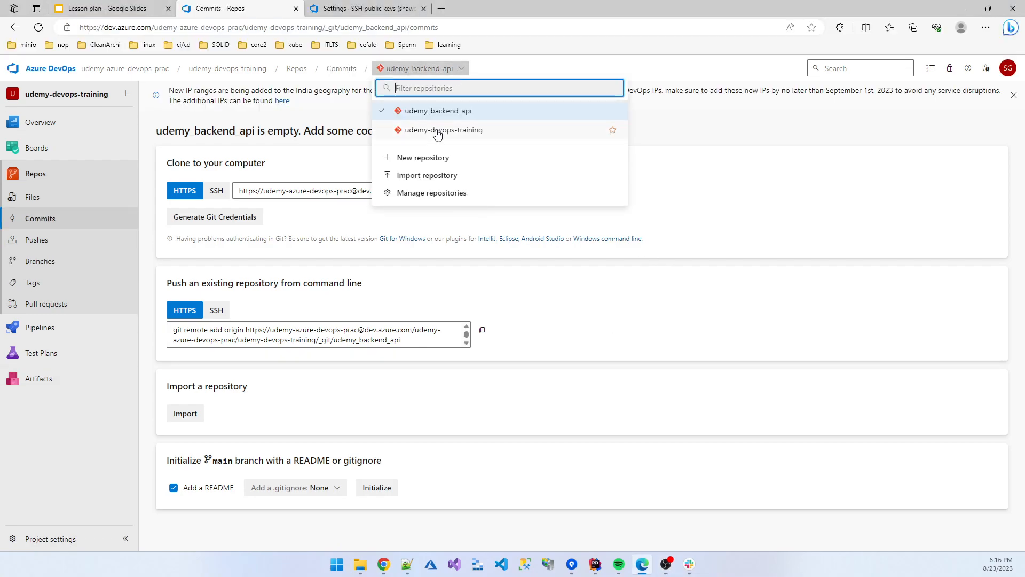
left_click(443, 130)
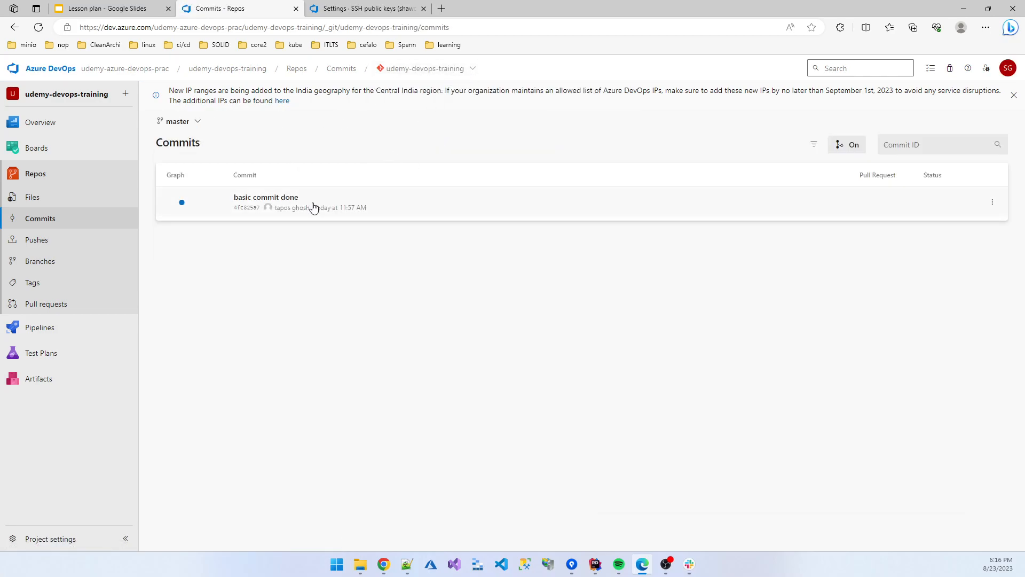
left_click(424, 69)
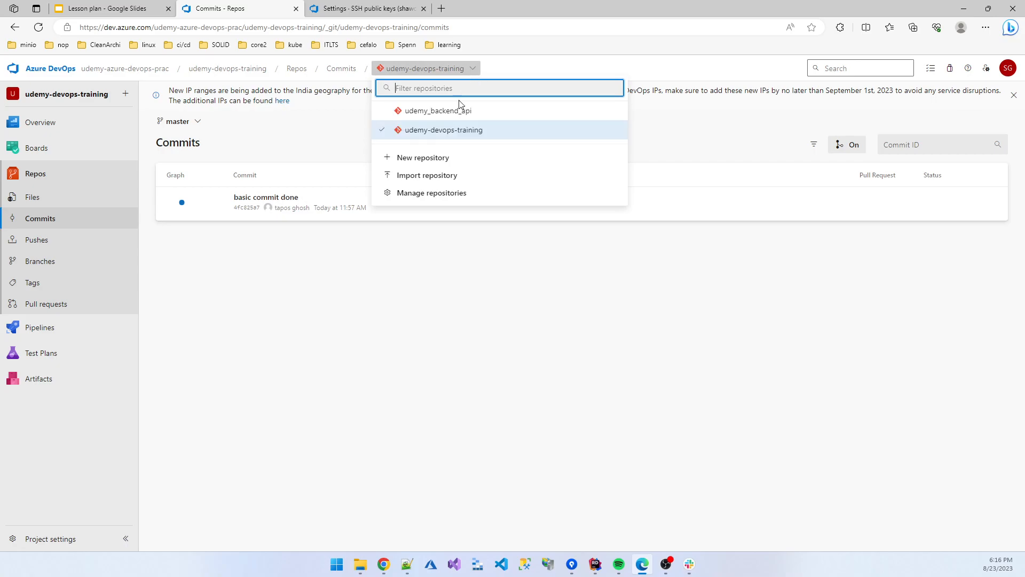
left_click(439, 110)
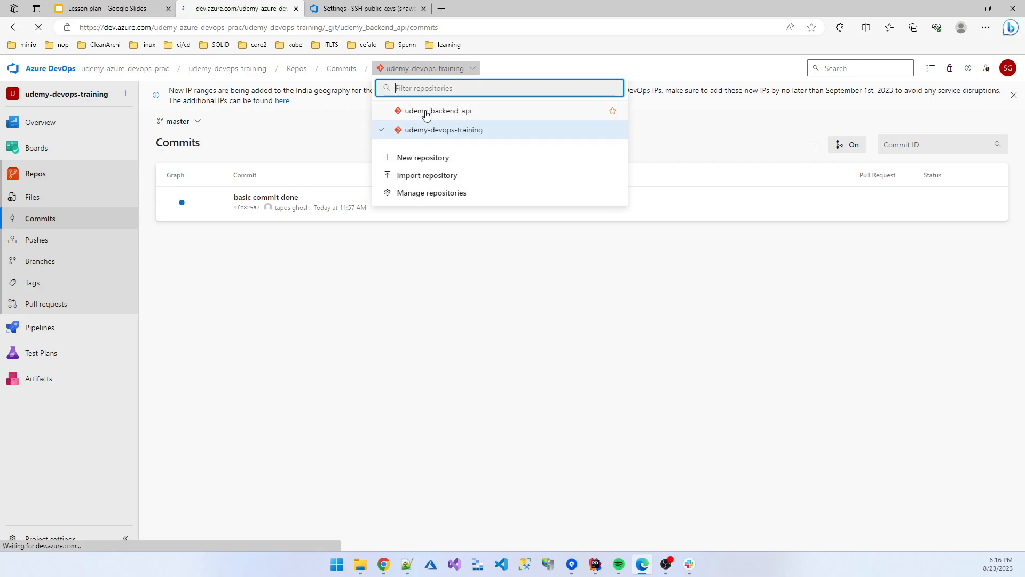
left_click(439, 110)
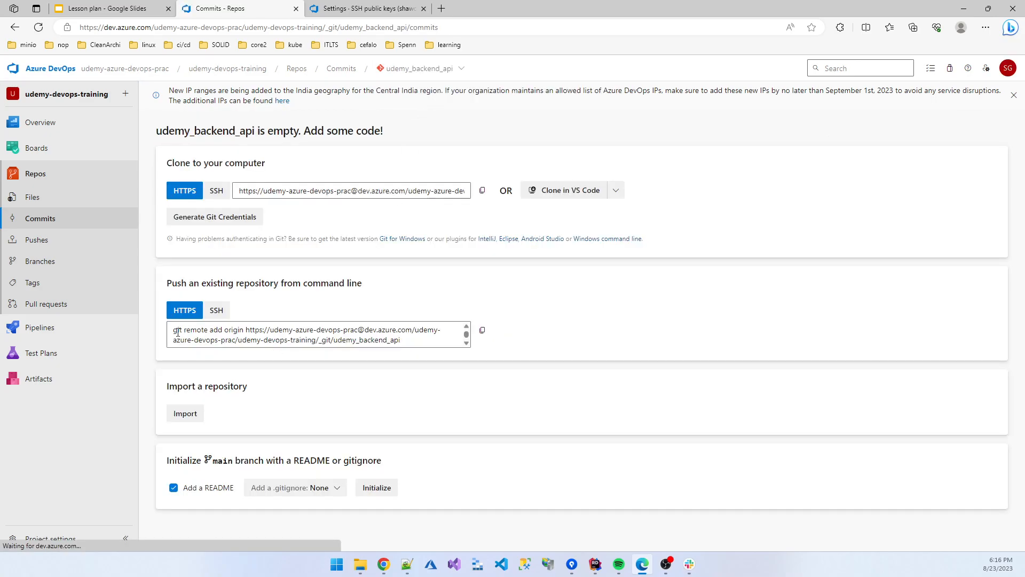
mouse_move(594, 564)
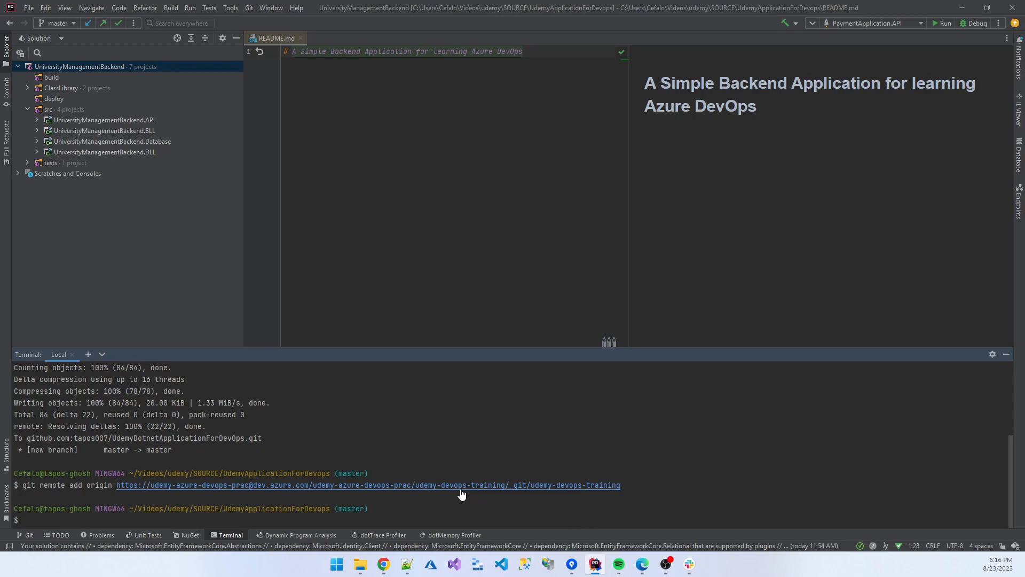
mouse_move(384, 563)
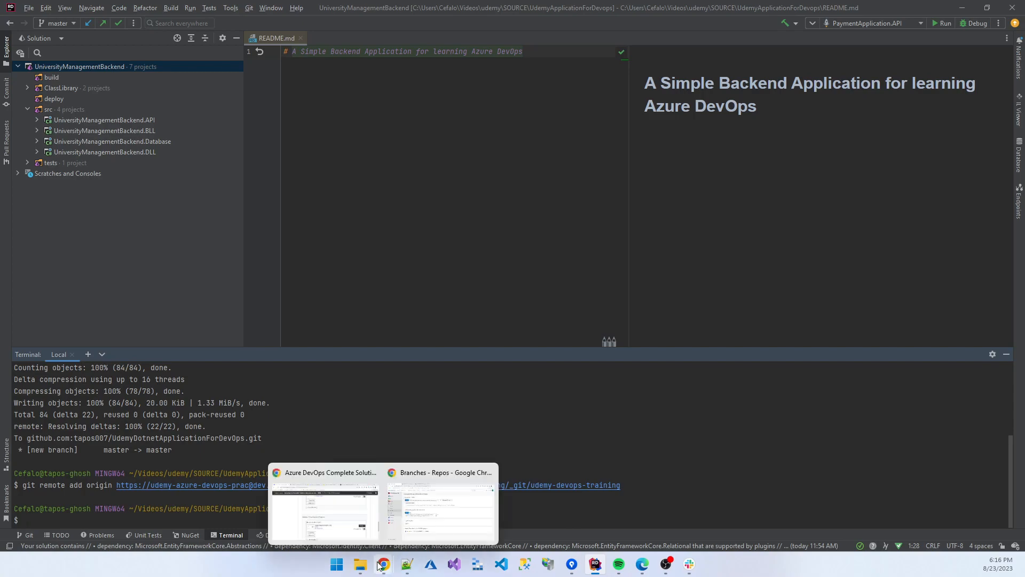
After reading the git remote add origin output, switch to the browser window.
left_click(384, 564)
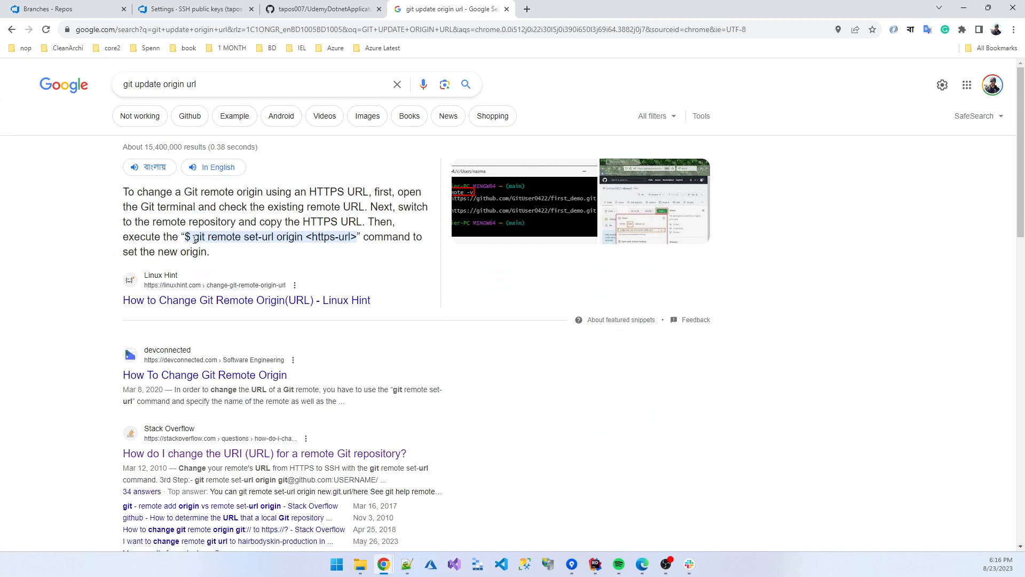
Select the git remote set-url origin command in the Google featured snippet.
left_click_drag(193, 236, 303, 236)
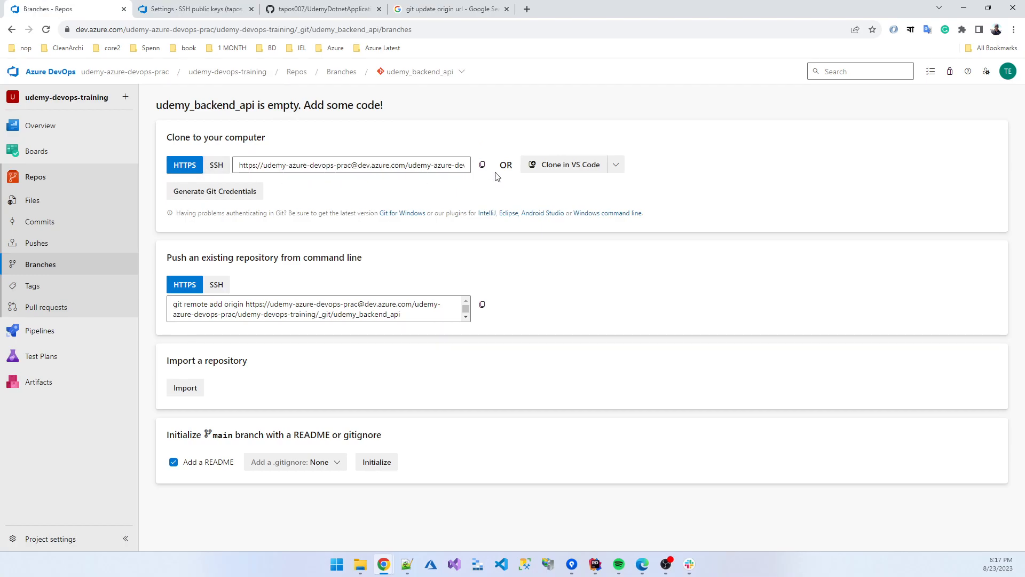
mouse_move(481, 164)
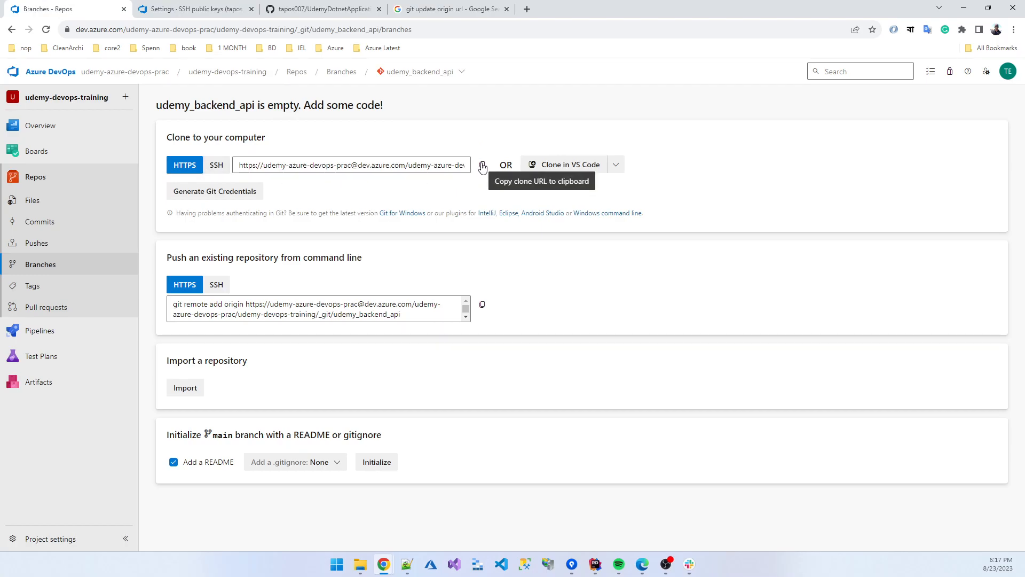
mouse_move(664, 569)
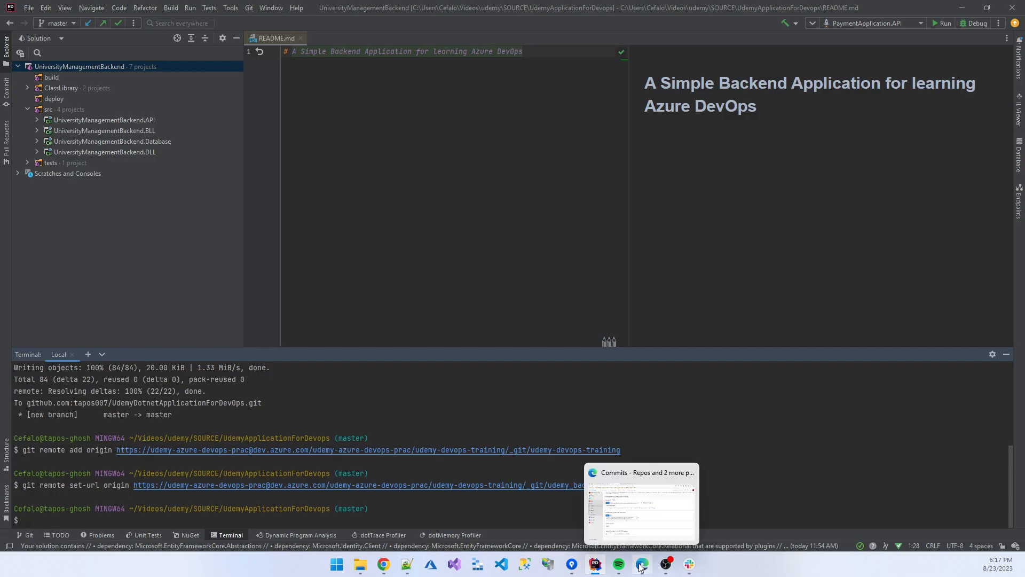
Bring the Git client window to the front after copying the udemy_backend_api HTTPS URL.
left_click(570, 564)
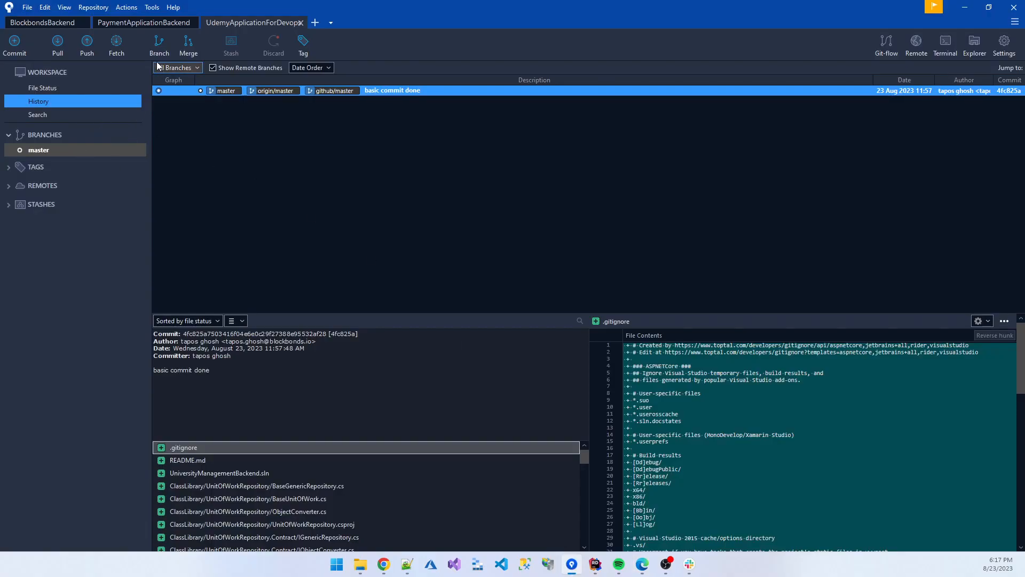
left_click(87, 45)
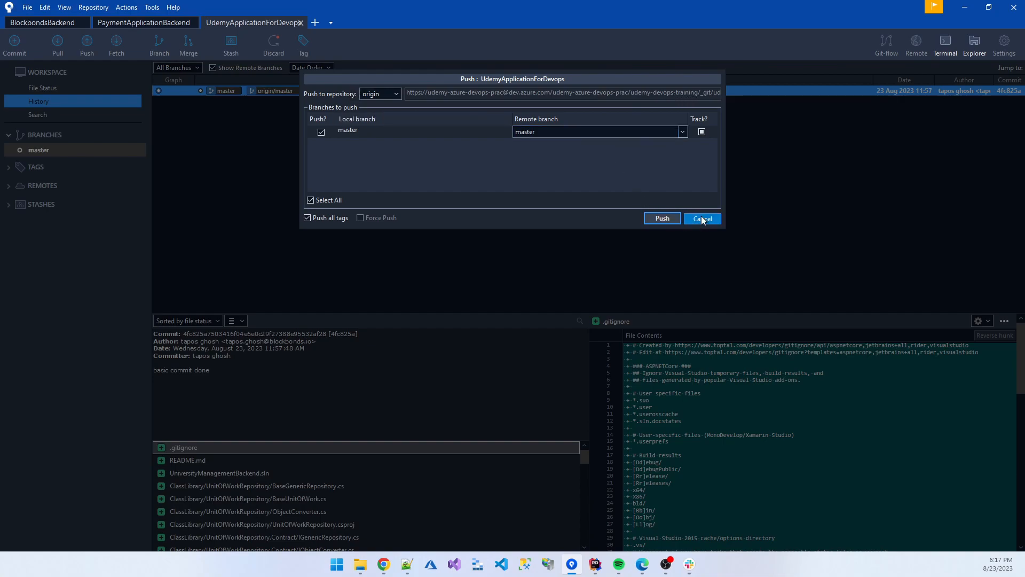
left_click(702, 218)
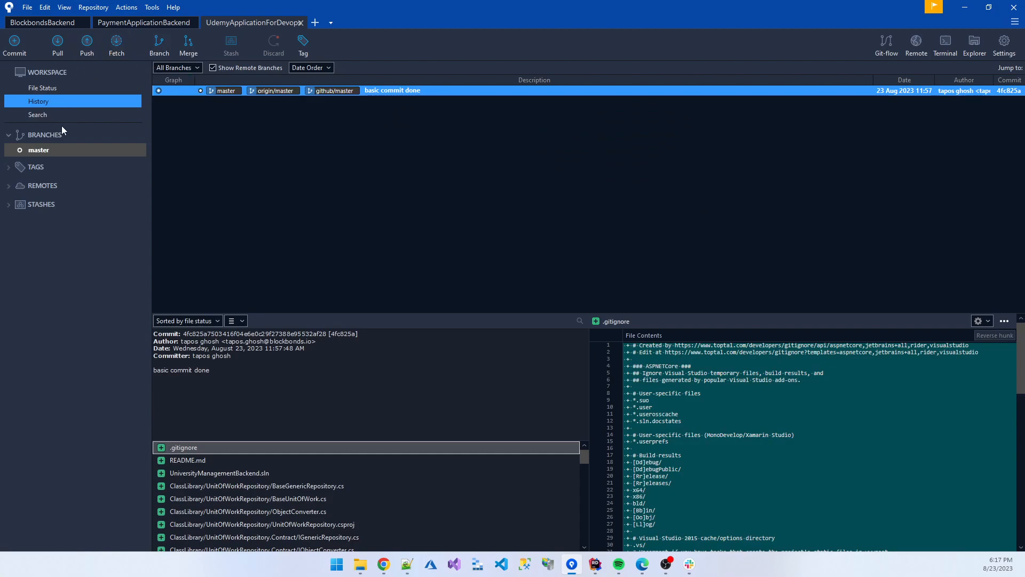
mouse_move(45, 126)
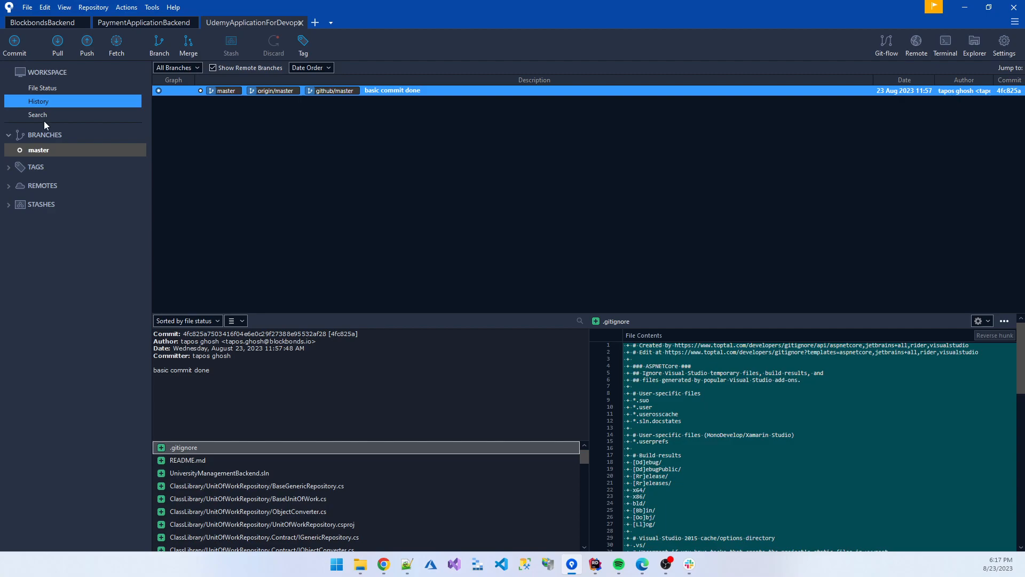
right_click(39, 149)
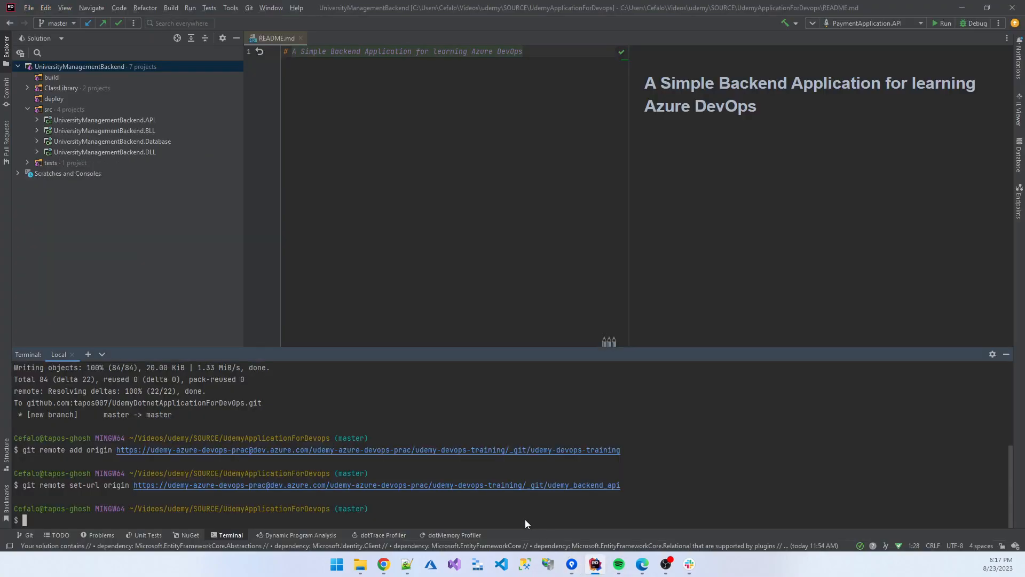
mouse_move(217, 517)
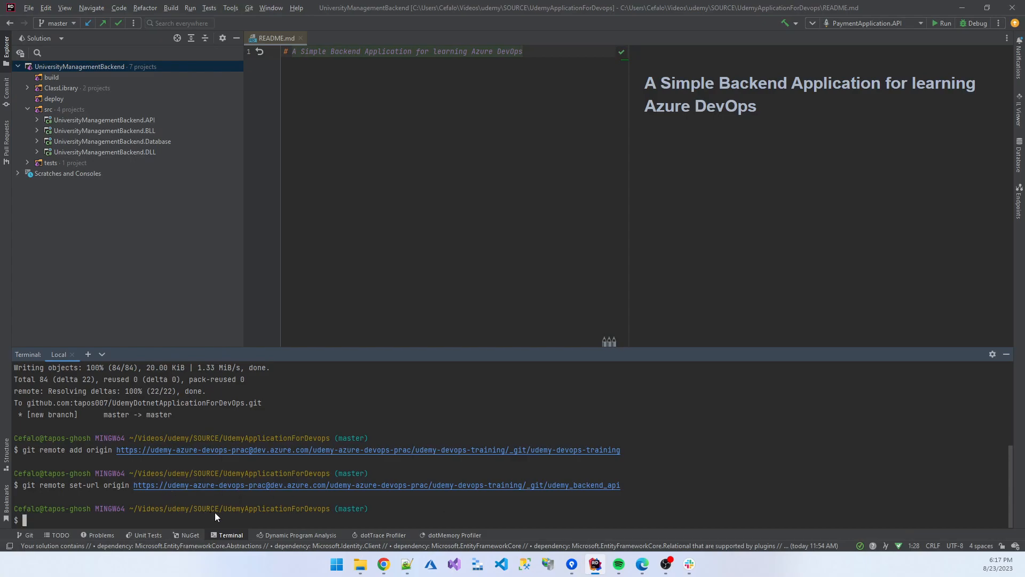
Run git remote -v in Rider's terminal to confirm origin points at udemy_backend_api.
type("GIT REMO")
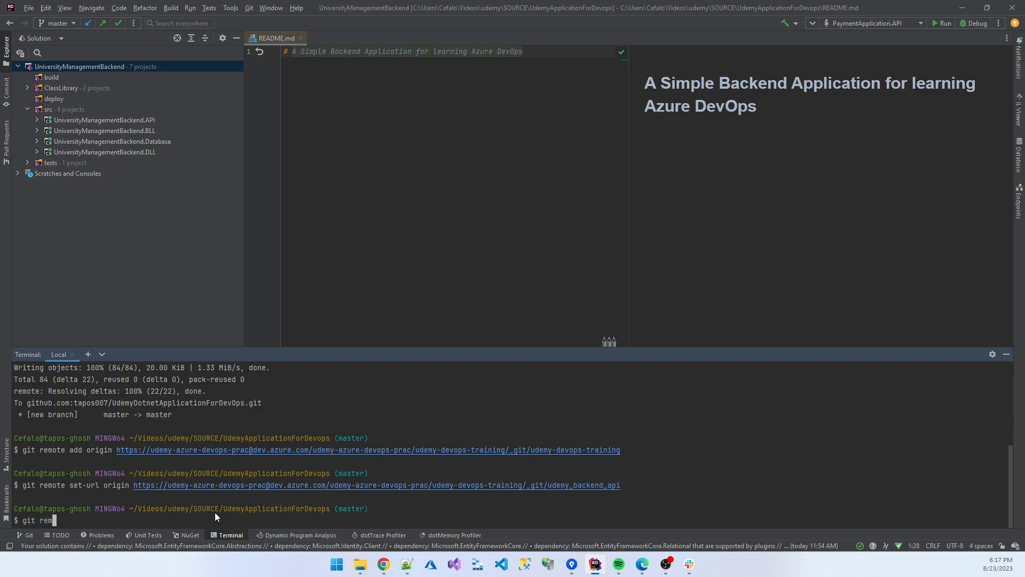
key("Enter")
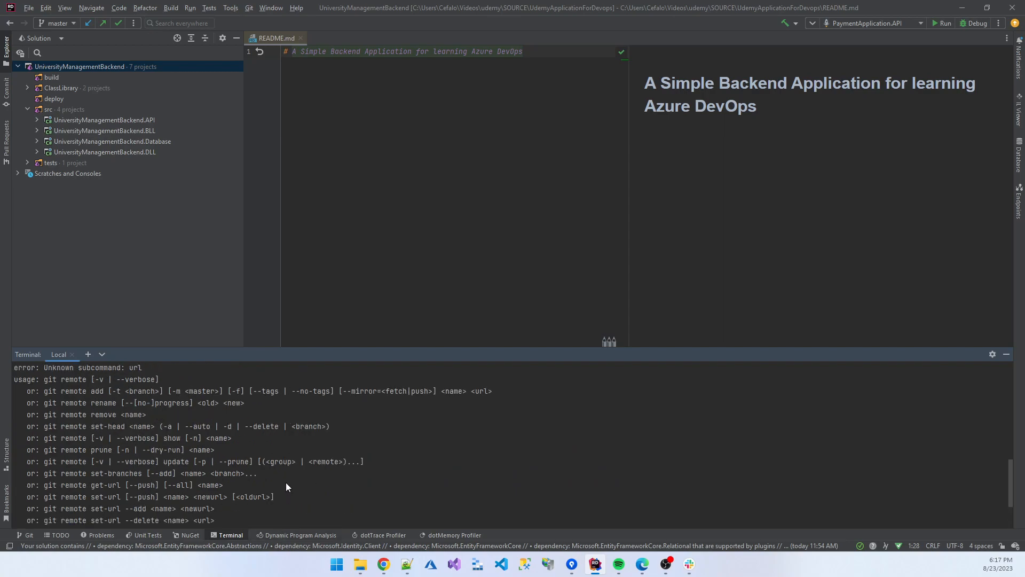
type("git remote -v")
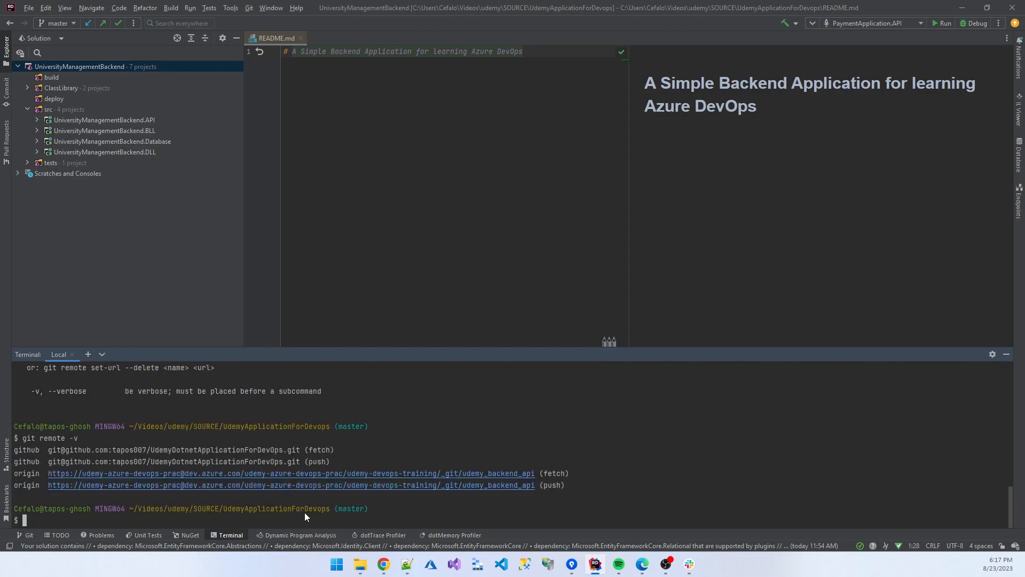
mouse_move(391, 502)
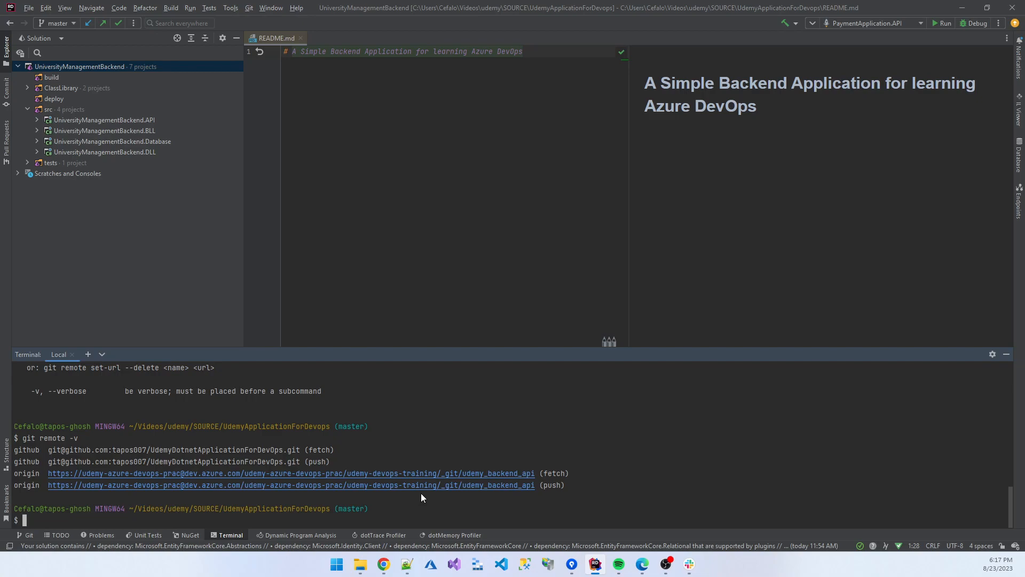
mouse_move(382, 564)
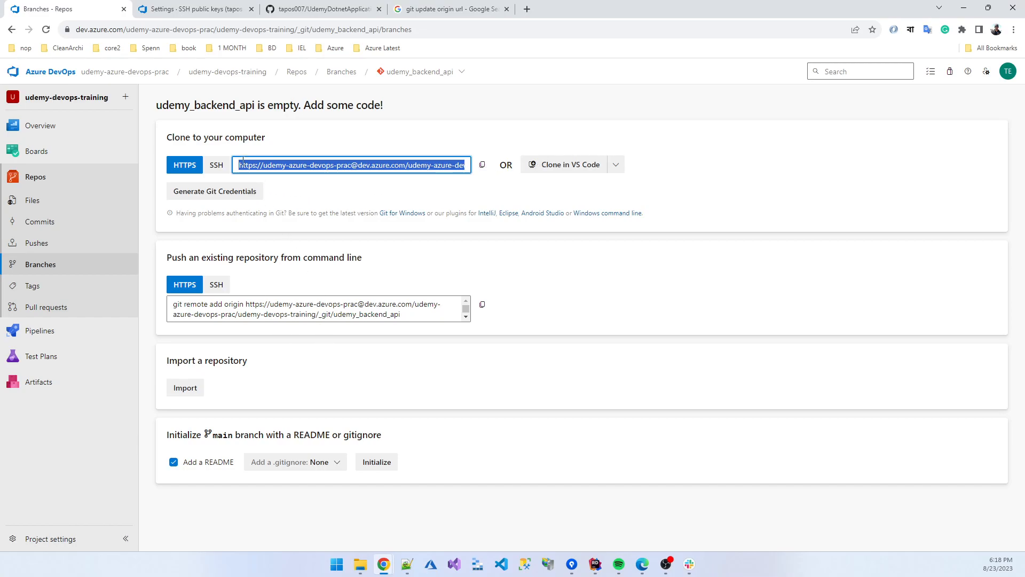
mouse_move(299, 121)
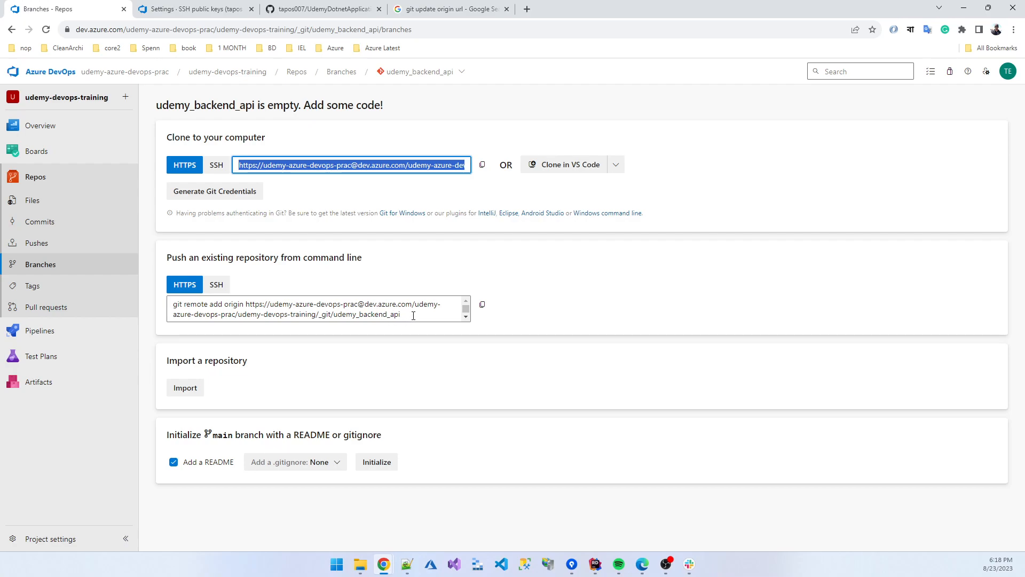
mouse_move(412, 94)
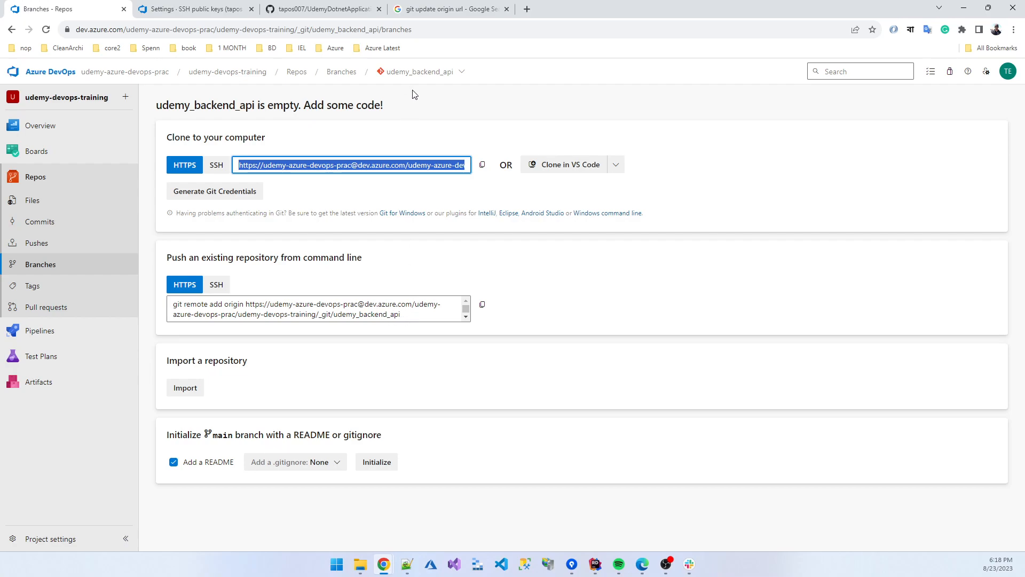
mouse_move(77, 59)
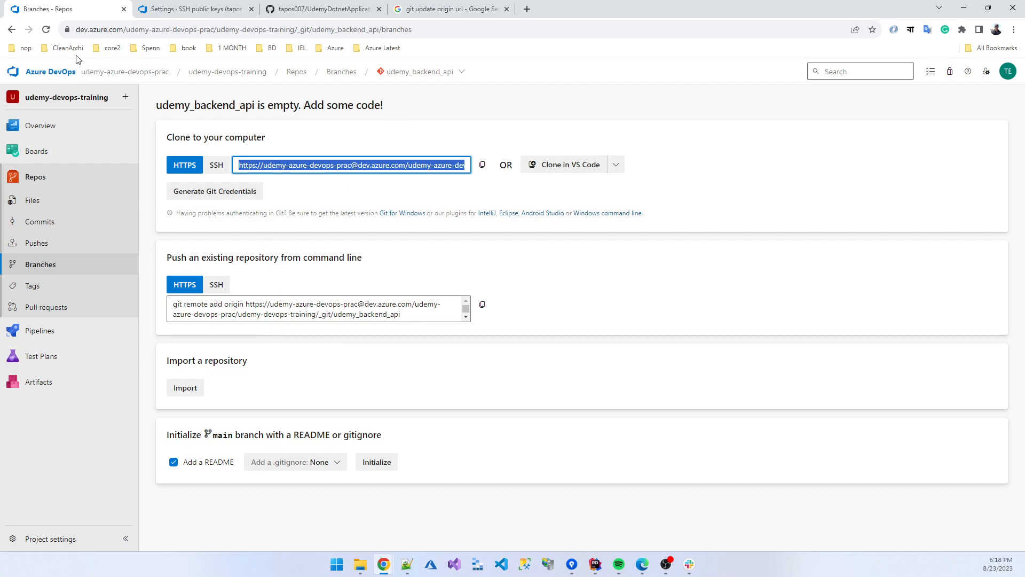
left_click(44, 30)
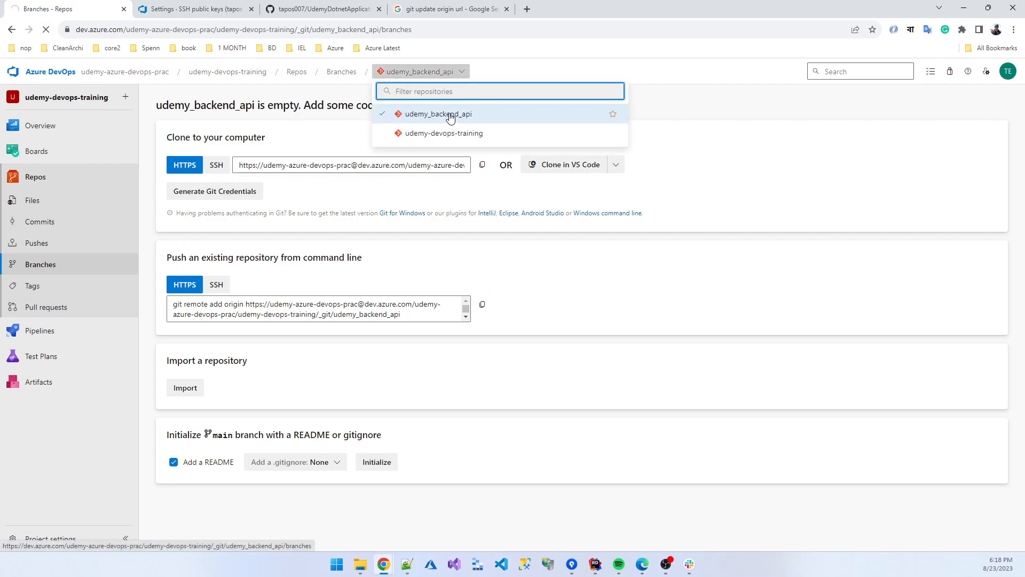
left_click(438, 113)
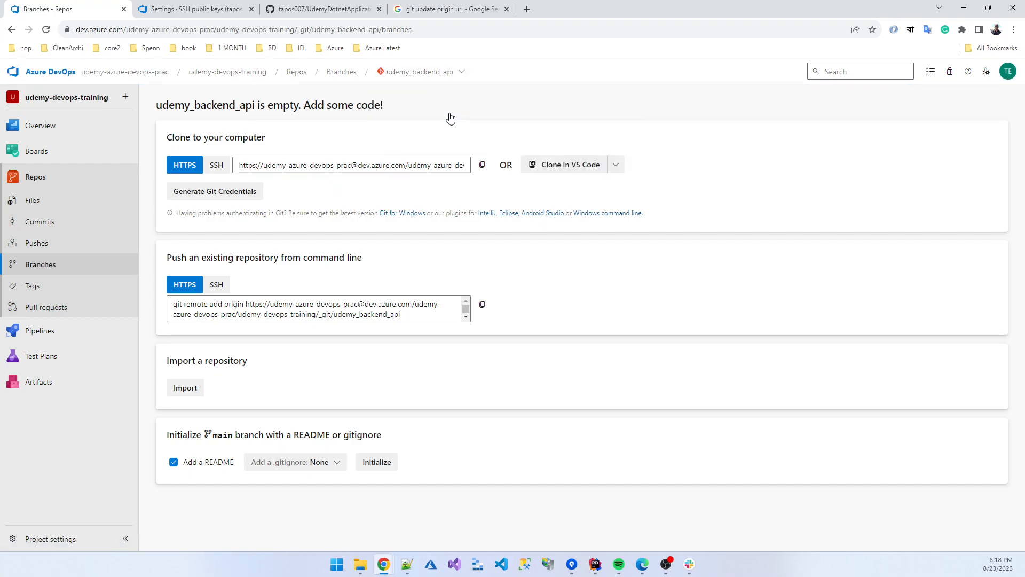
mouse_move(321, 263)
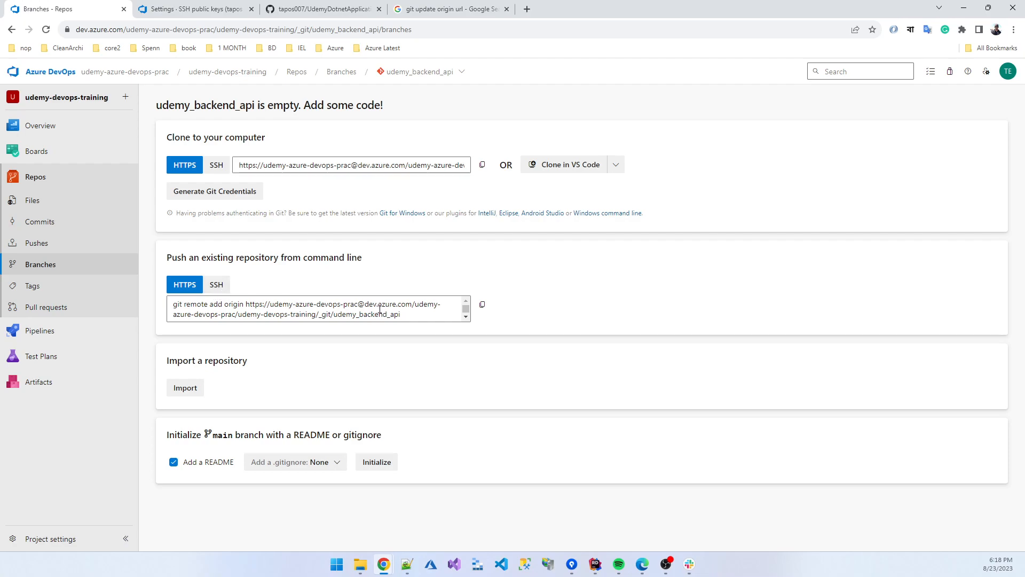
left_click(413, 318)
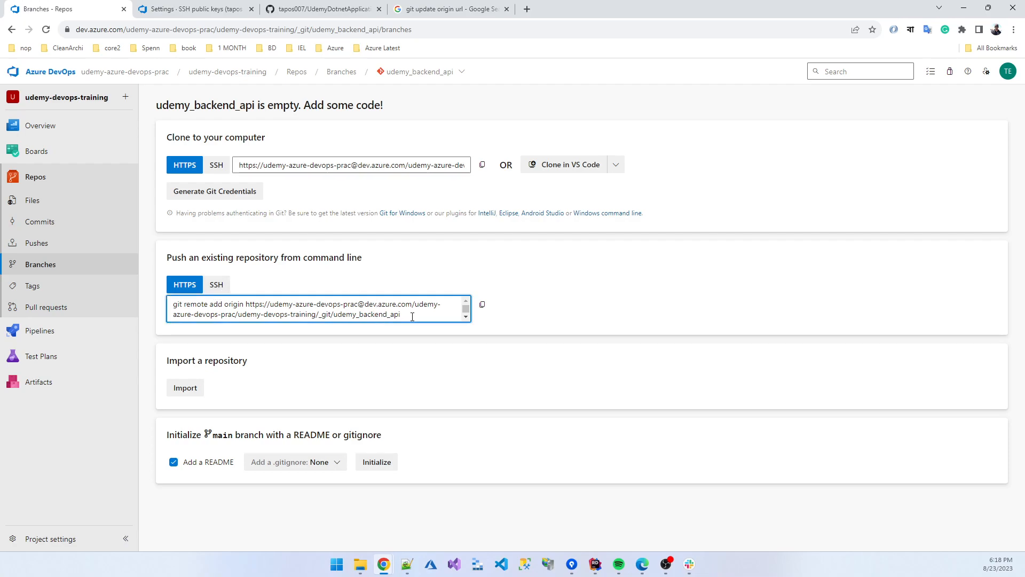
double_click(339, 303)
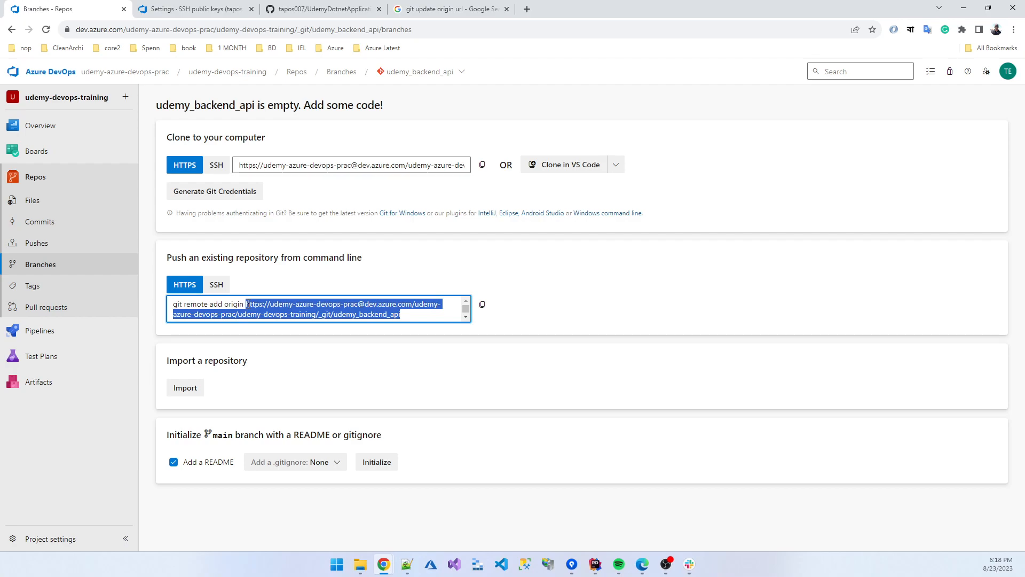
mouse_move(559, 507)
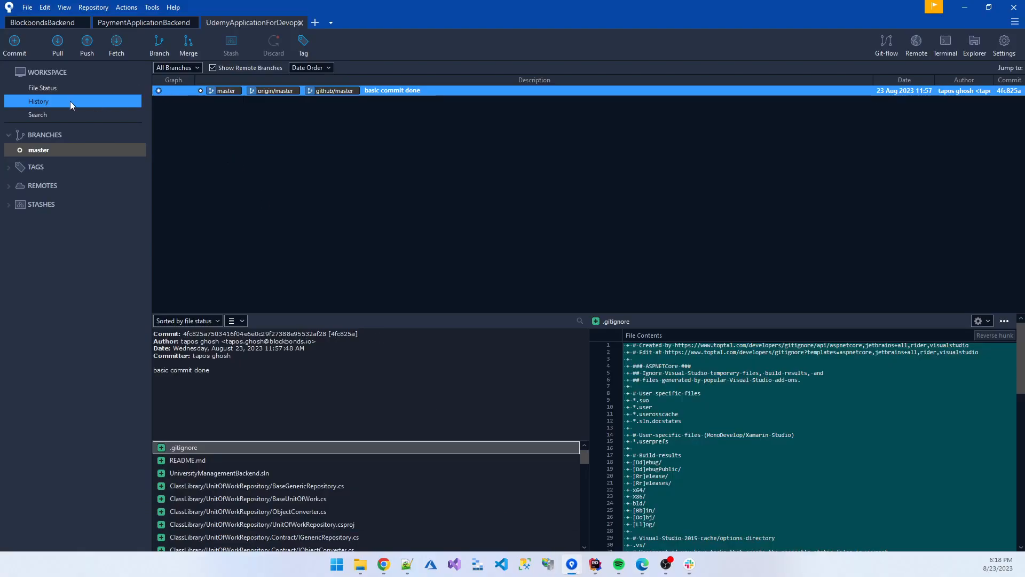
Push master to origin, now the udemy_backend_api URL, from Sourcetree.
left_click(87, 44)
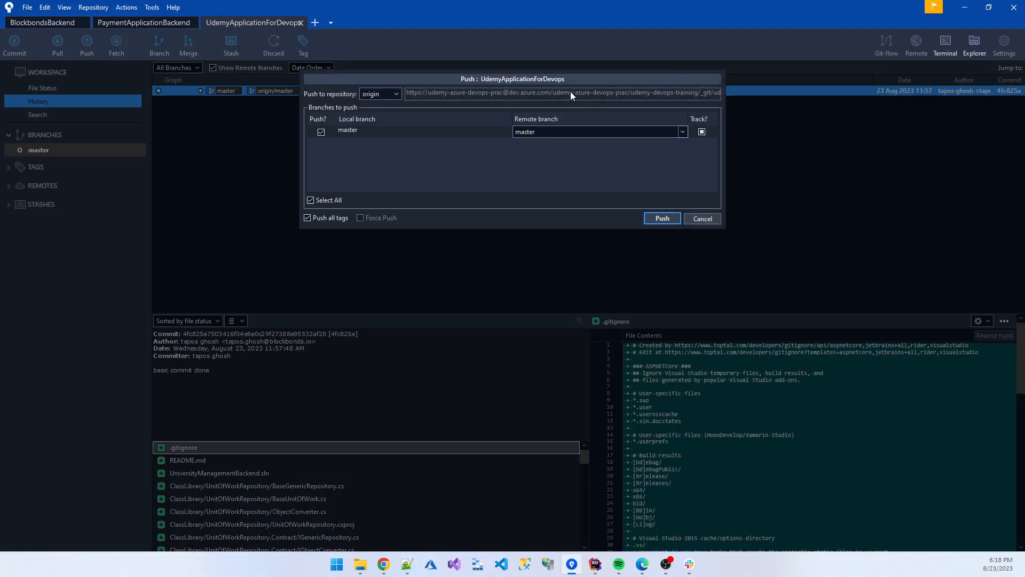
mouse_move(667, 100)
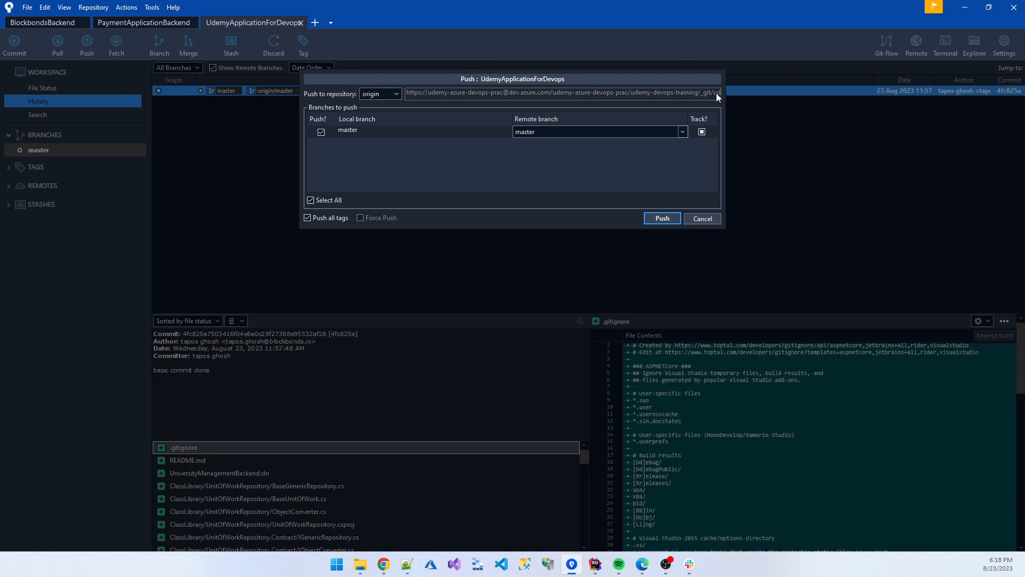
left_click(661, 218)
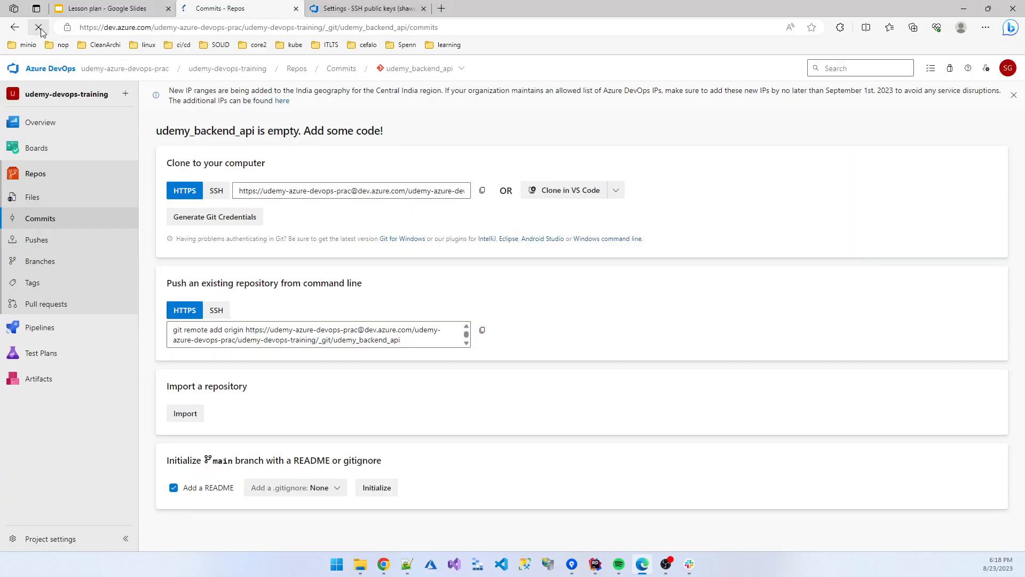
Refresh Commits to show 'basic commit done', then view master under Branches.
left_click(38, 28)
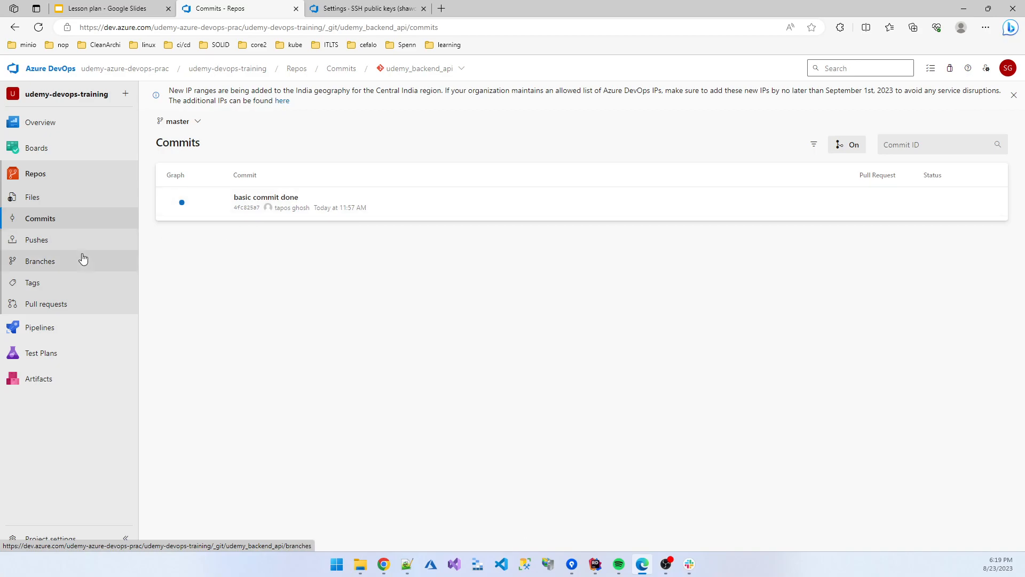
left_click(39, 260)
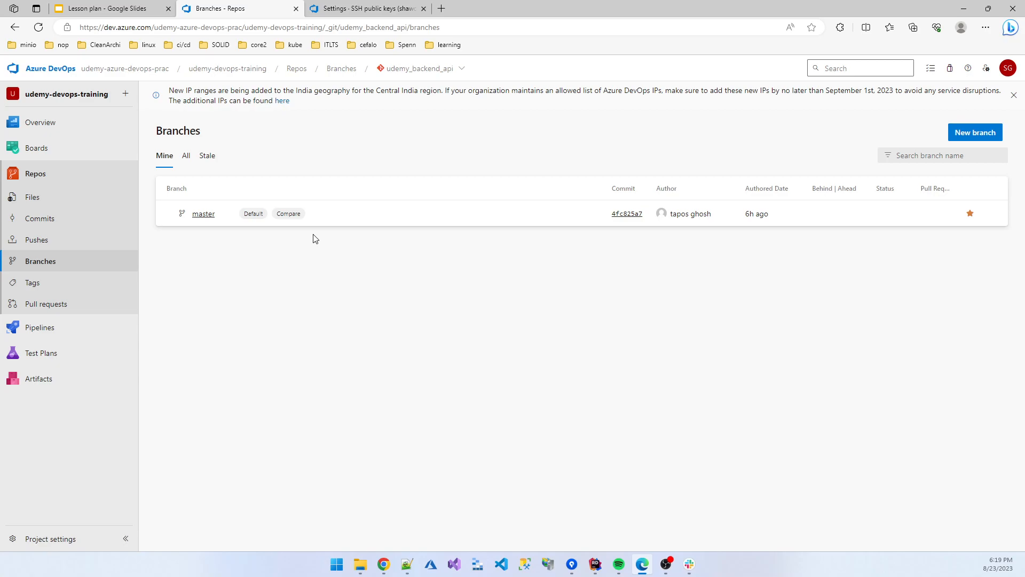
mouse_move(434, 214)
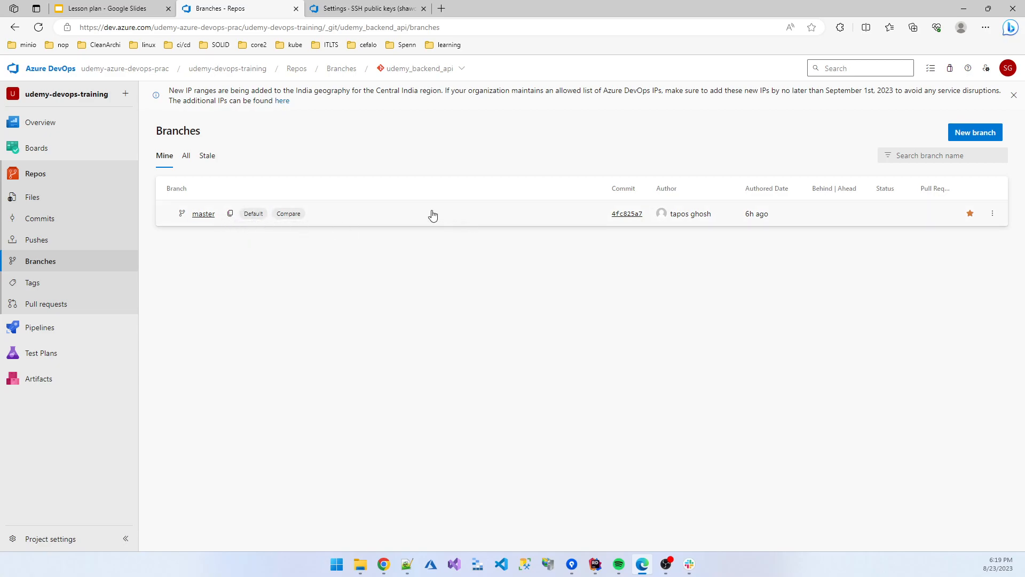
mouse_move(551, 183)
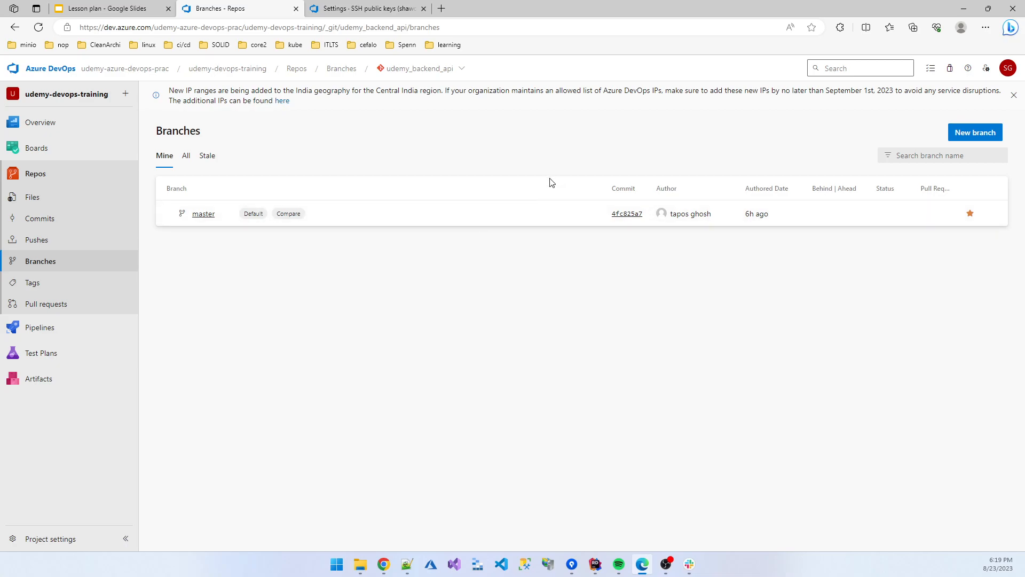
mouse_move(390, 287)
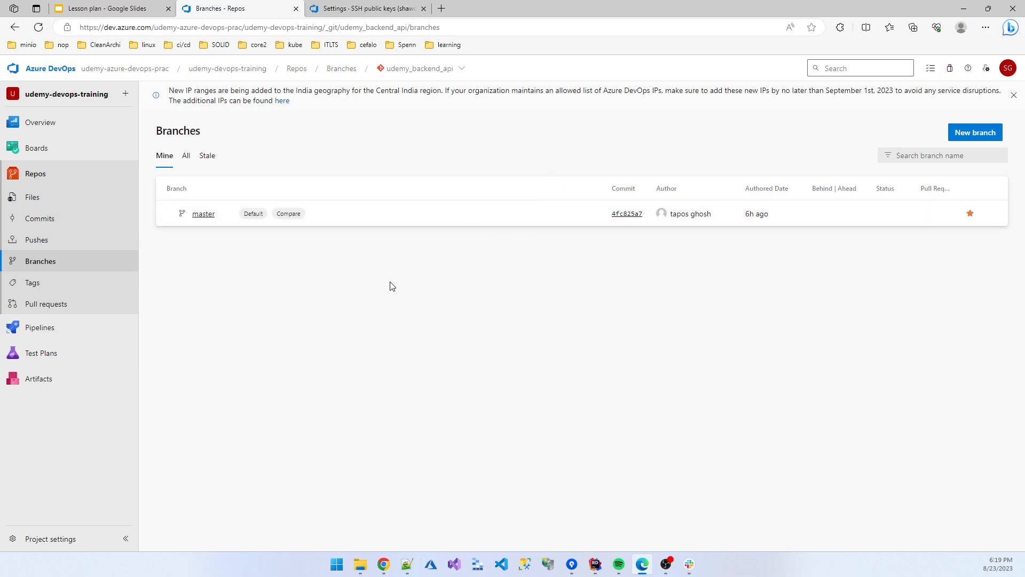
mouse_move(393, 281)
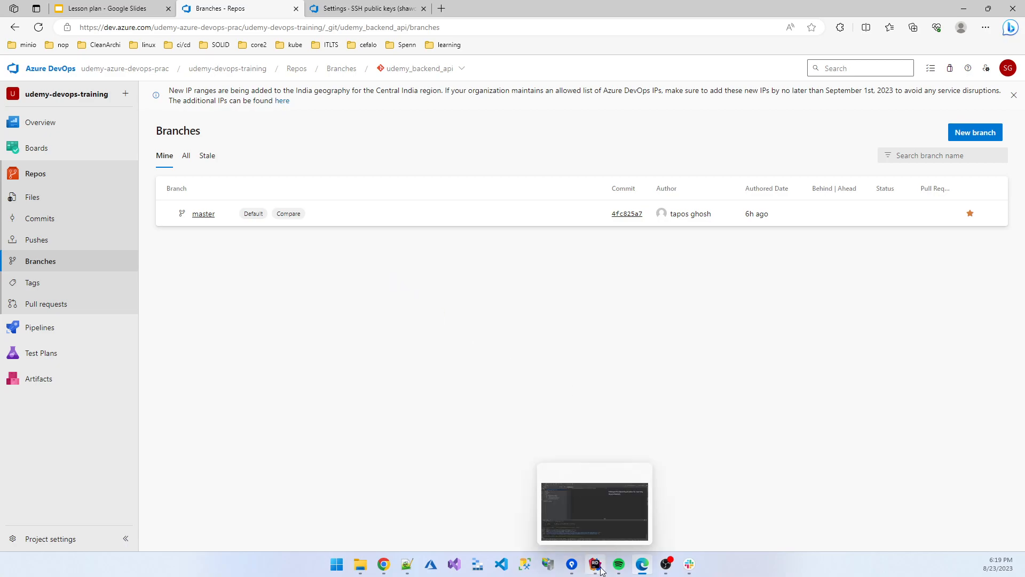
Bring Rider's UniversityManagementBackend solution back to the front.
left_click(594, 564)
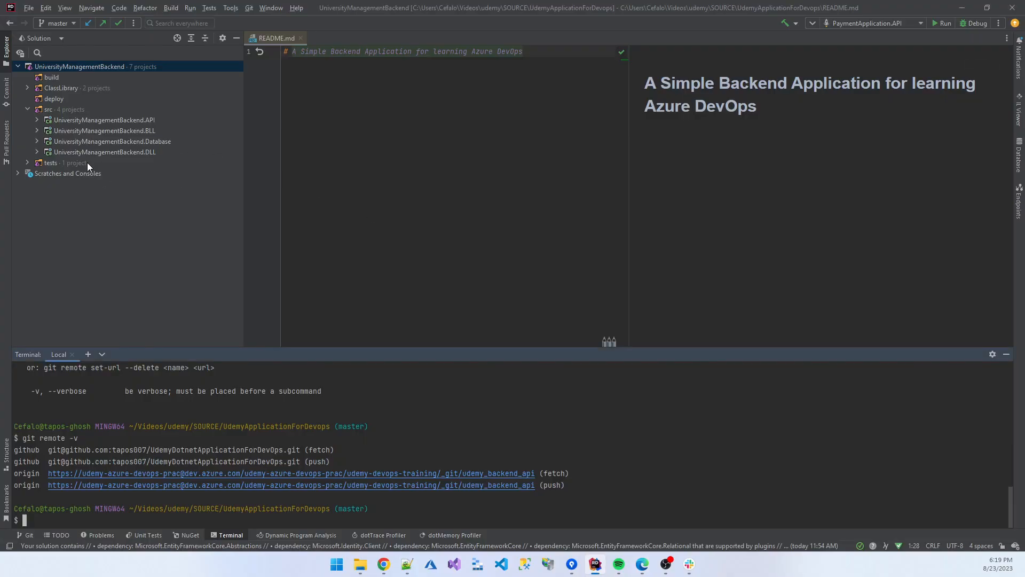
mouse_move(99, 141)
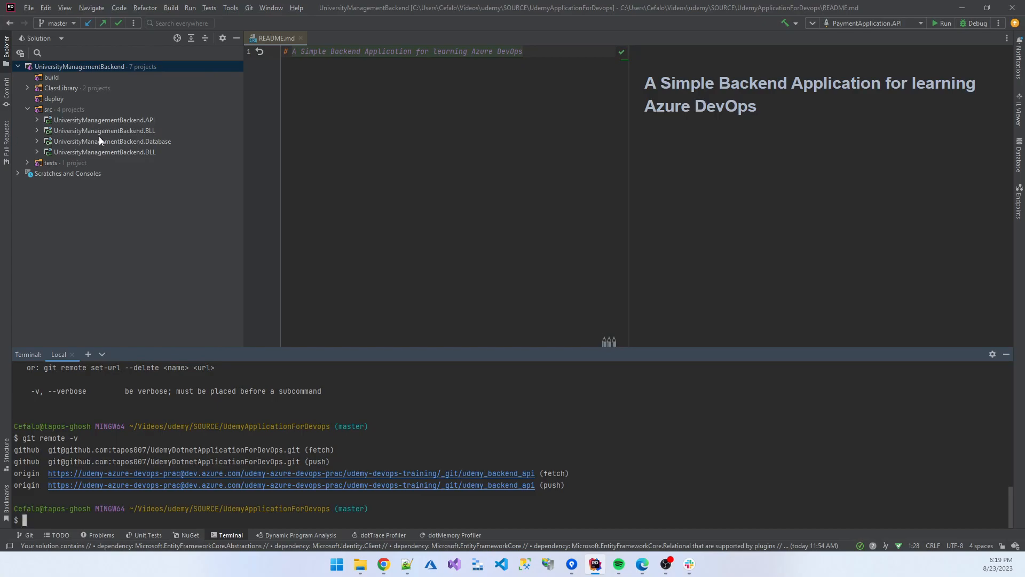